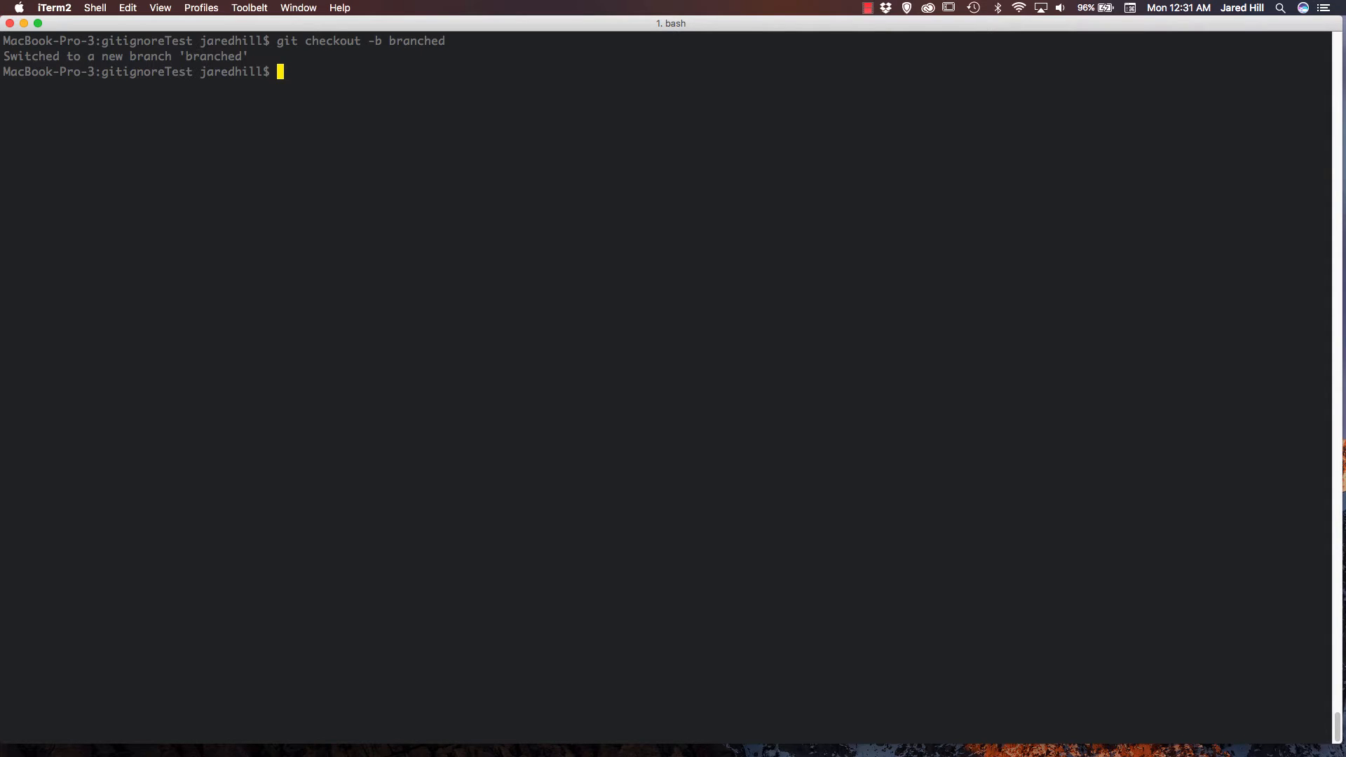
# List local branches with git branch, showing branched as the current branch.
pyautogui.write('git branch')
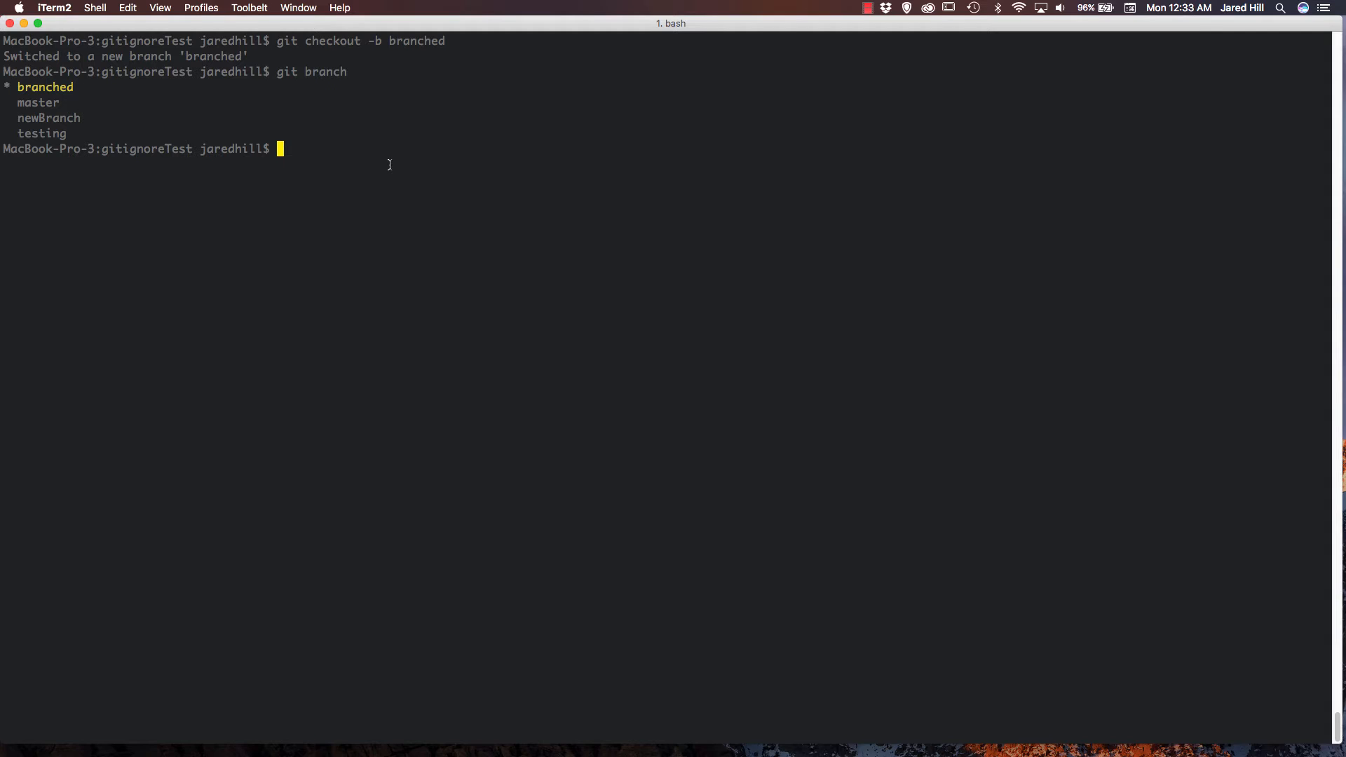
# Create and switch to subBranched from branched, then list branches to confirm.
pyautogui.write('git checkout -')
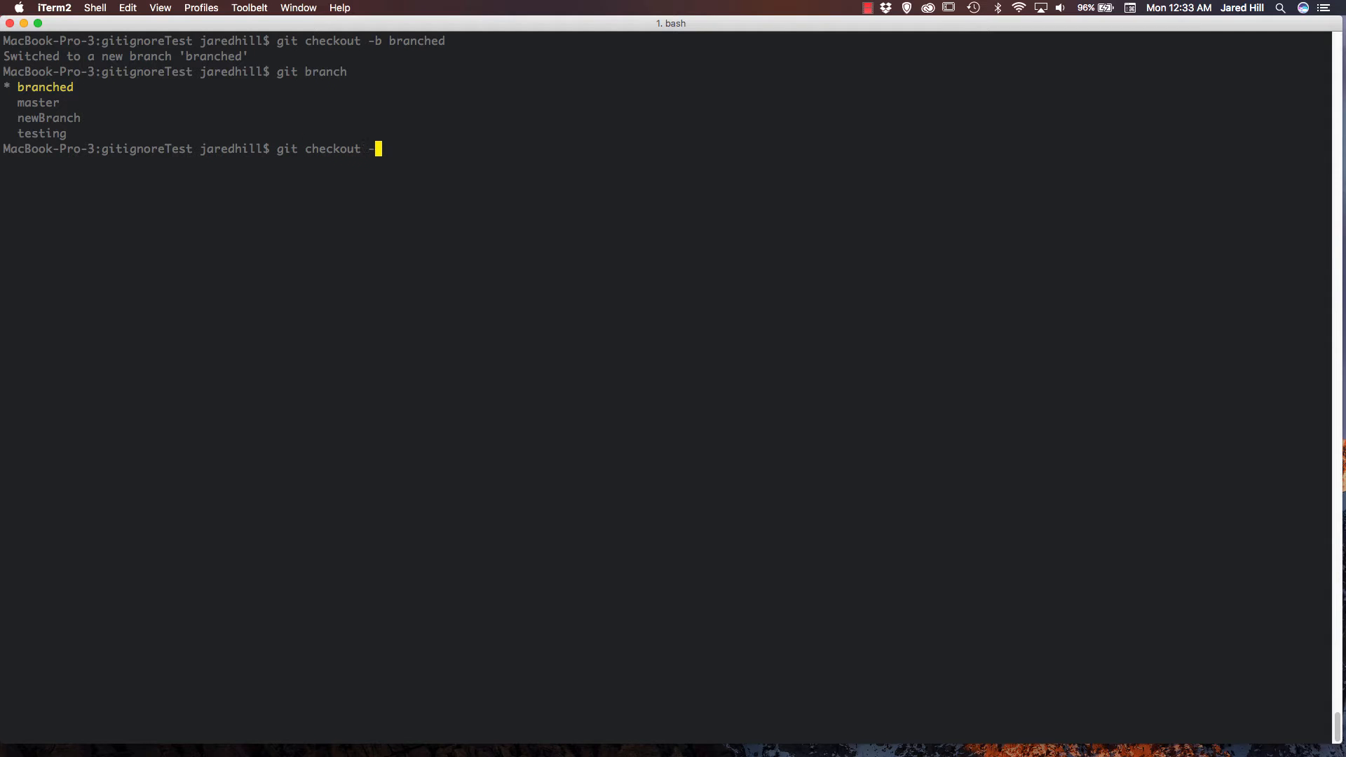
pyautogui.write('b')
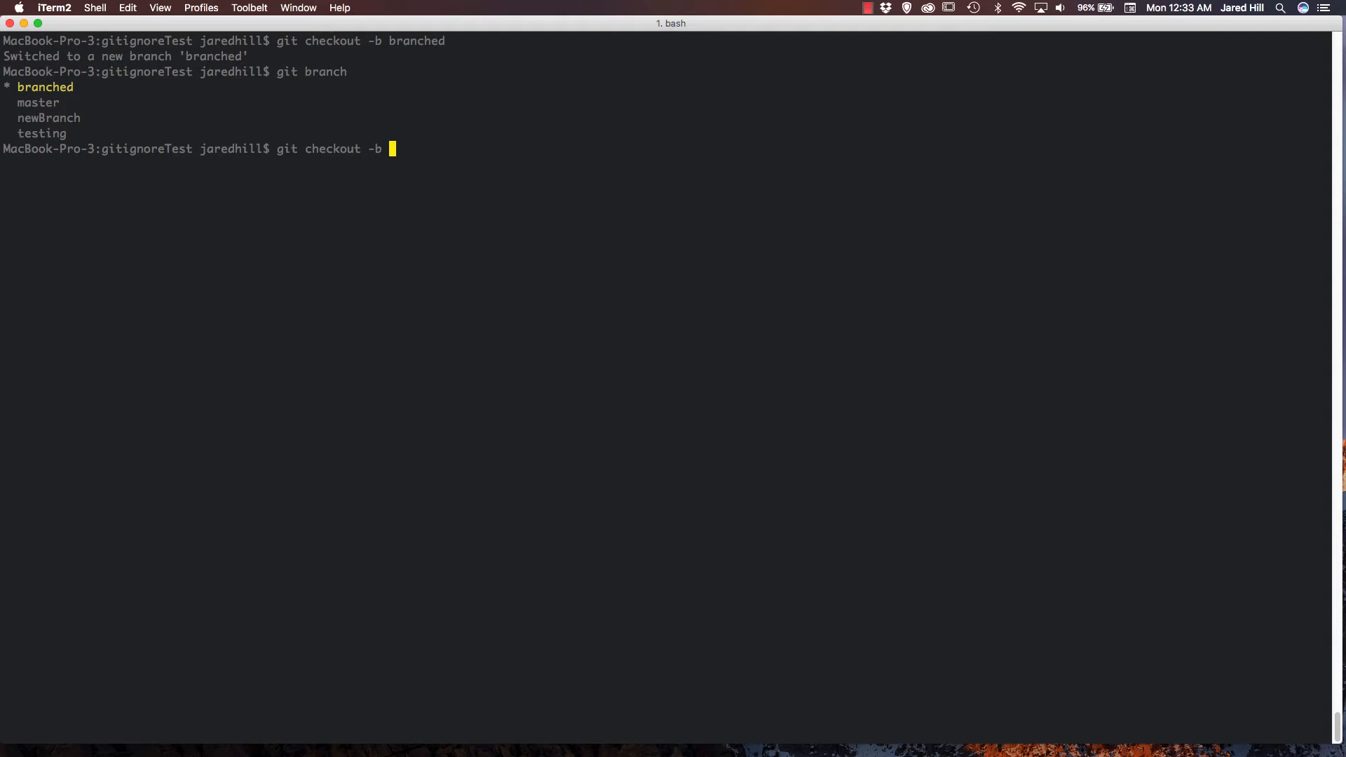
pyautogui.write('subBr')
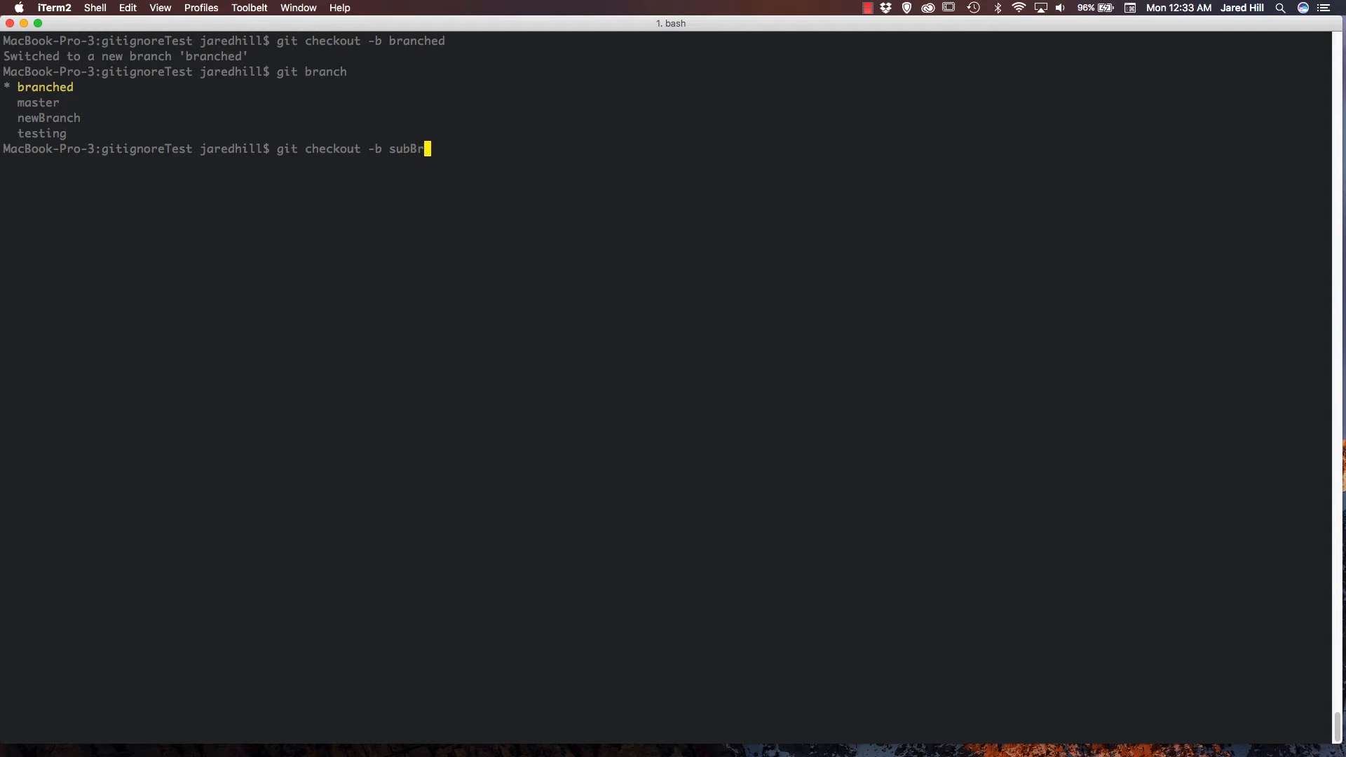
pyautogui.write('anced')
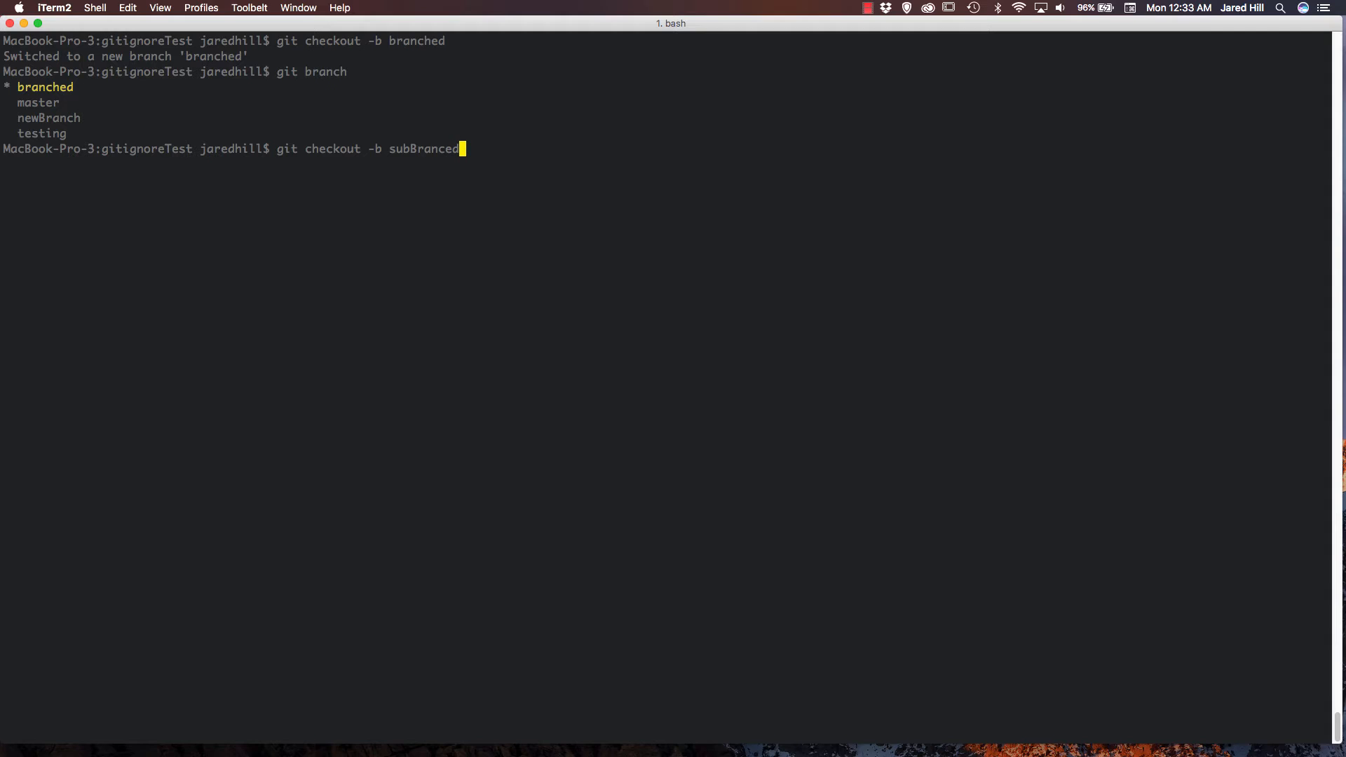
pyautogui.write('h')
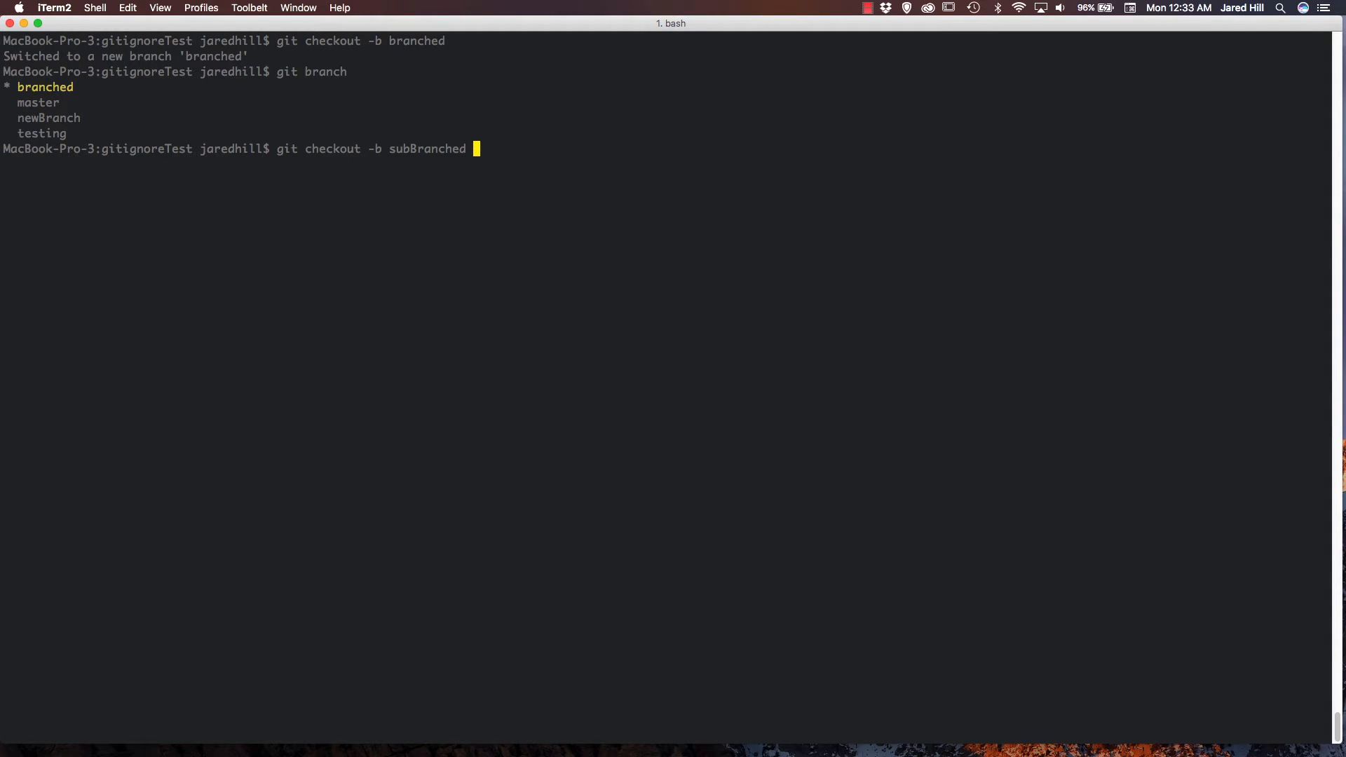
pyautogui.write('bran')
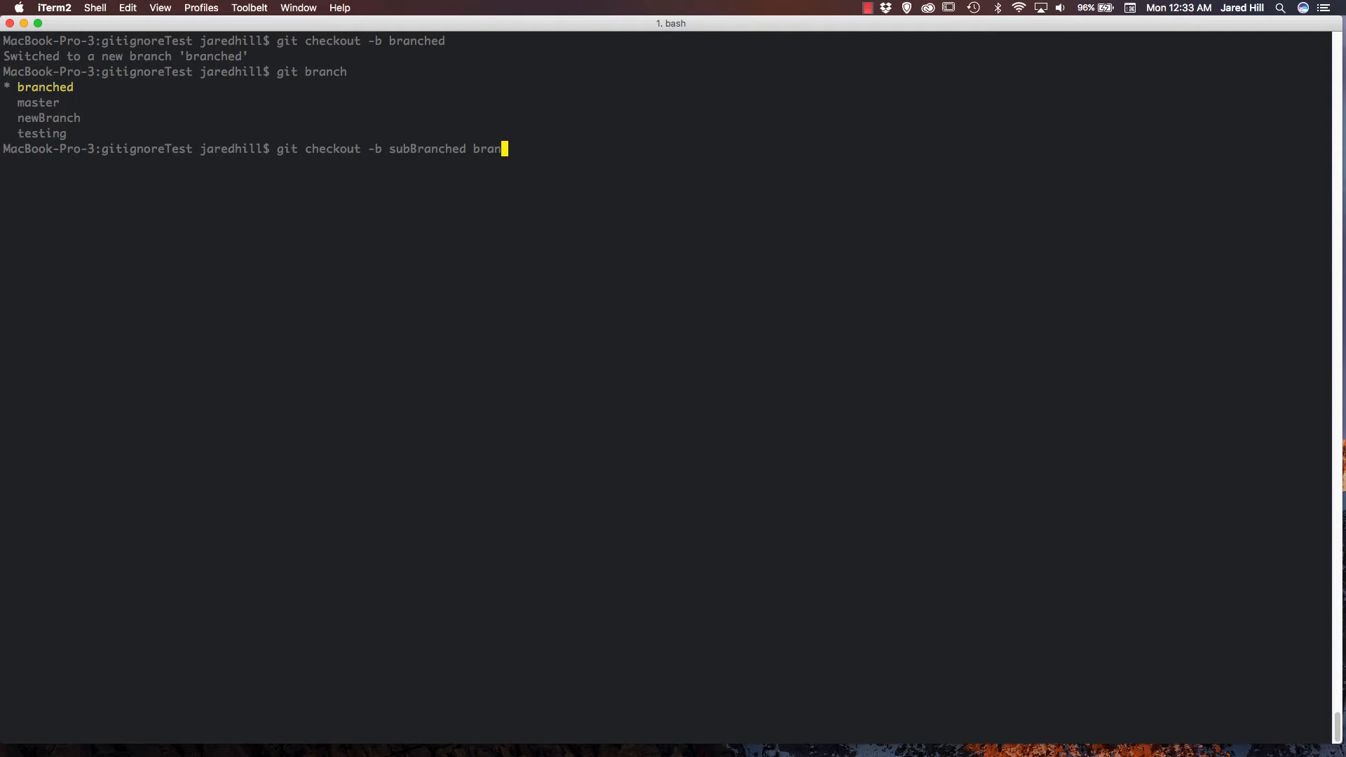
pyautogui.write('ched')
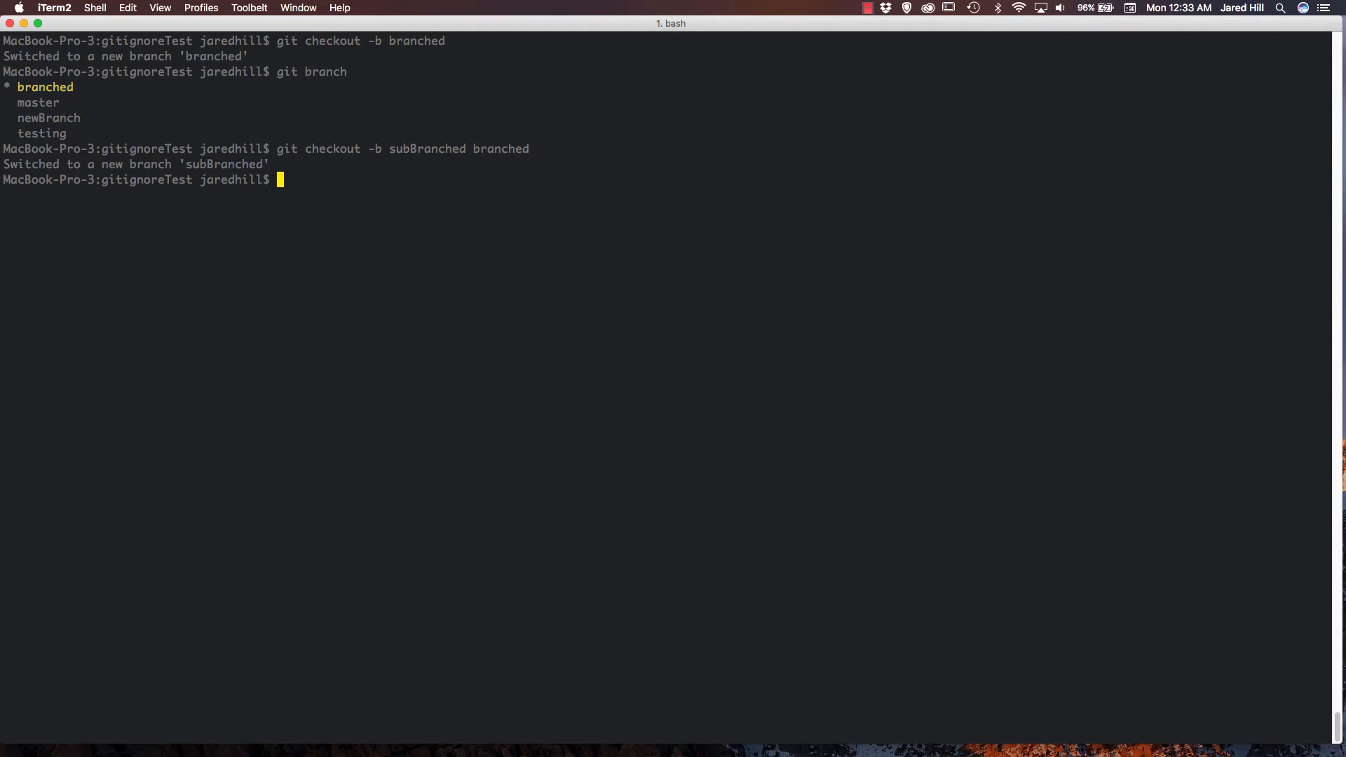
pyautogui.write('git branch')
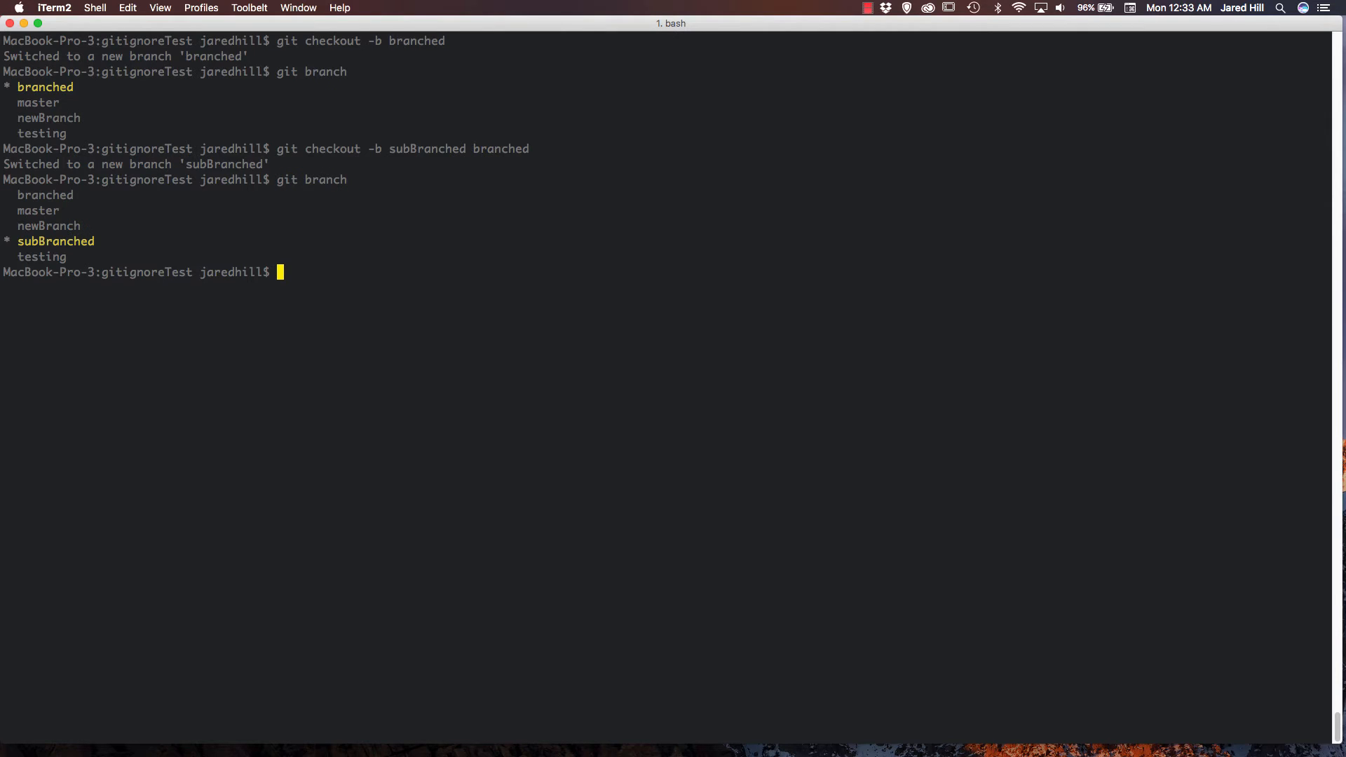
# Show the latest commit, 'Create README.md', with git show.
pyautogui.write('git')
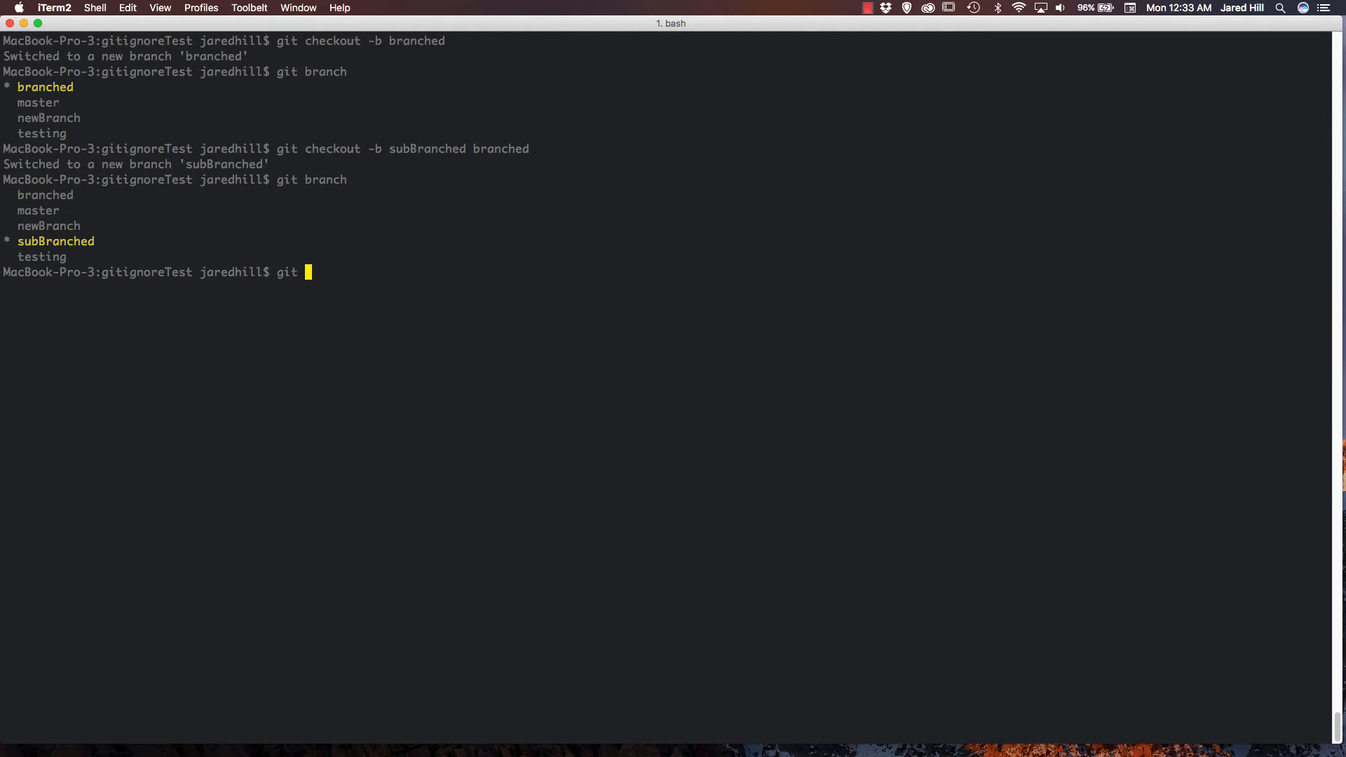
pyautogui.write('show')
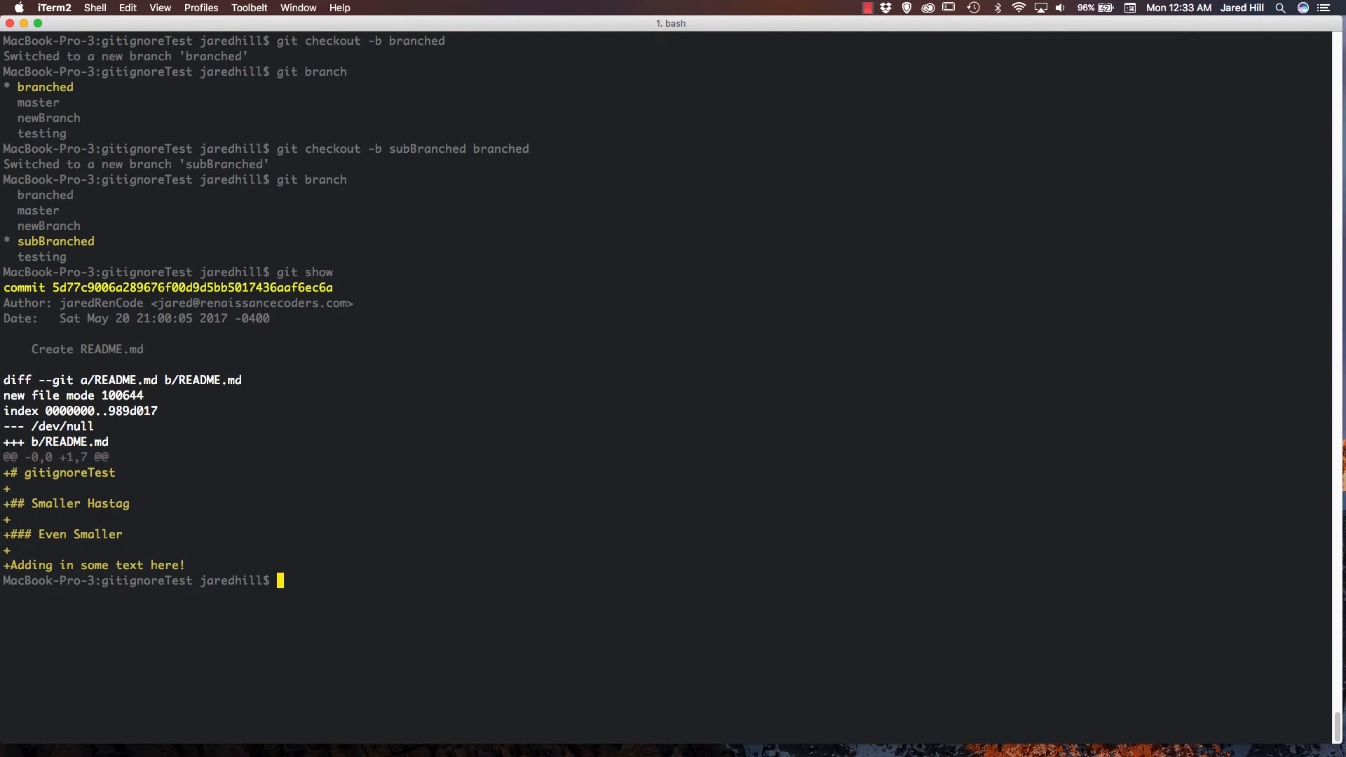
pyautogui.moveTo(54, 296)
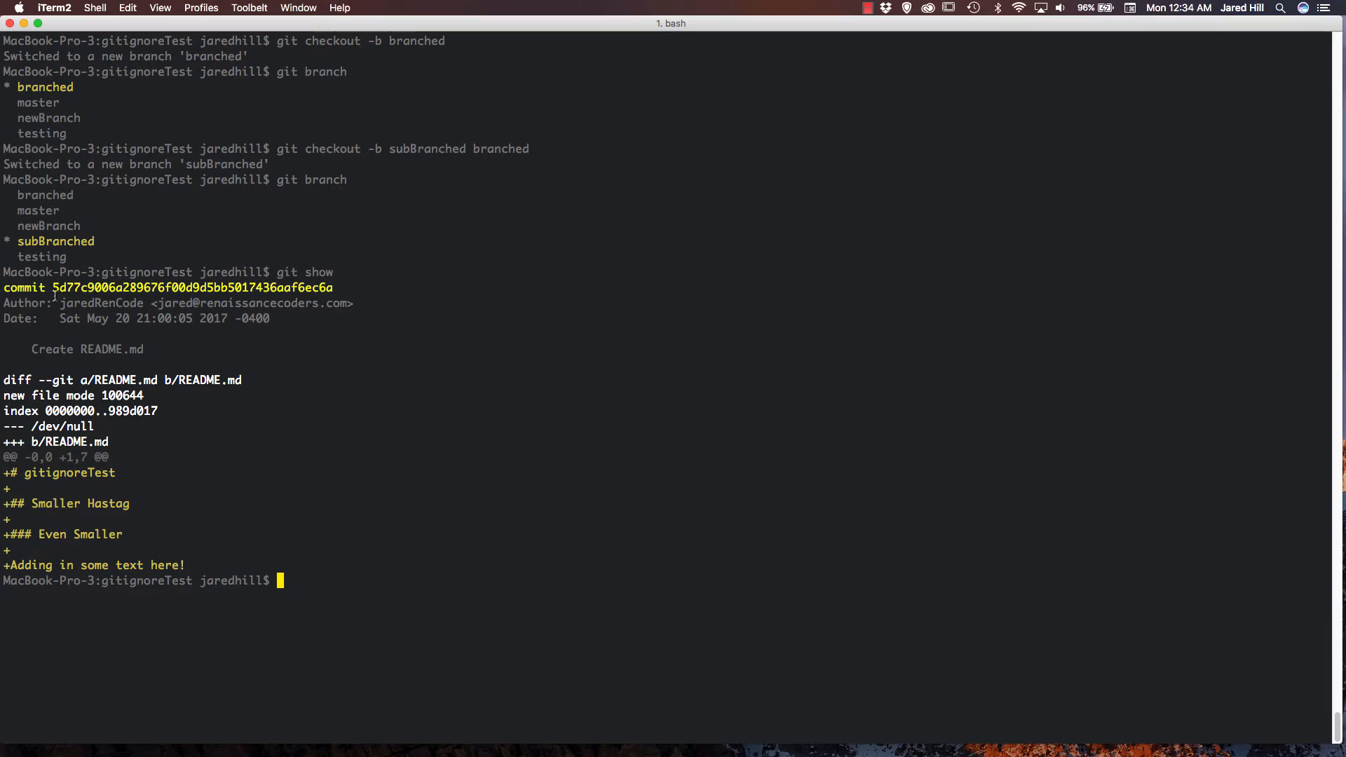
pyautogui.moveTo(115, 361)
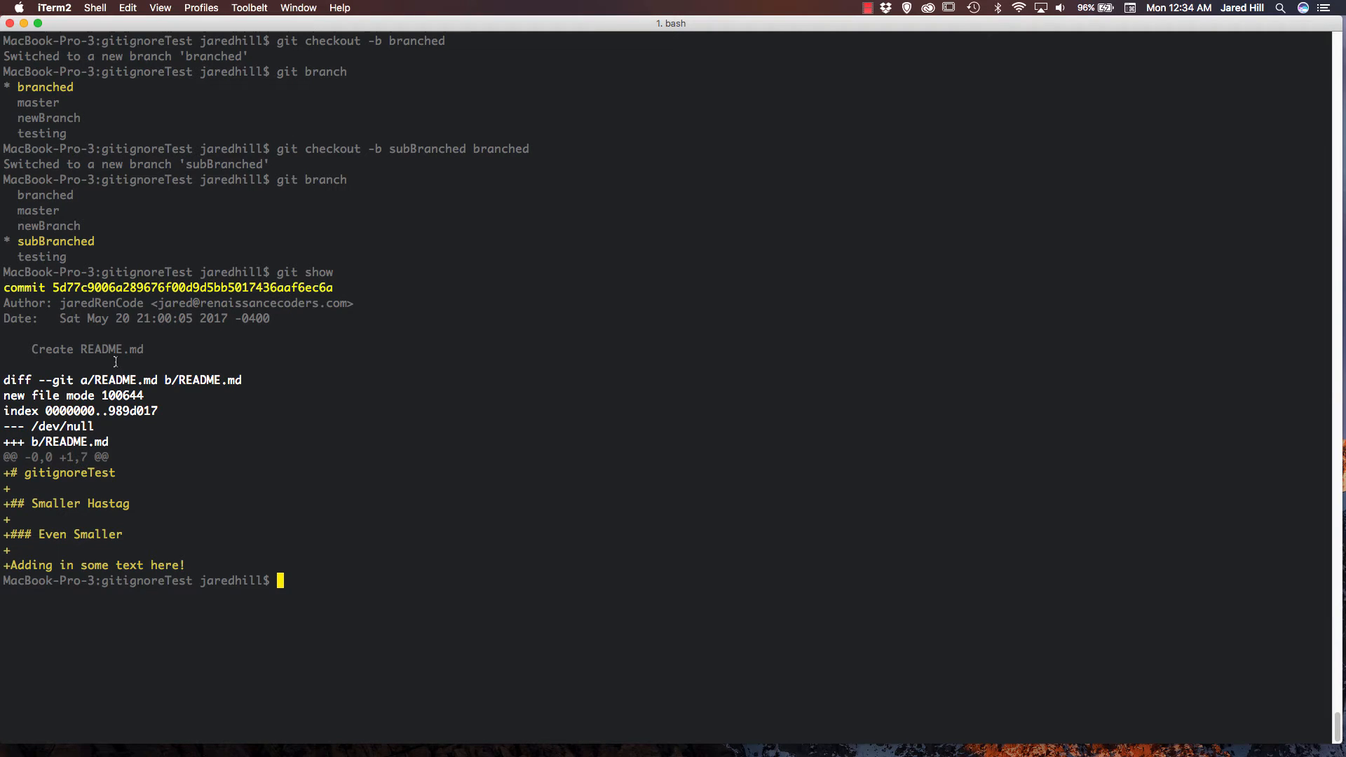
pyautogui.moveTo(202, 554)
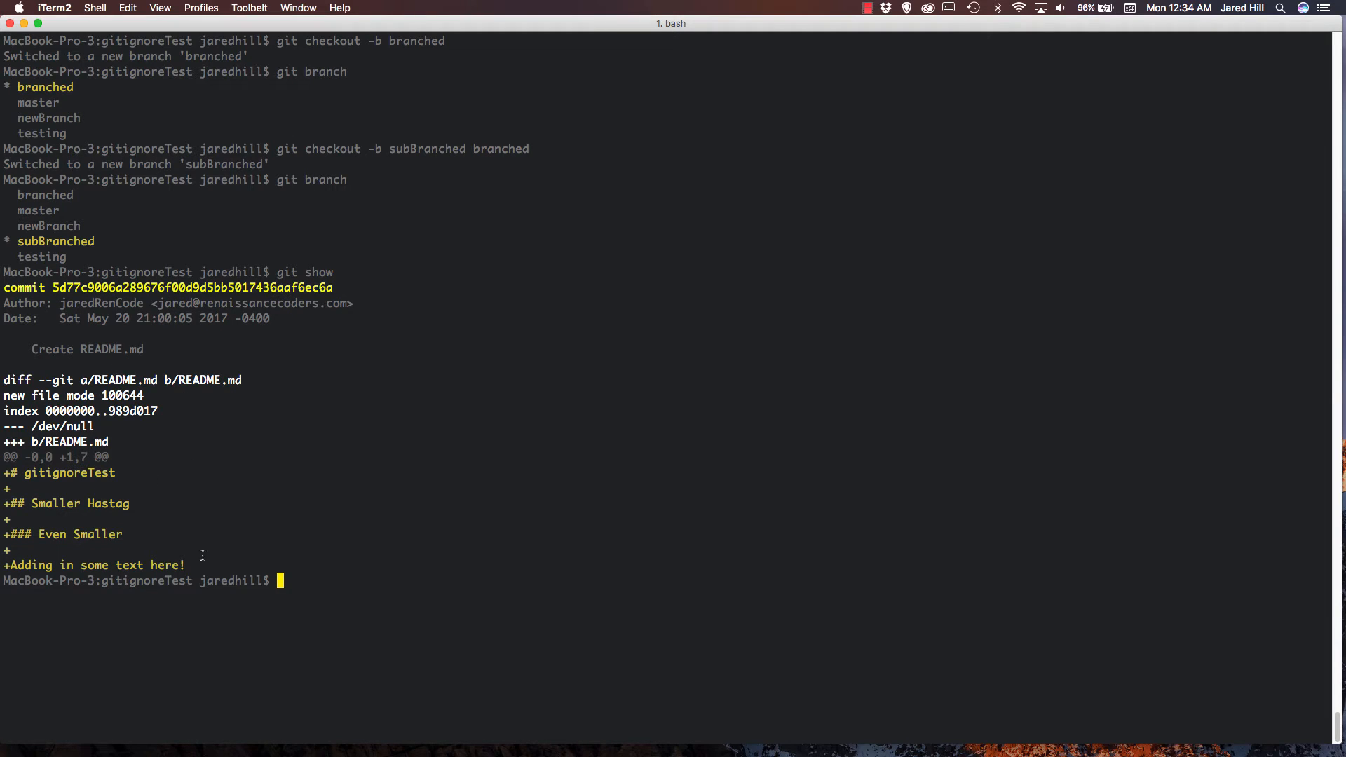
pyautogui.moveTo(443, 533)
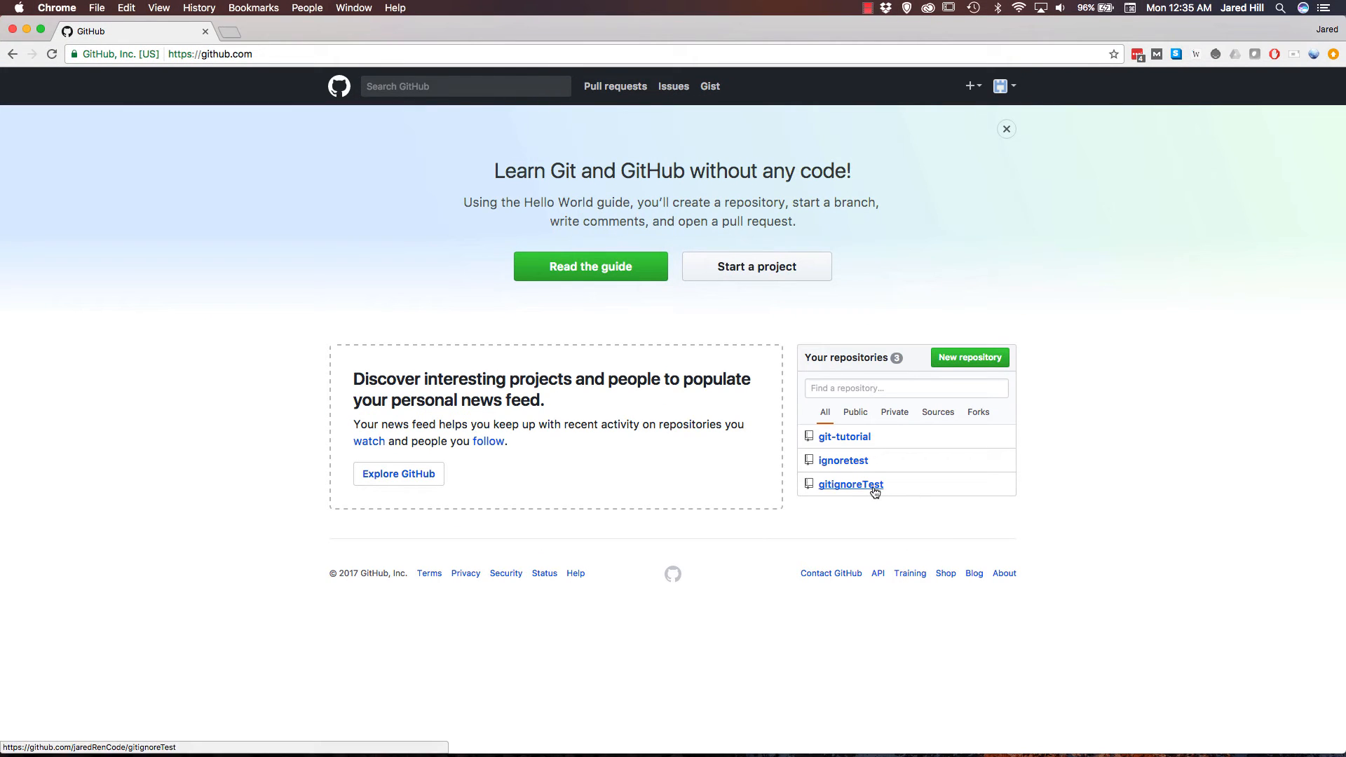
# Create a 'renaissance' branch in gitignoreTest from GitHub's branch dropdown.
pyautogui.click(849, 484)
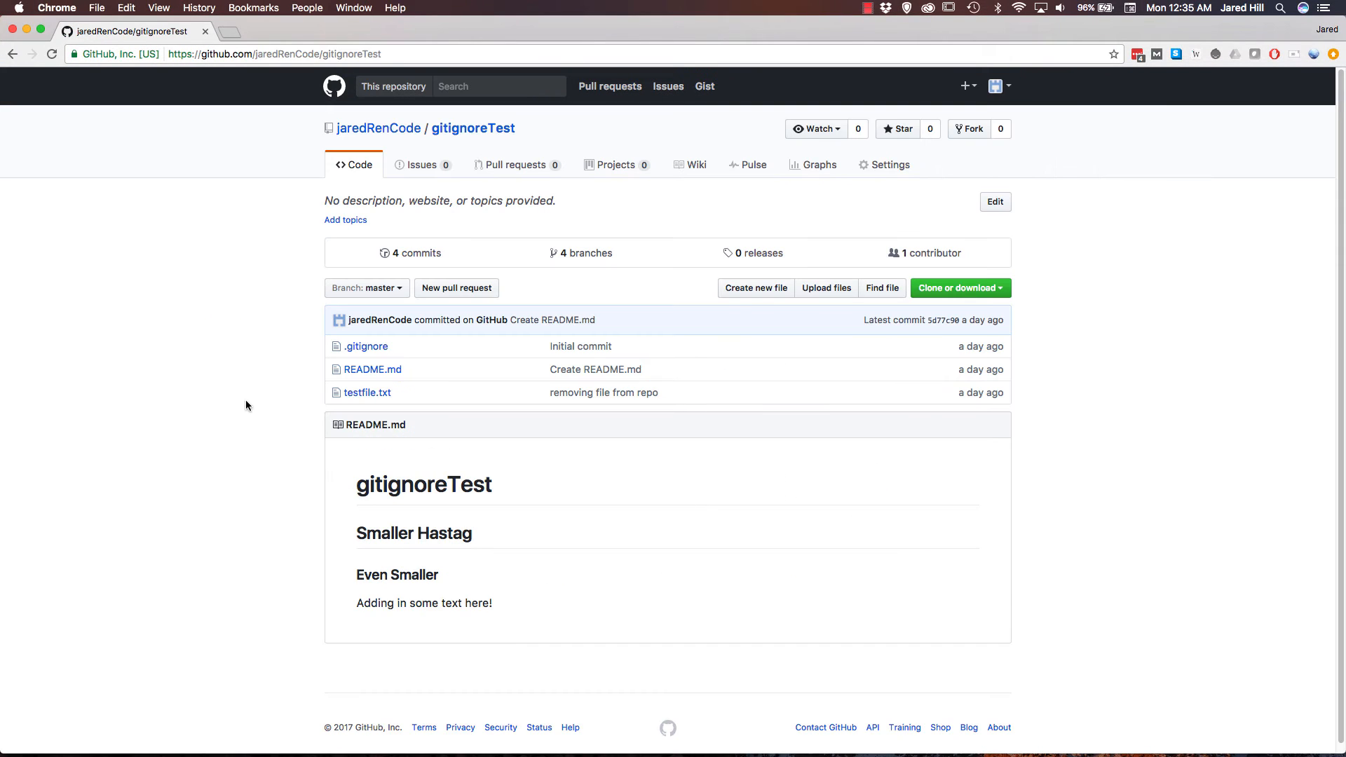
pyautogui.click(364, 288)
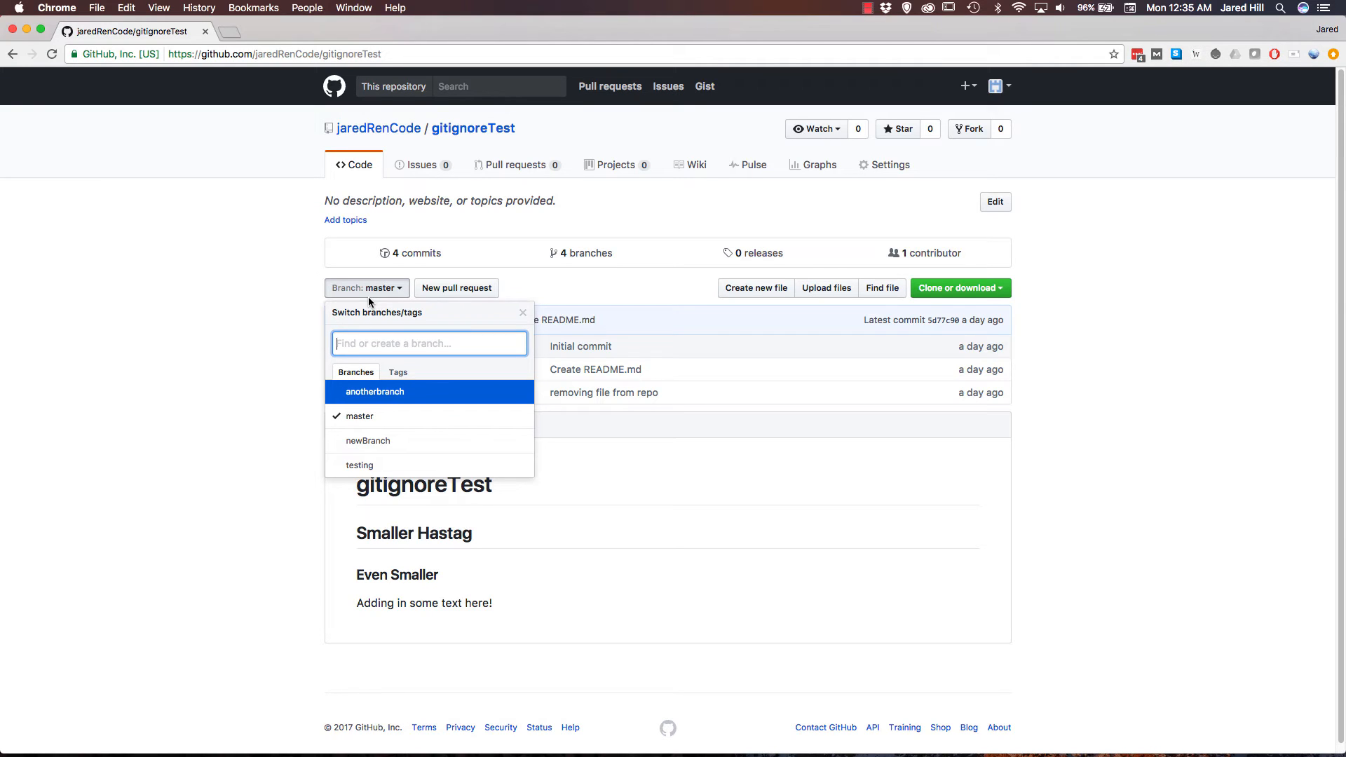
pyautogui.write('ren')
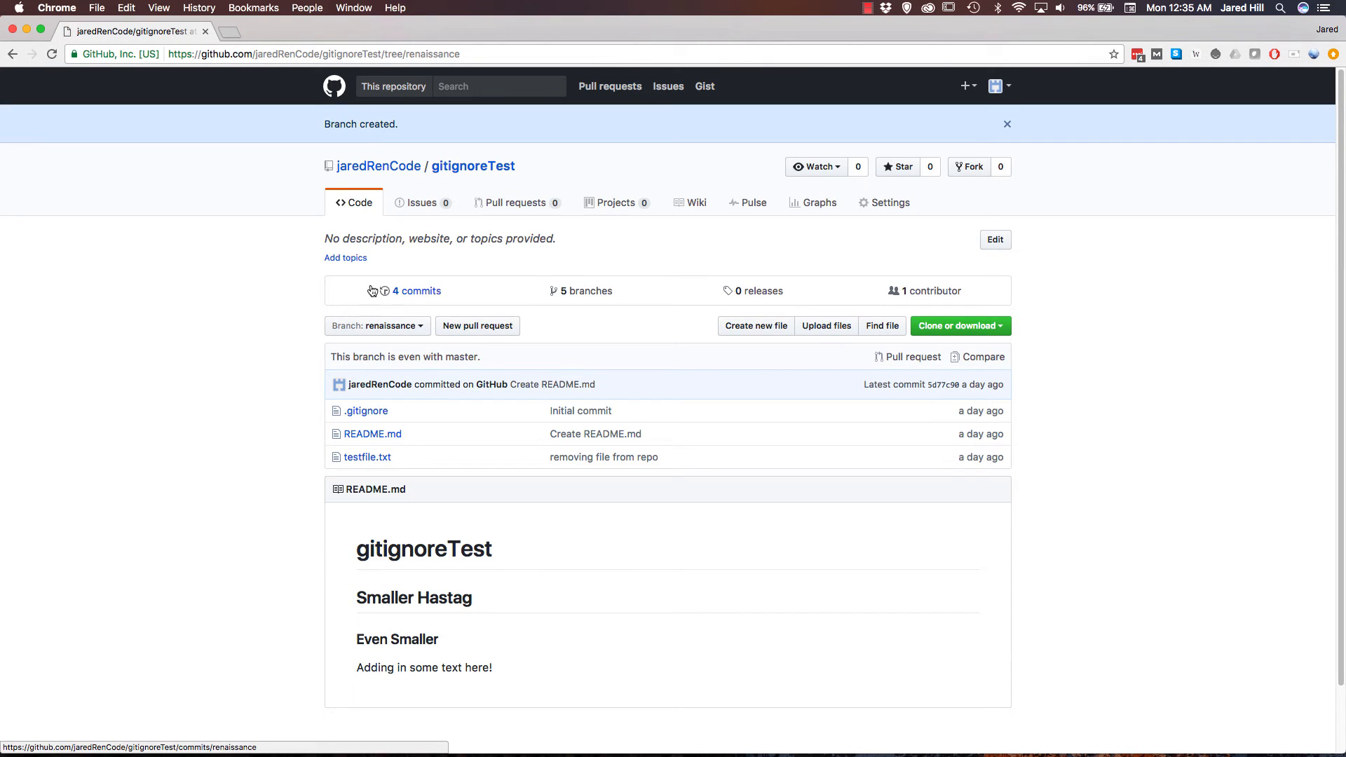
pyautogui.moveTo(375, 325)
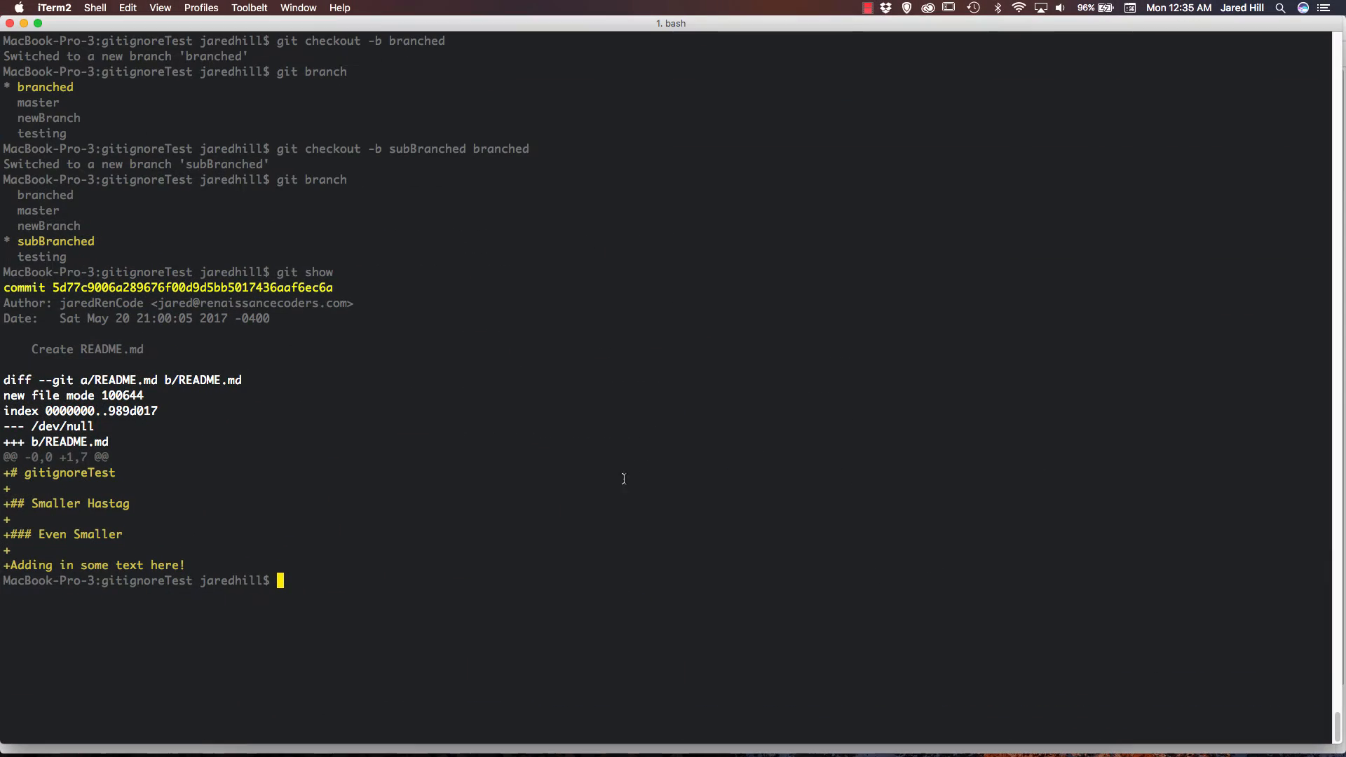
pyautogui.moveTo(609, 459)
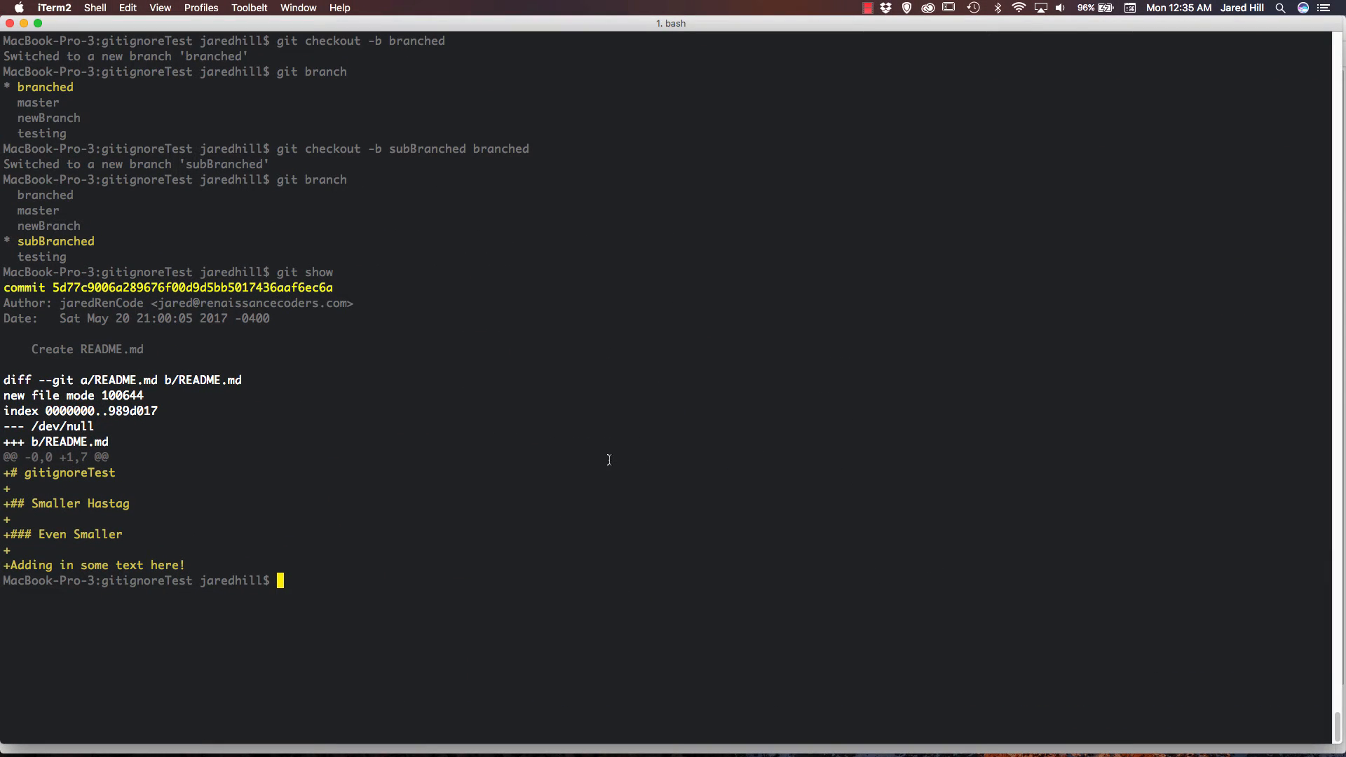
# Fetch remote branches and check out renaissance, tracking origin/renaissance.
pyautogui.write('git fetch')
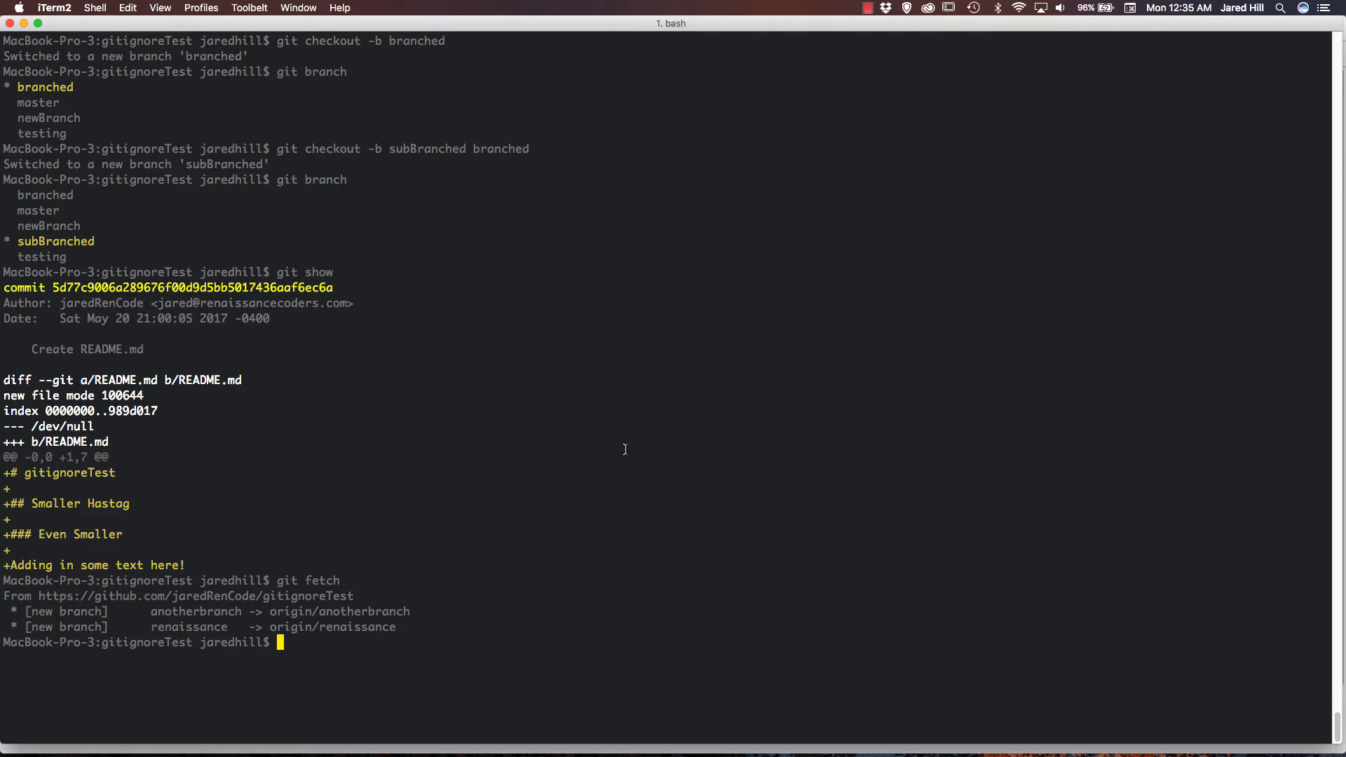
pyautogui.moveTo(375, 652)
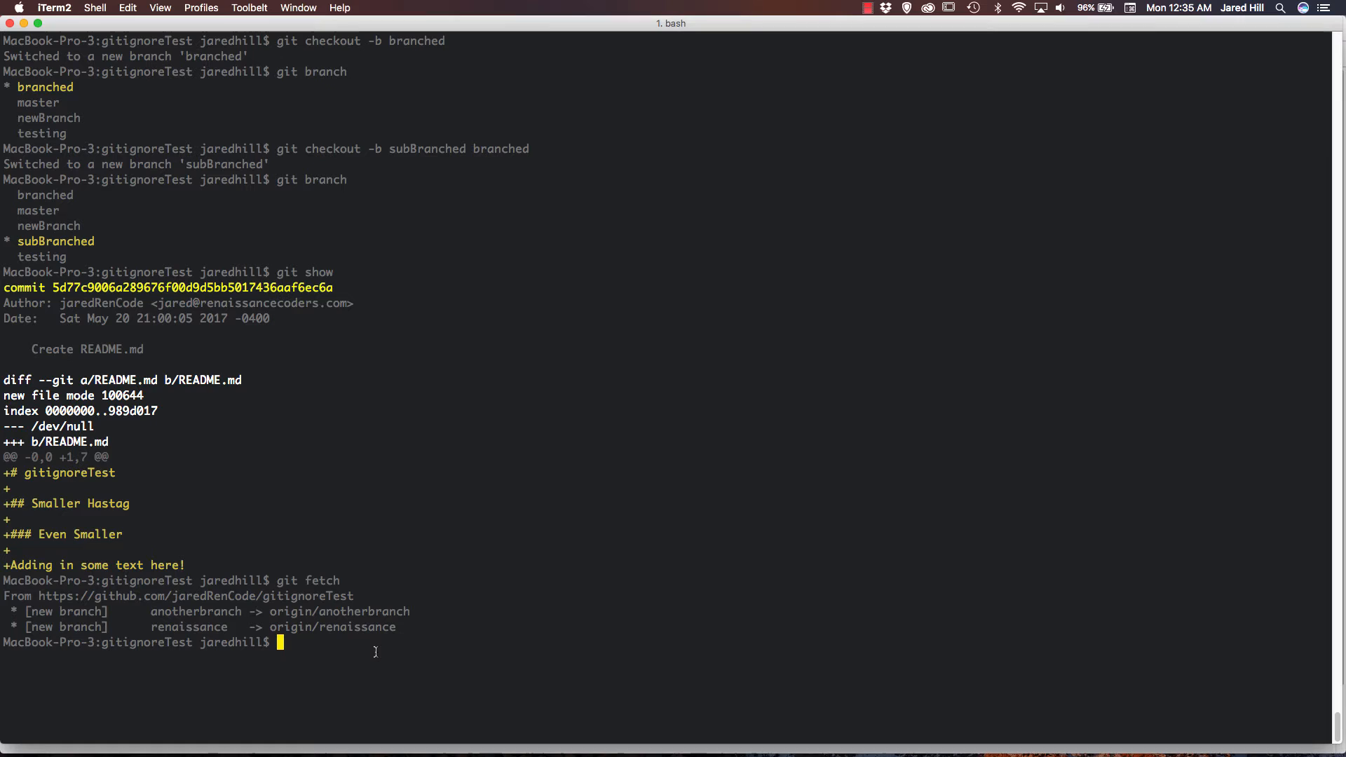
pyautogui.write('git checkout')
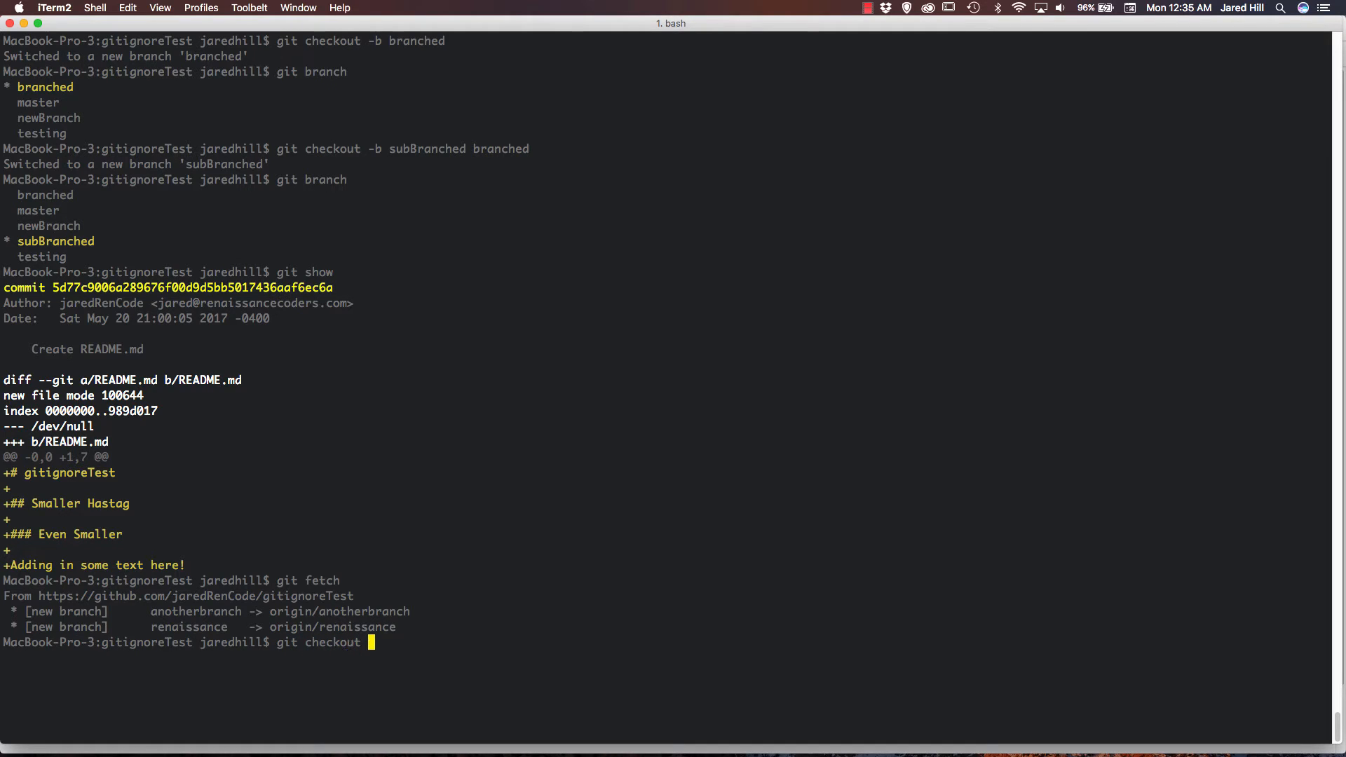
pyautogui.write('renaissance')
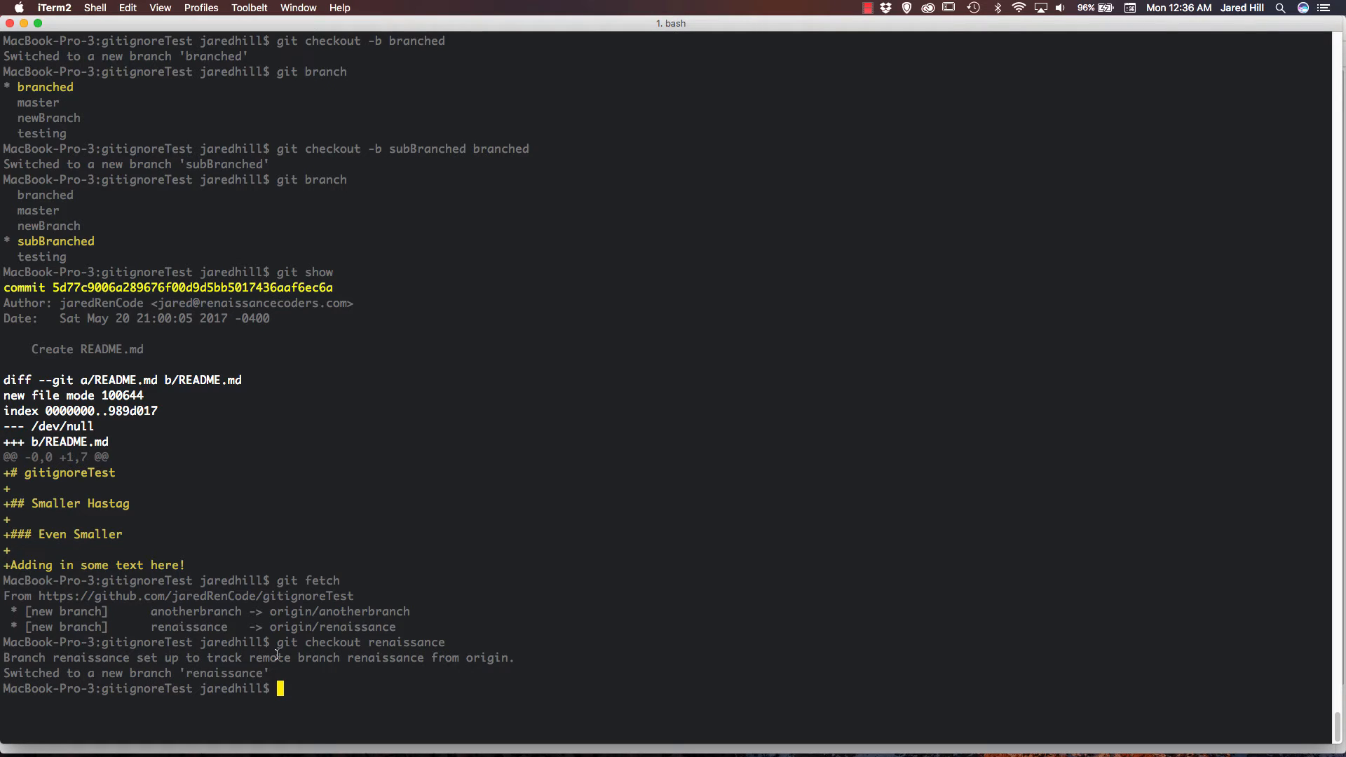
pyautogui.doubleClick(58, 658)
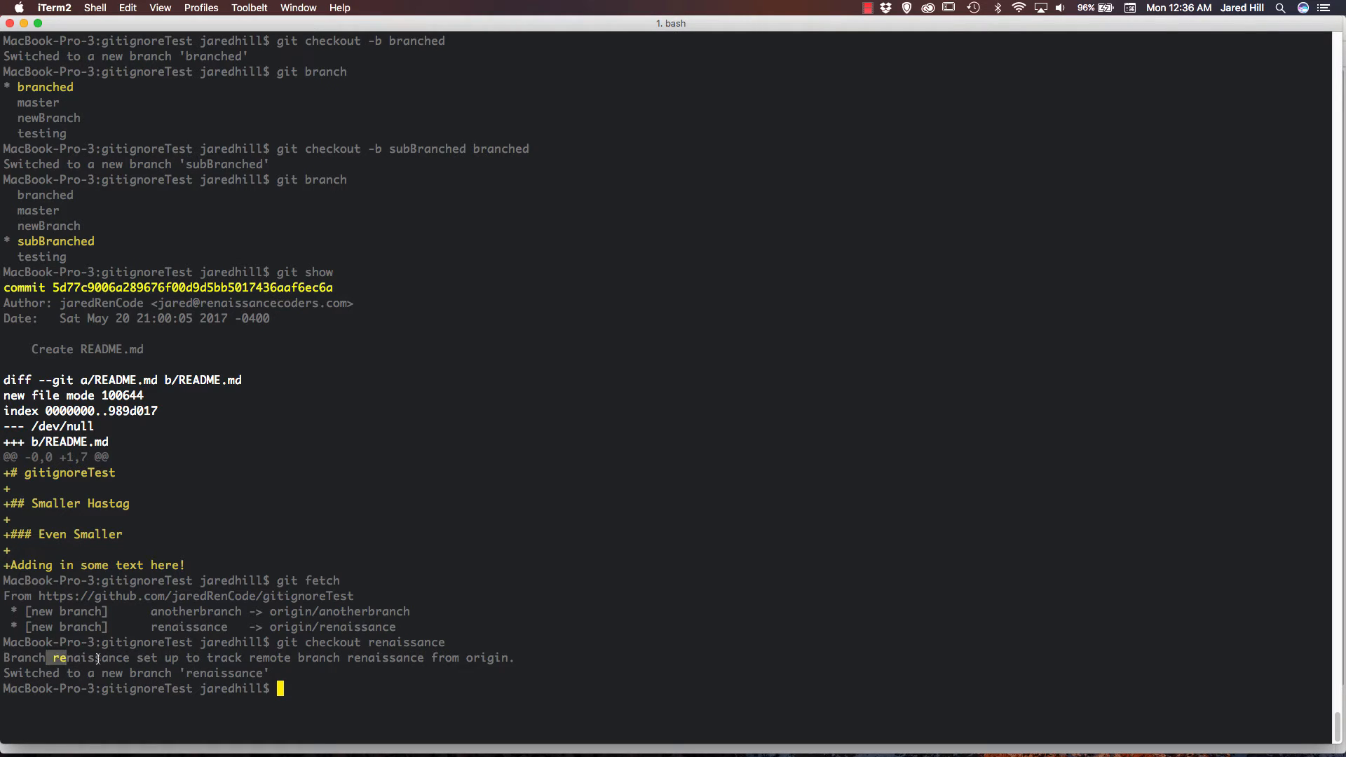
pyautogui.doubleClick(76, 658)
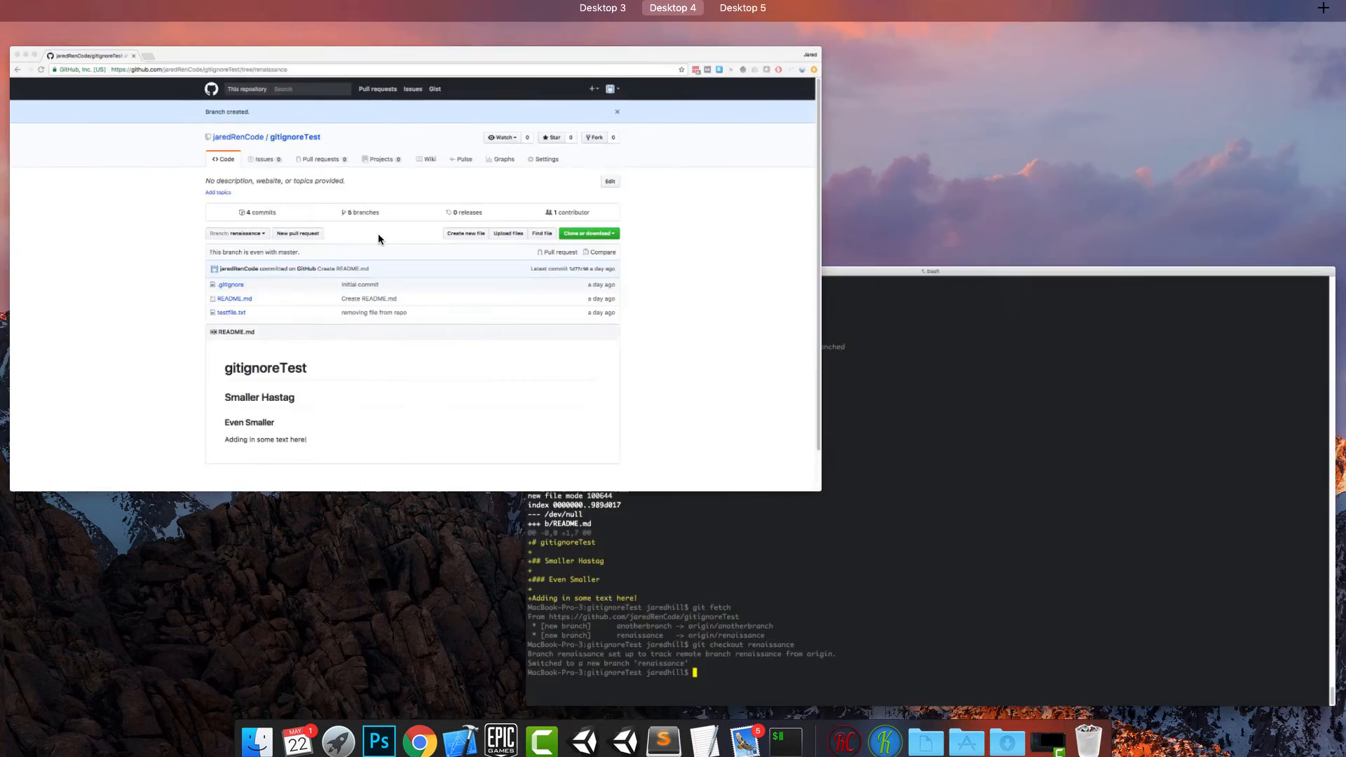
# Open gitignoreTest's branch list on GitHub, showing renaissance among five branches.
pyautogui.click(376, 325)
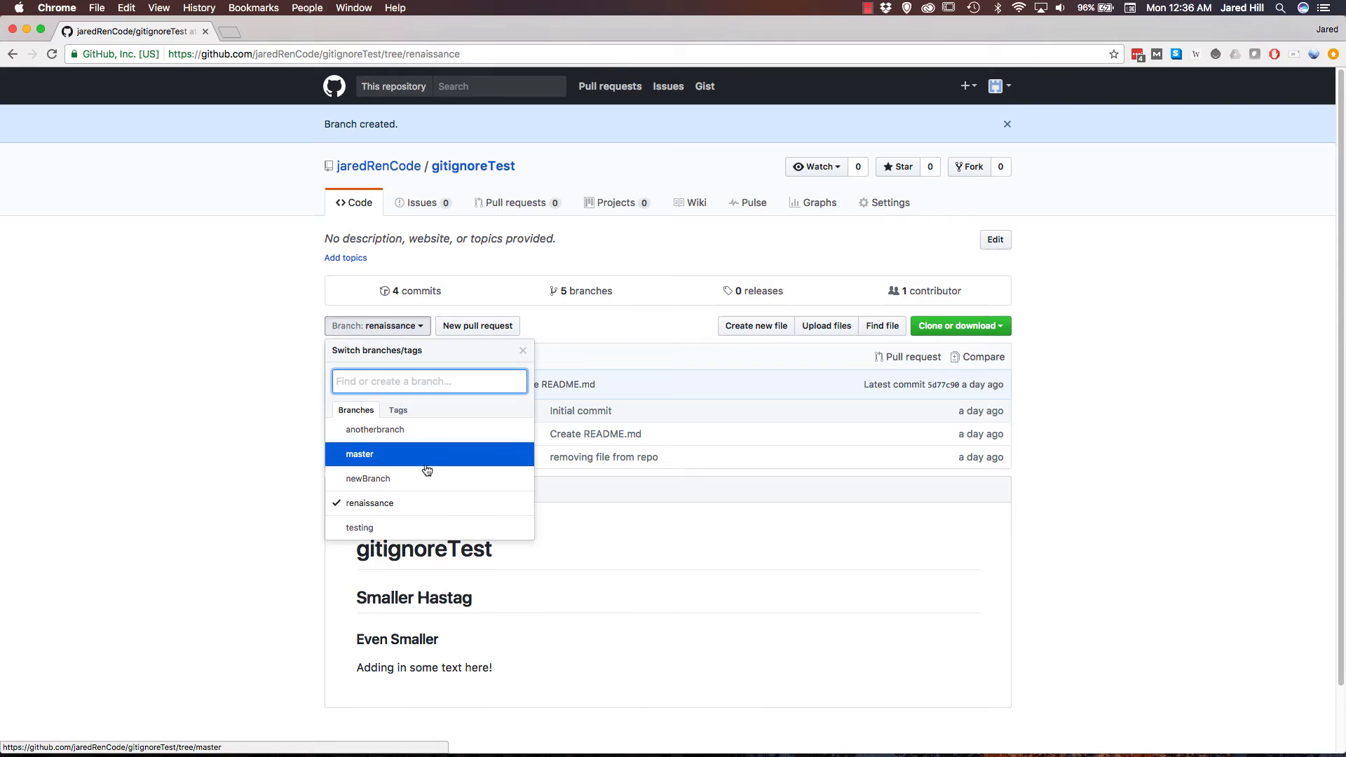
pyautogui.moveTo(367, 478)
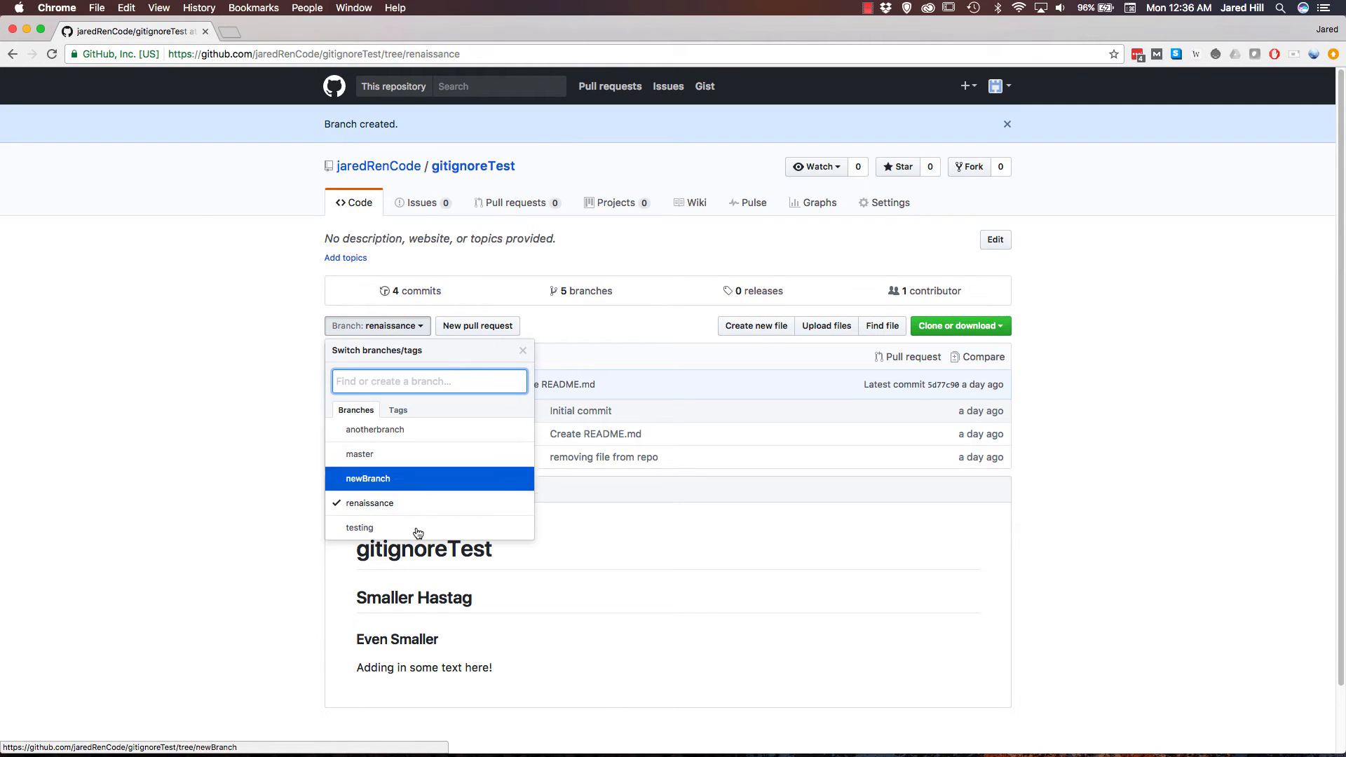
pyautogui.moveTo(385, 496)
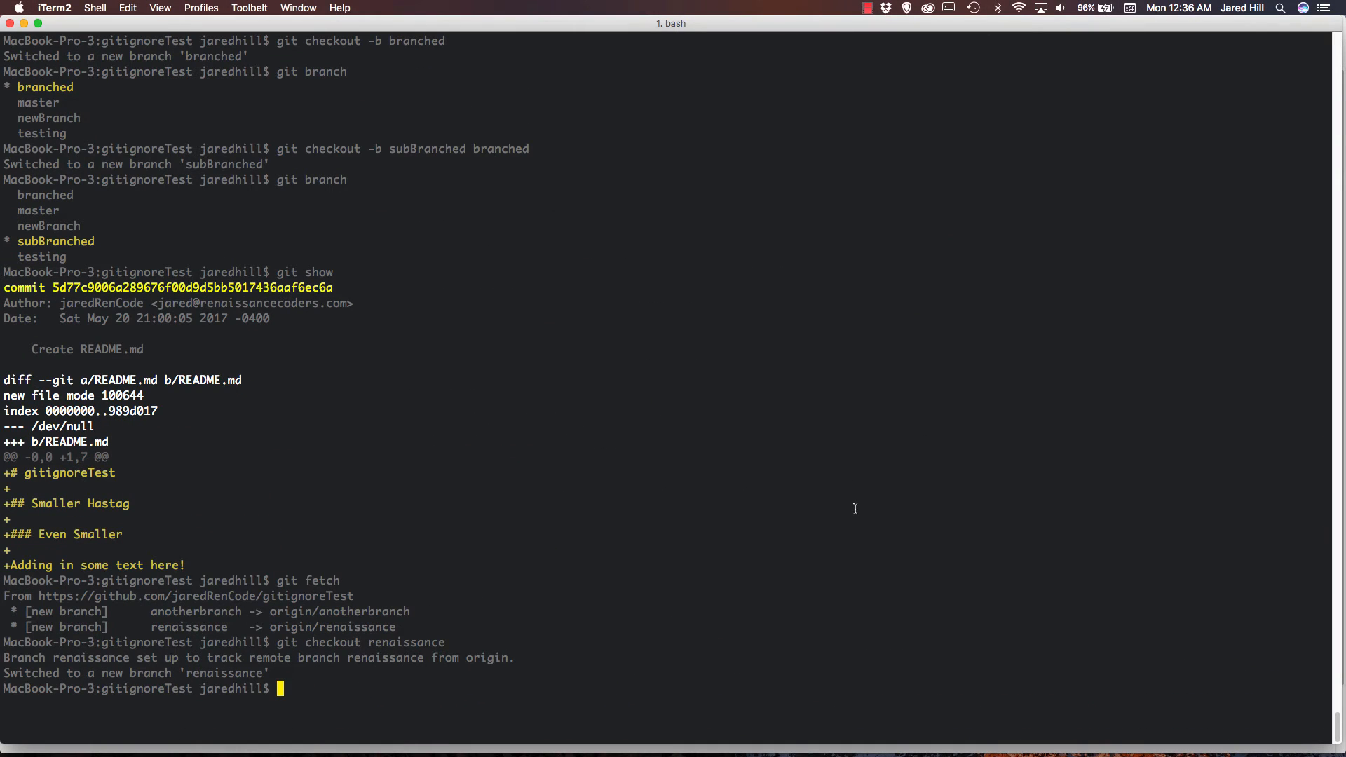
# Check out branched and push it with --set-upstream origin branched.
pyautogui.write('git checkout branched')
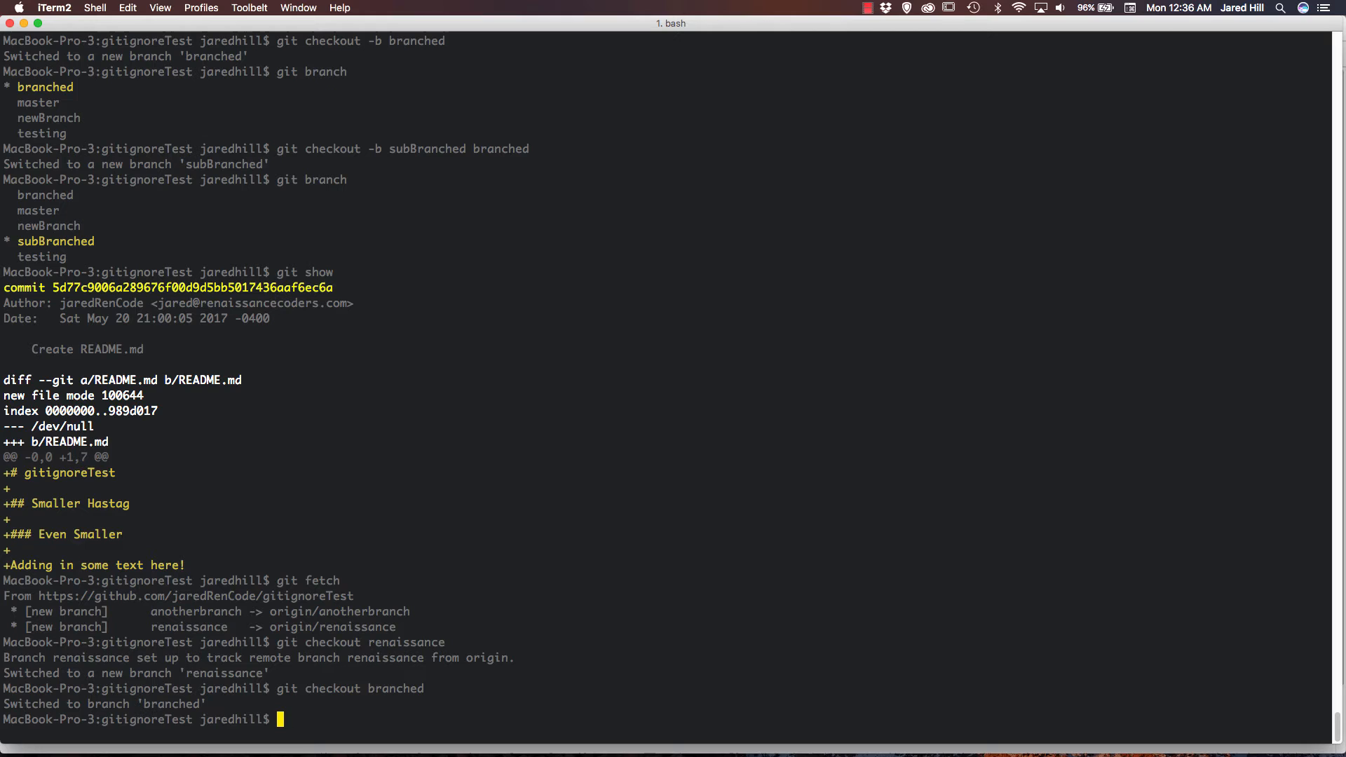
pyautogui.write('git pus')
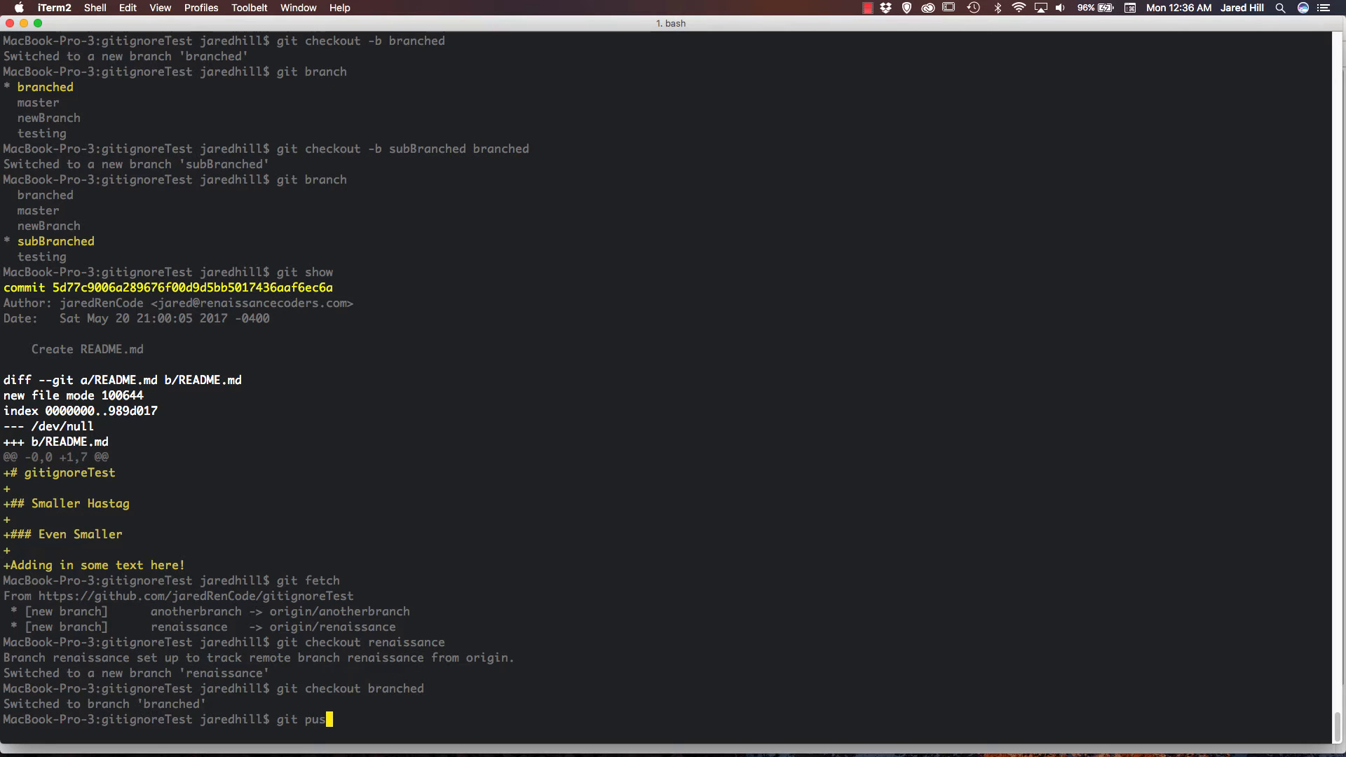
pyautogui.press('Return')
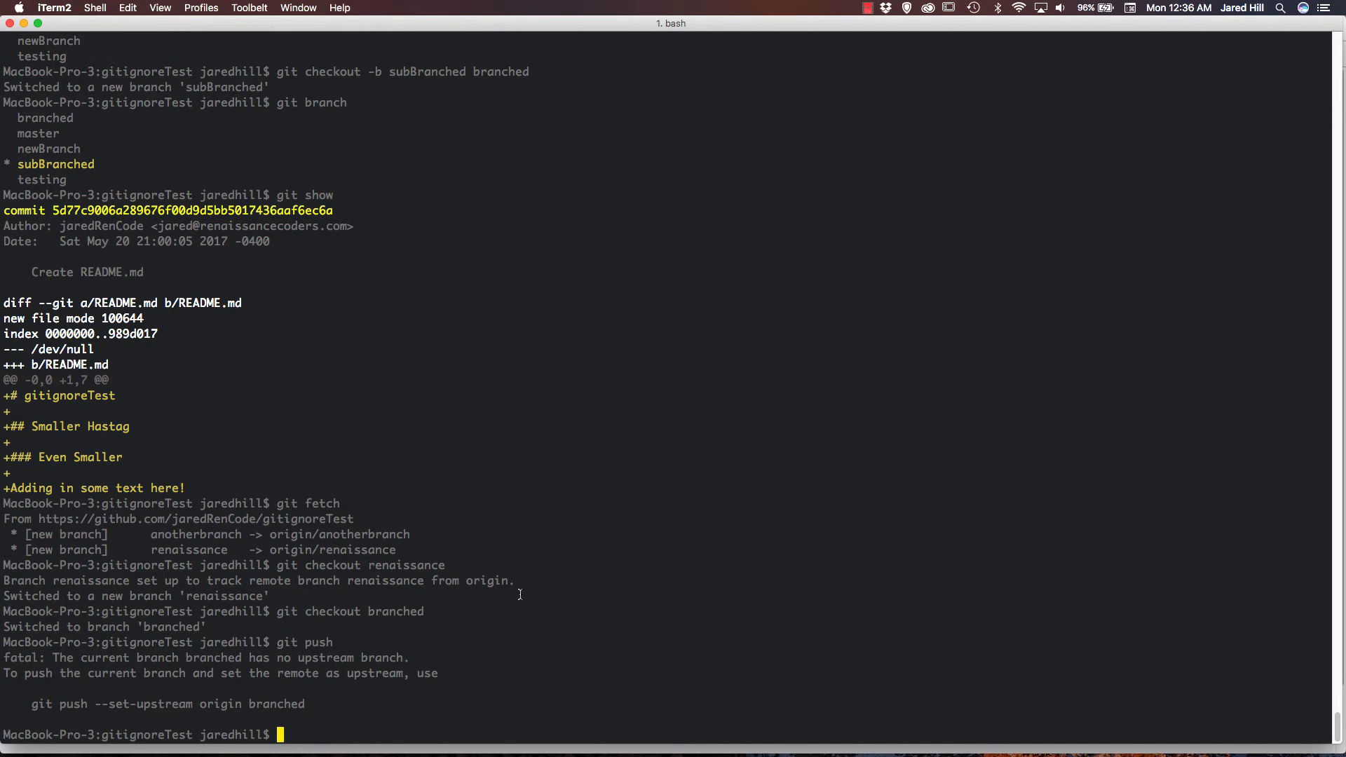
pyautogui.moveTo(116, 663)
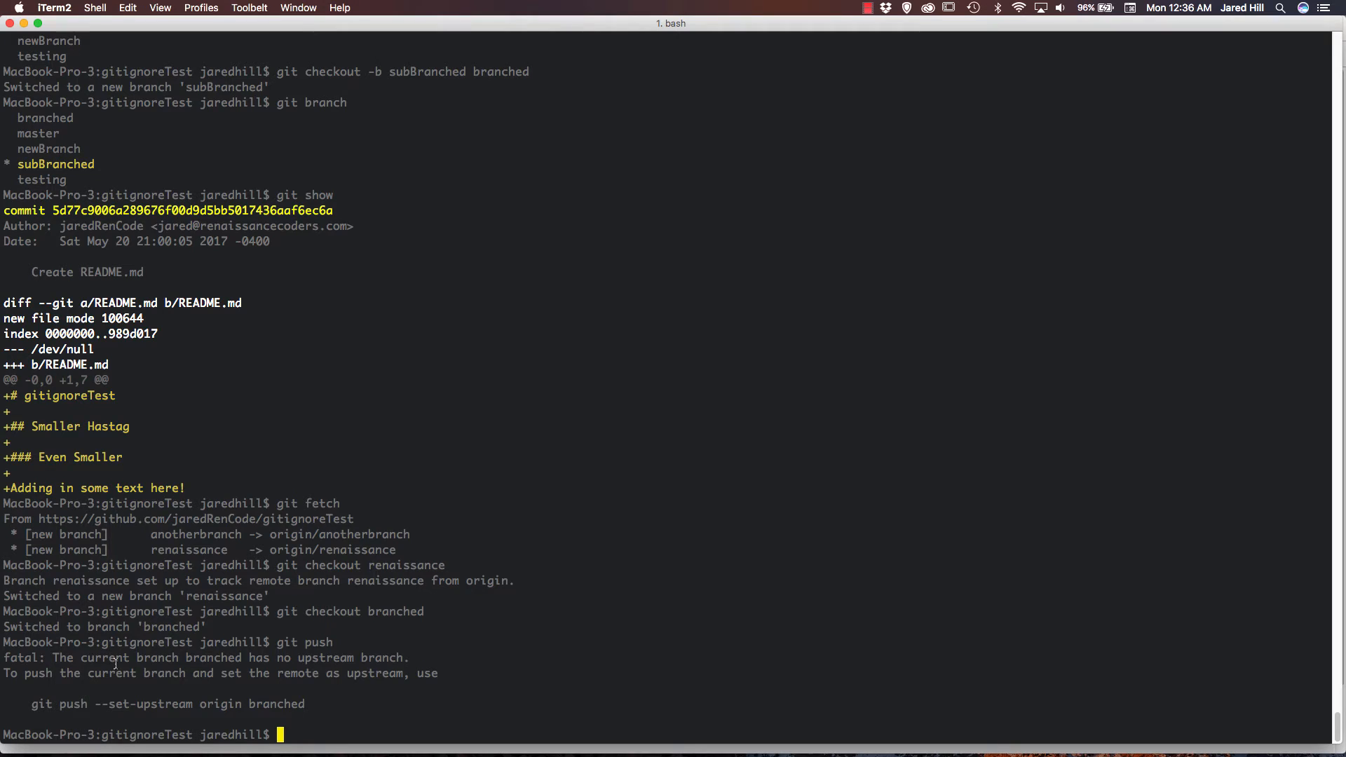
pyautogui.moveTo(56, 658); pyautogui.dragTo(180, 657)
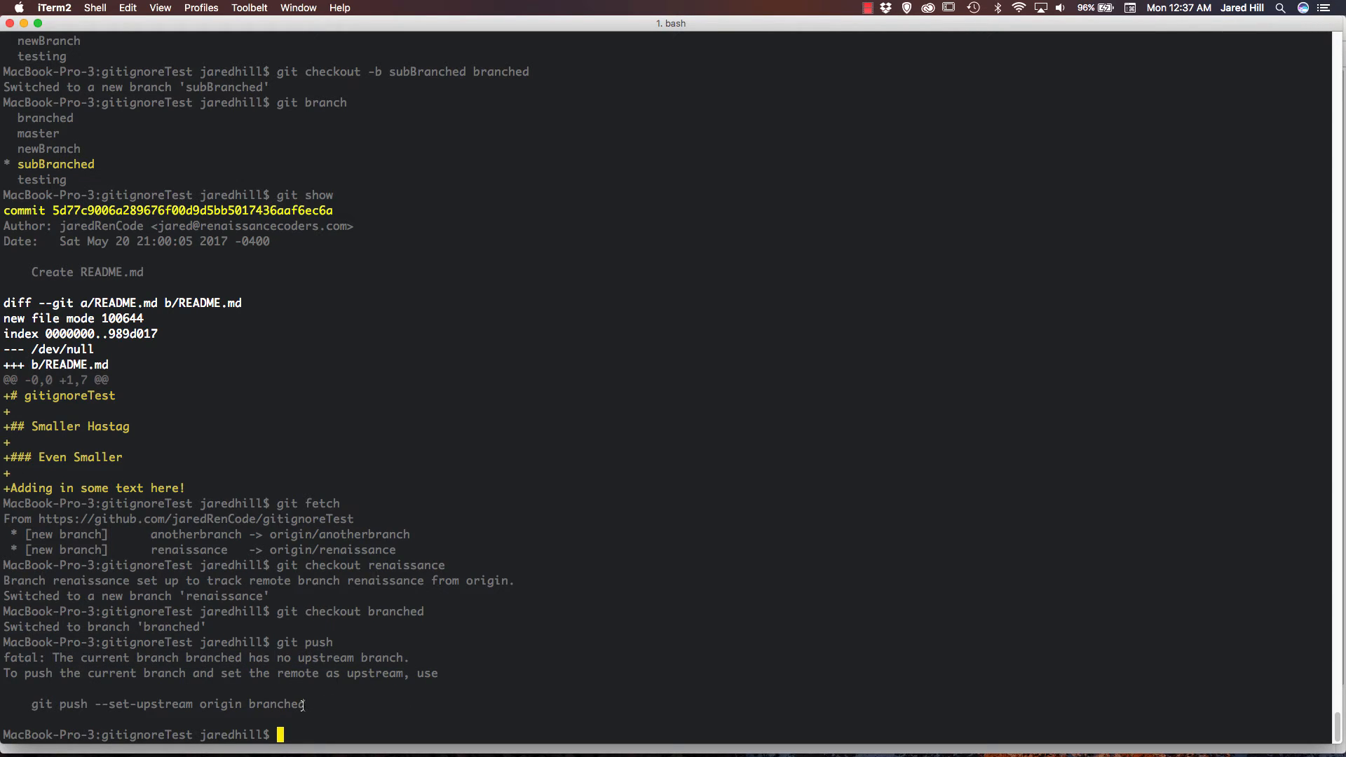
pyautogui.moveTo(408, 719)
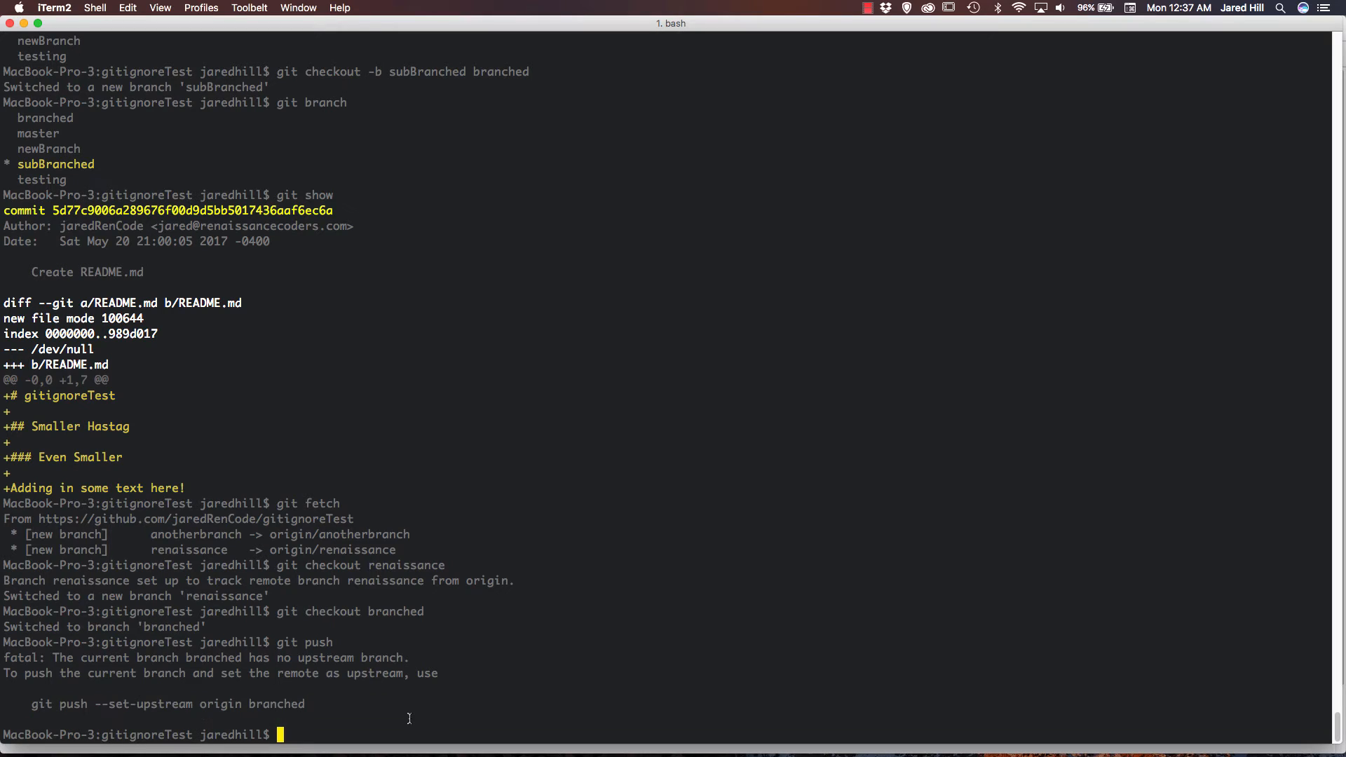
pyautogui.write('git push --set')
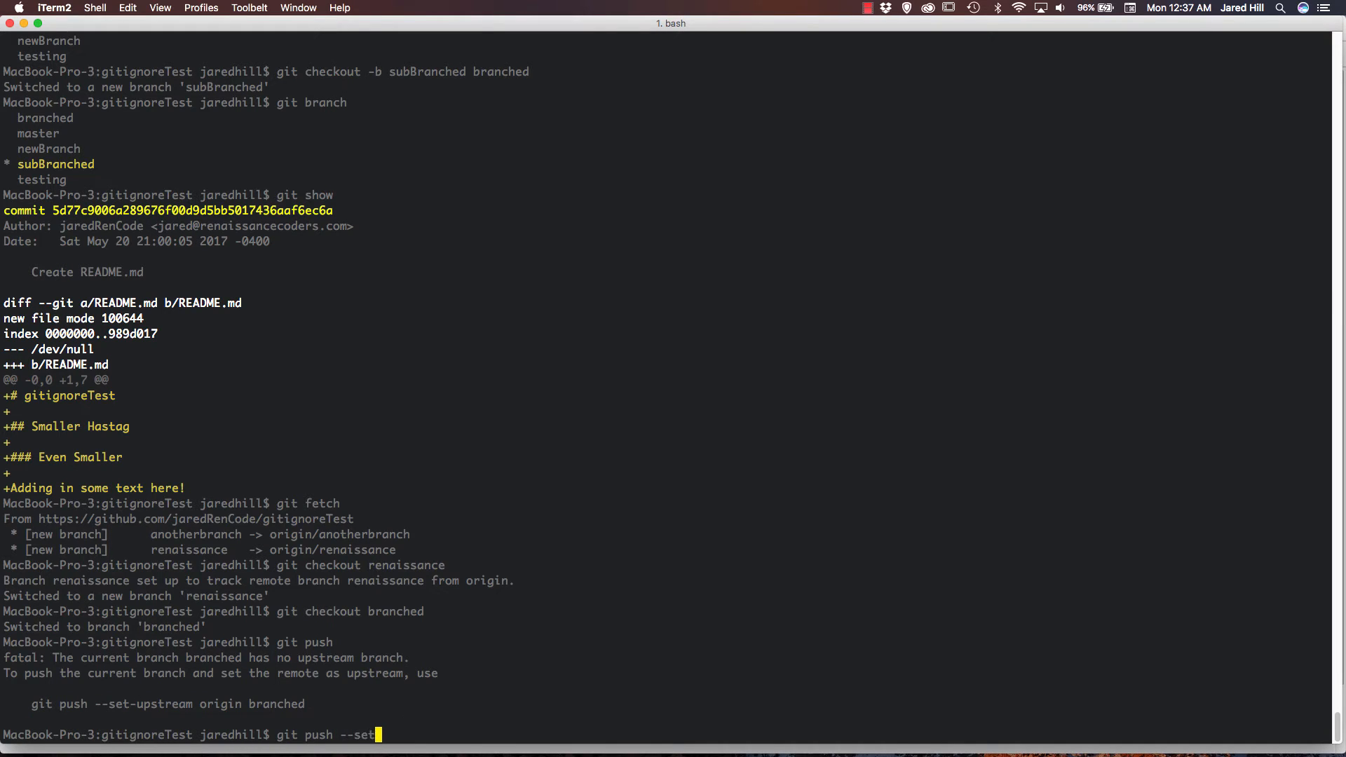
pyautogui.write('upstra')
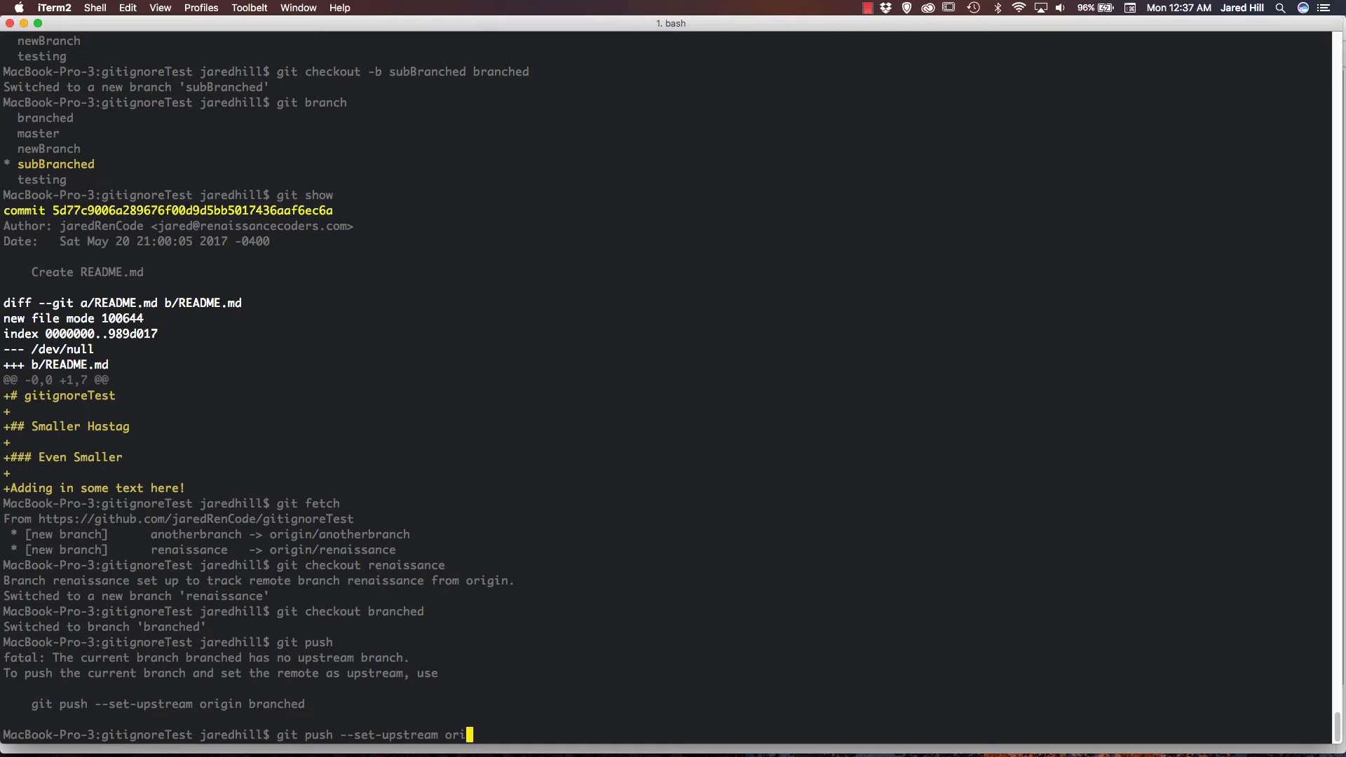
pyautogui.write('gin branched')
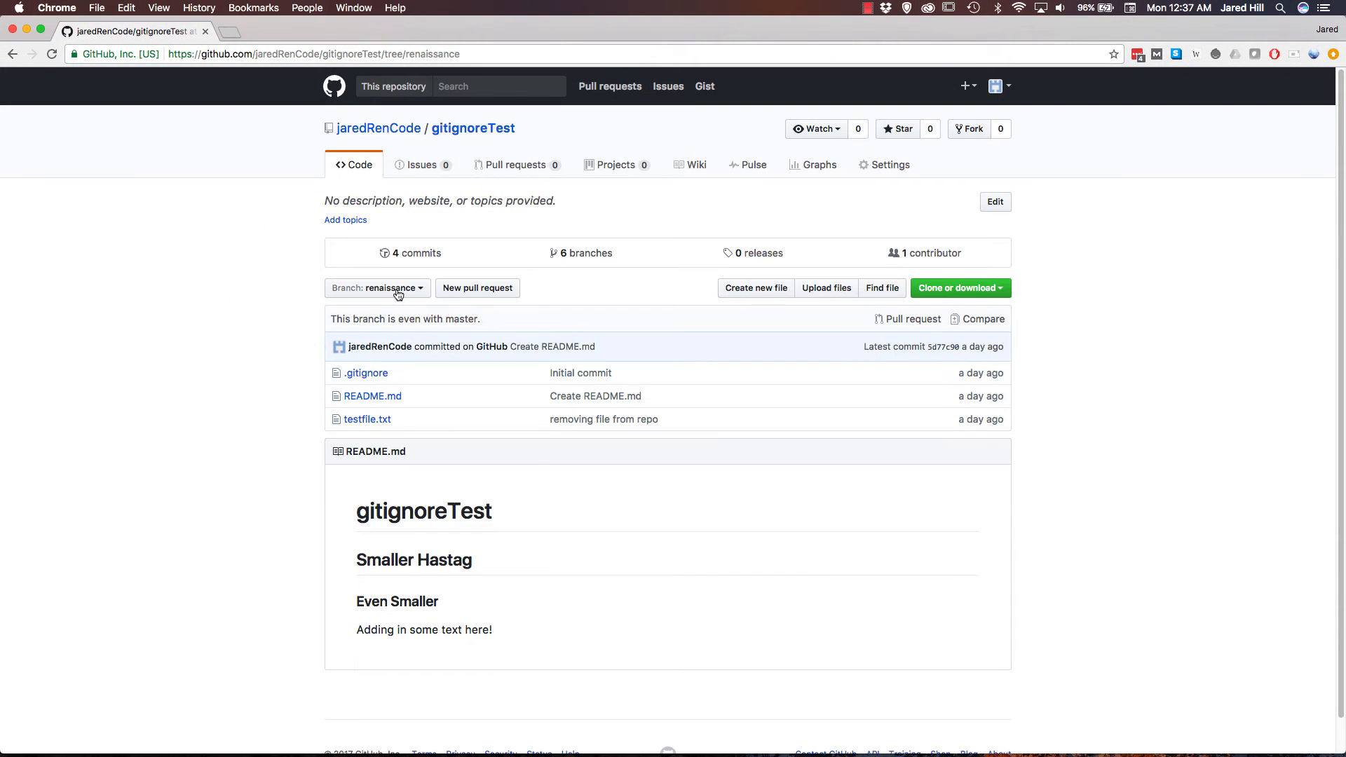
# View GitHub's branch dropdown listing six branches, including branched.
pyautogui.click(376, 287)
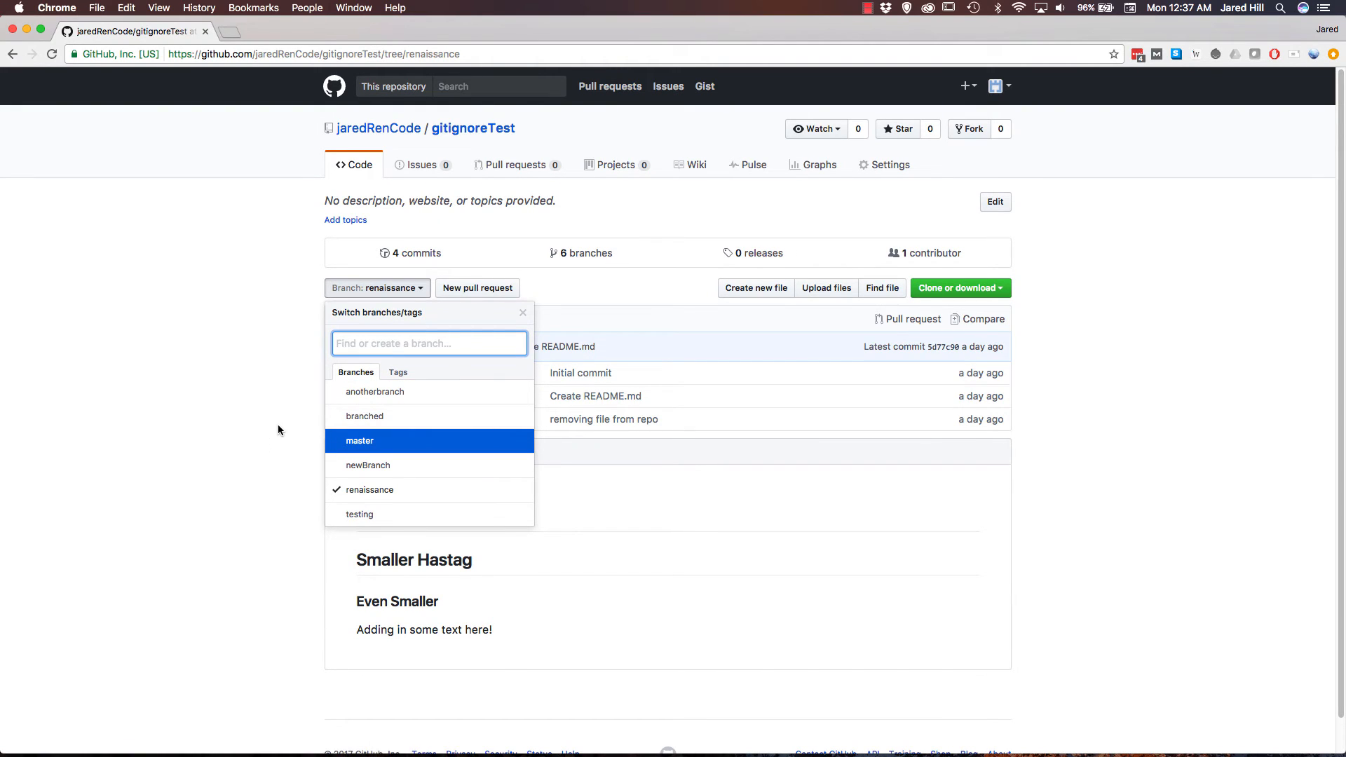
pyautogui.moveTo(275, 442)
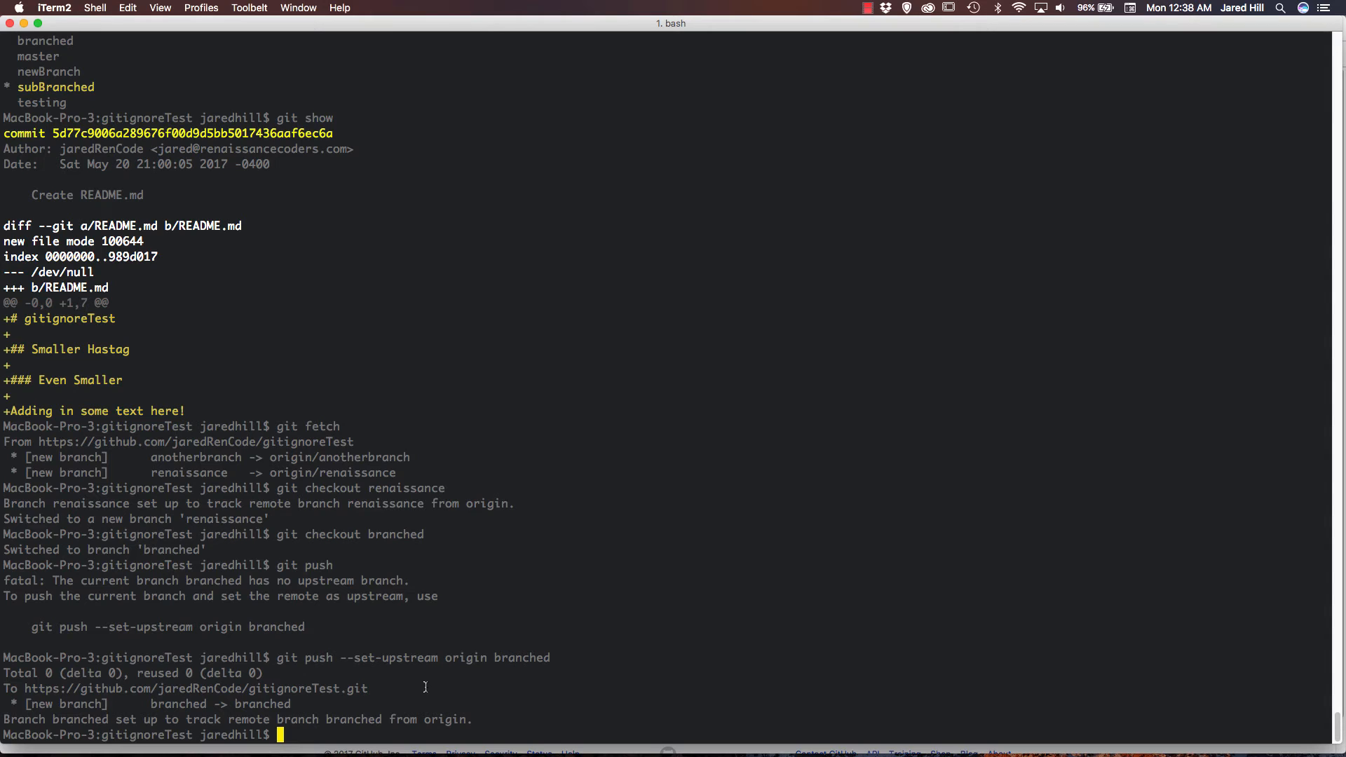
# Switch to master and clear the terminal.
pyautogui.write('git')
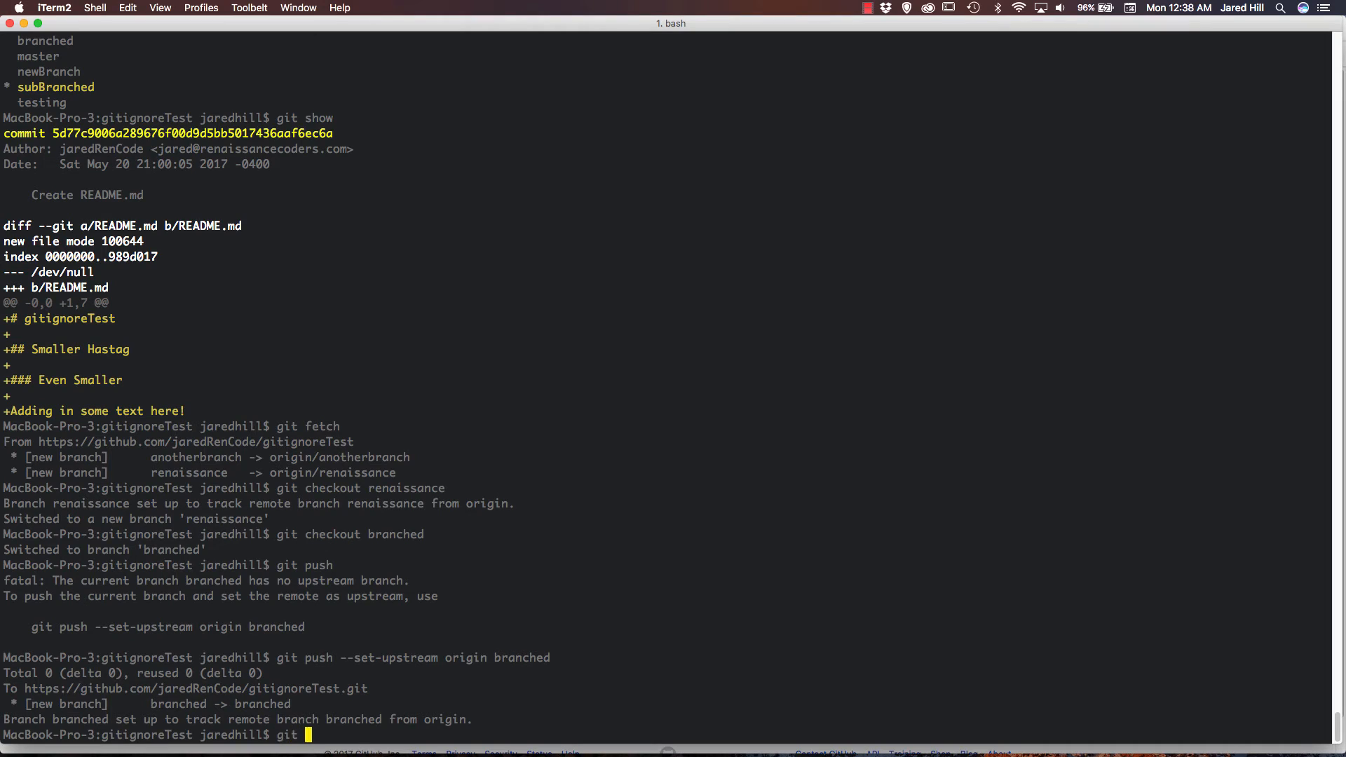
pyautogui.press('backspace')
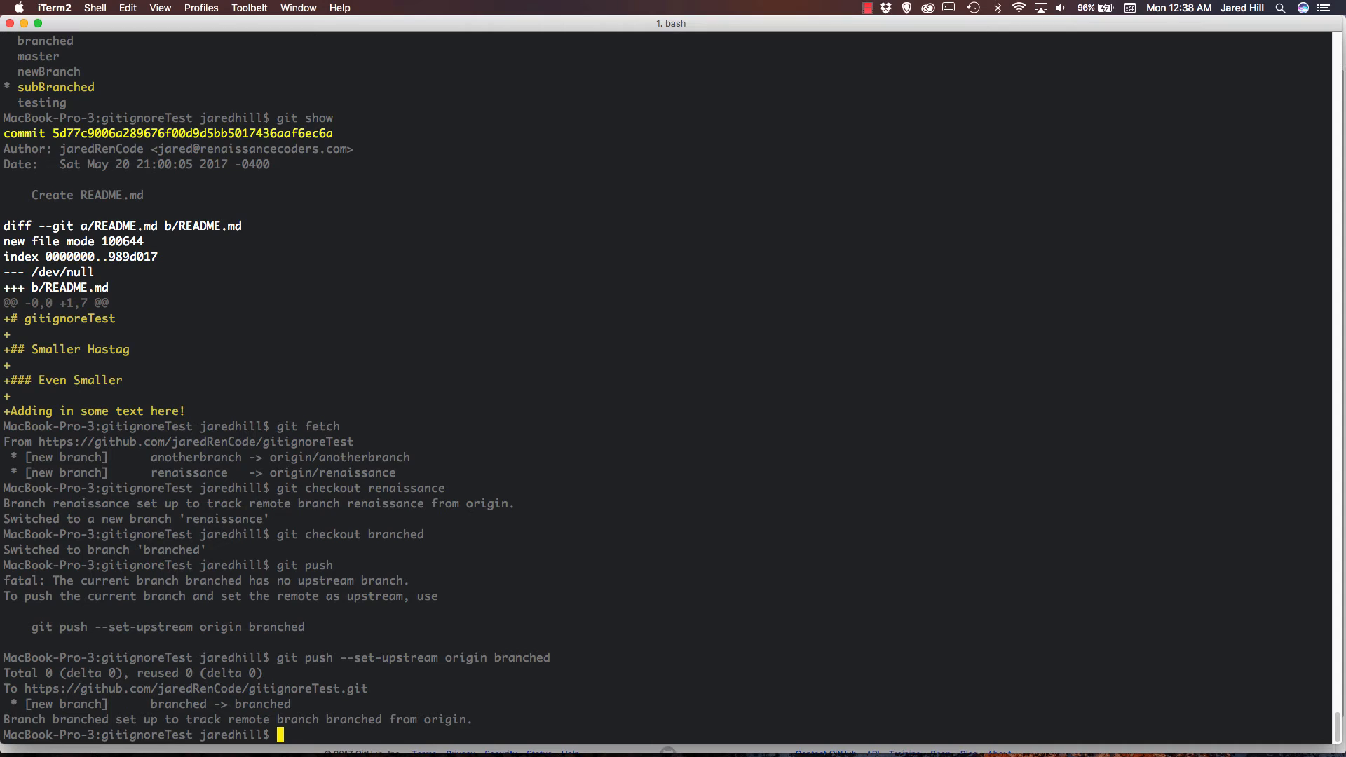
pyautogui.write('git checkout')
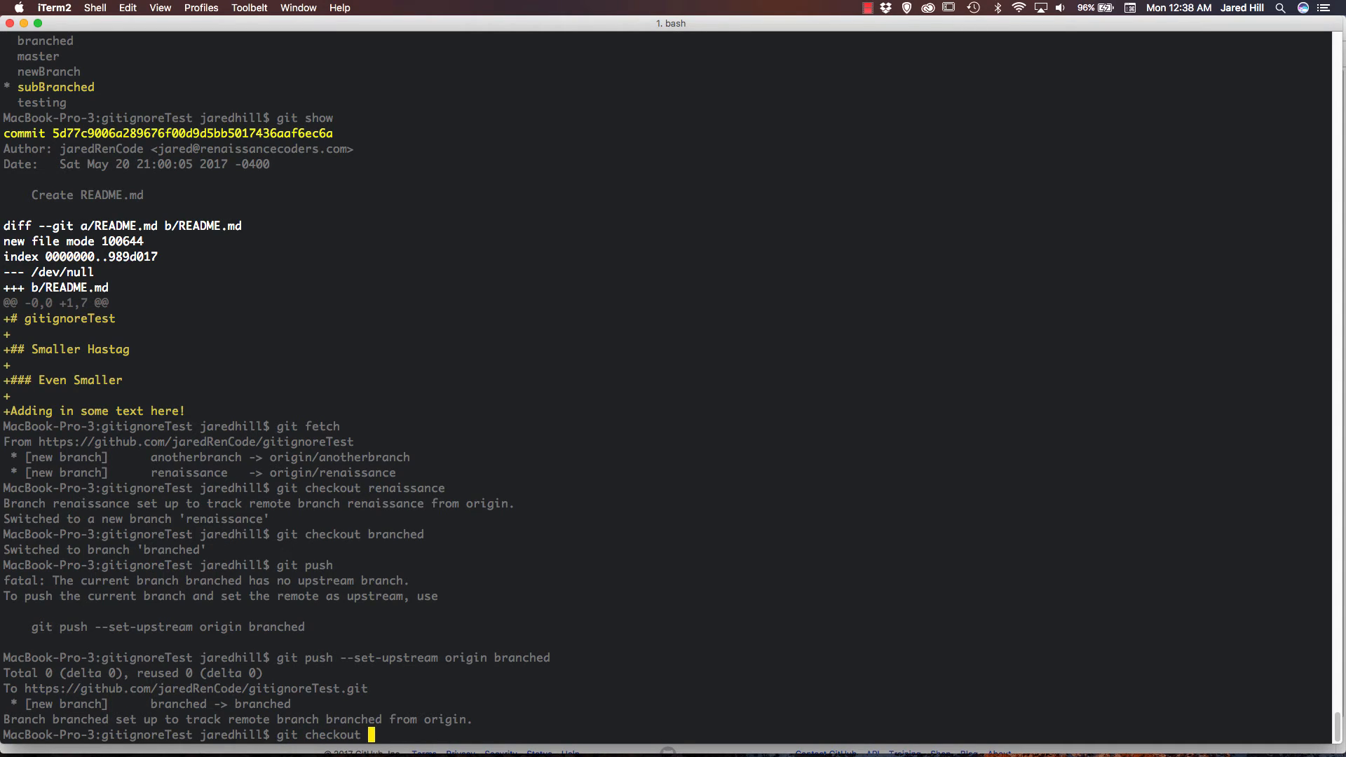
pyautogui.write('master')
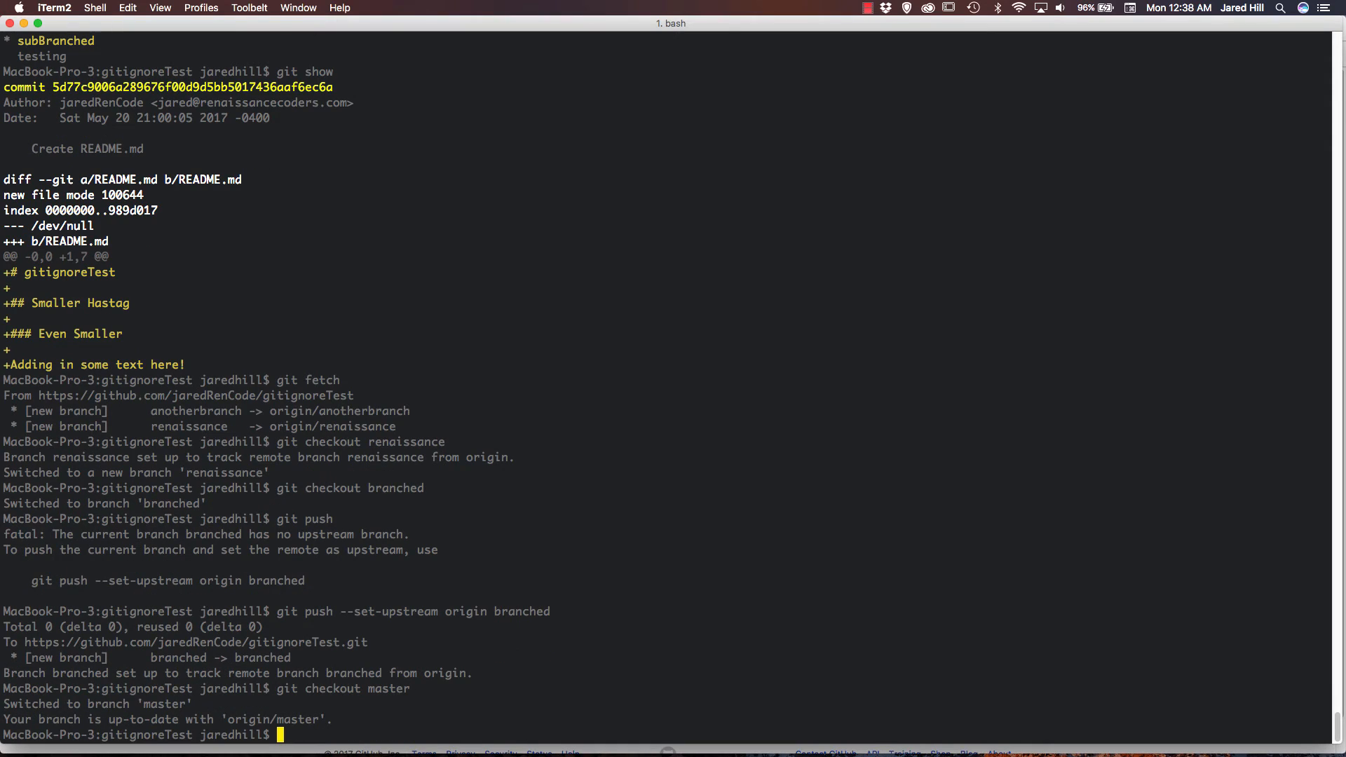
pyautogui.write('clear')
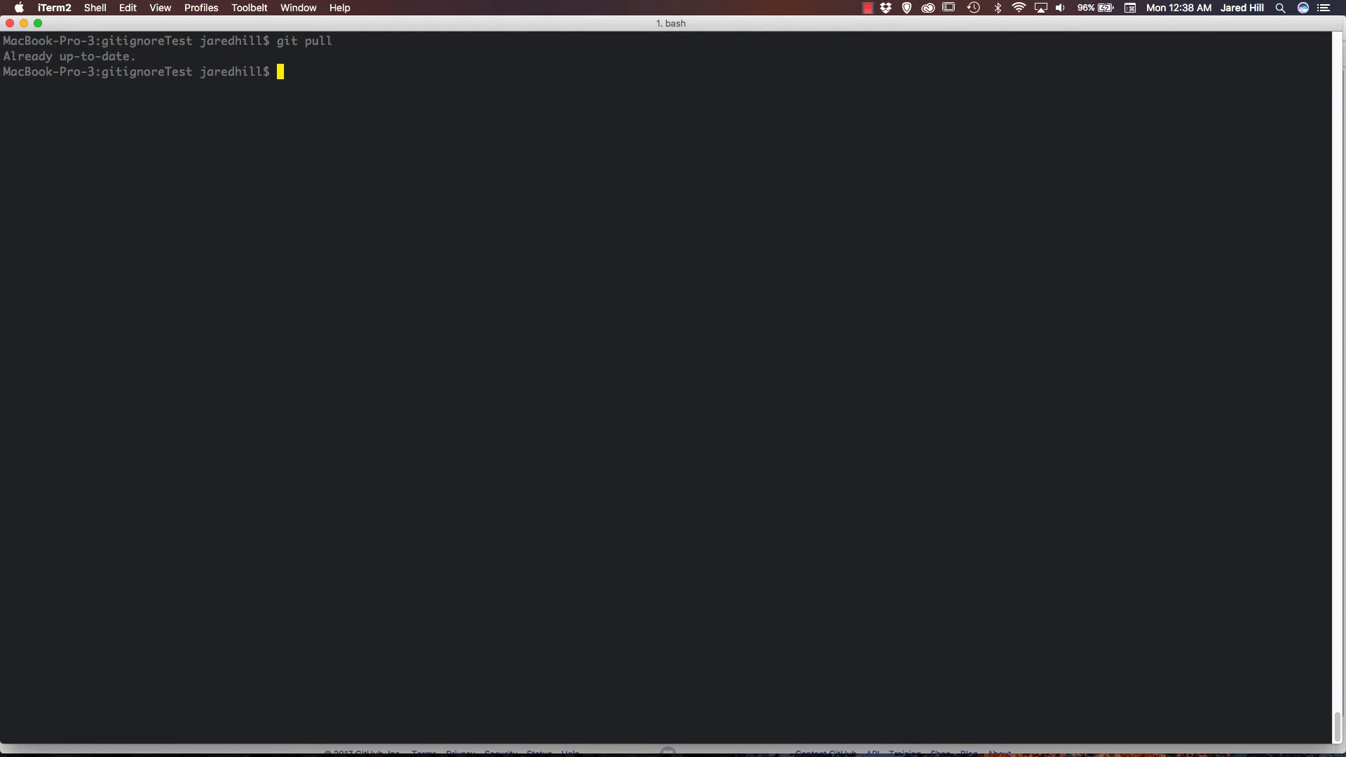
# Merge branched into master, which reports already up to date.
pyautogui.write('git')
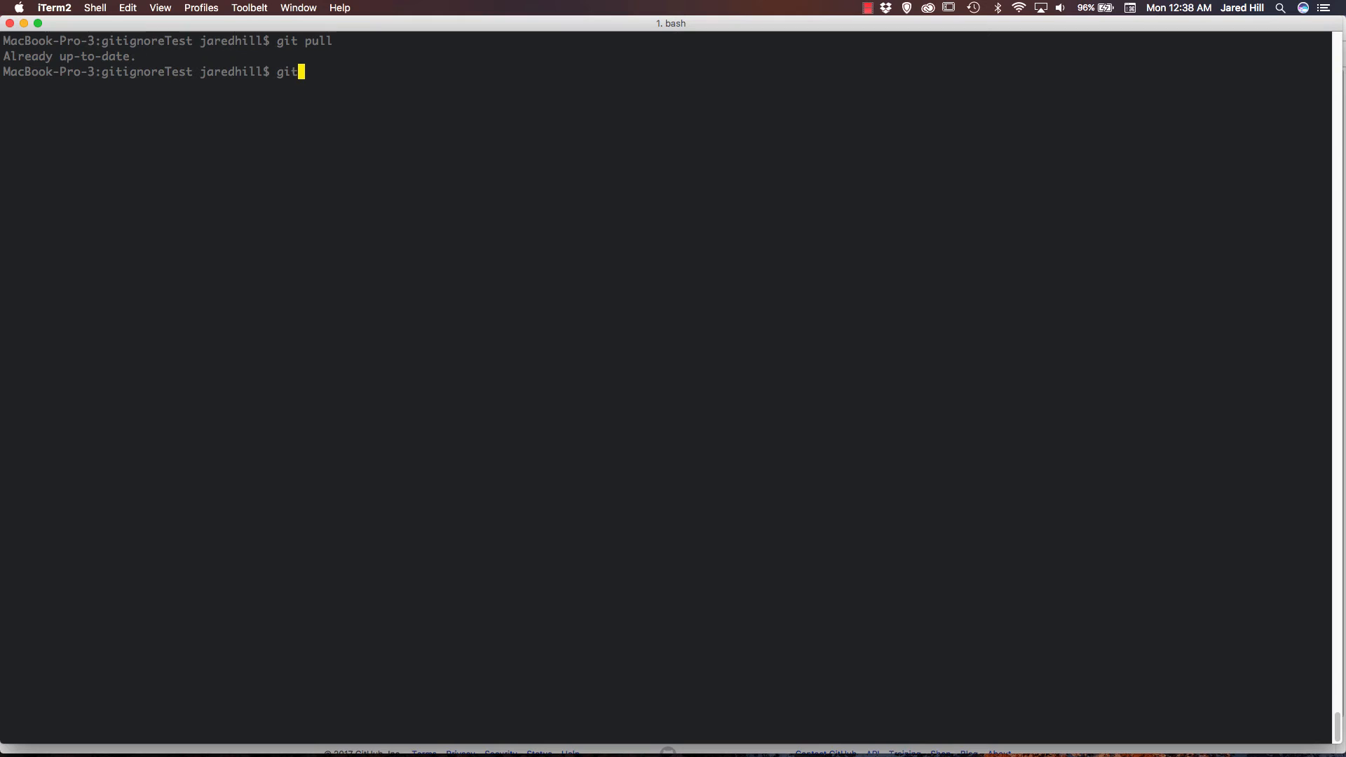
pyautogui.write('merge')
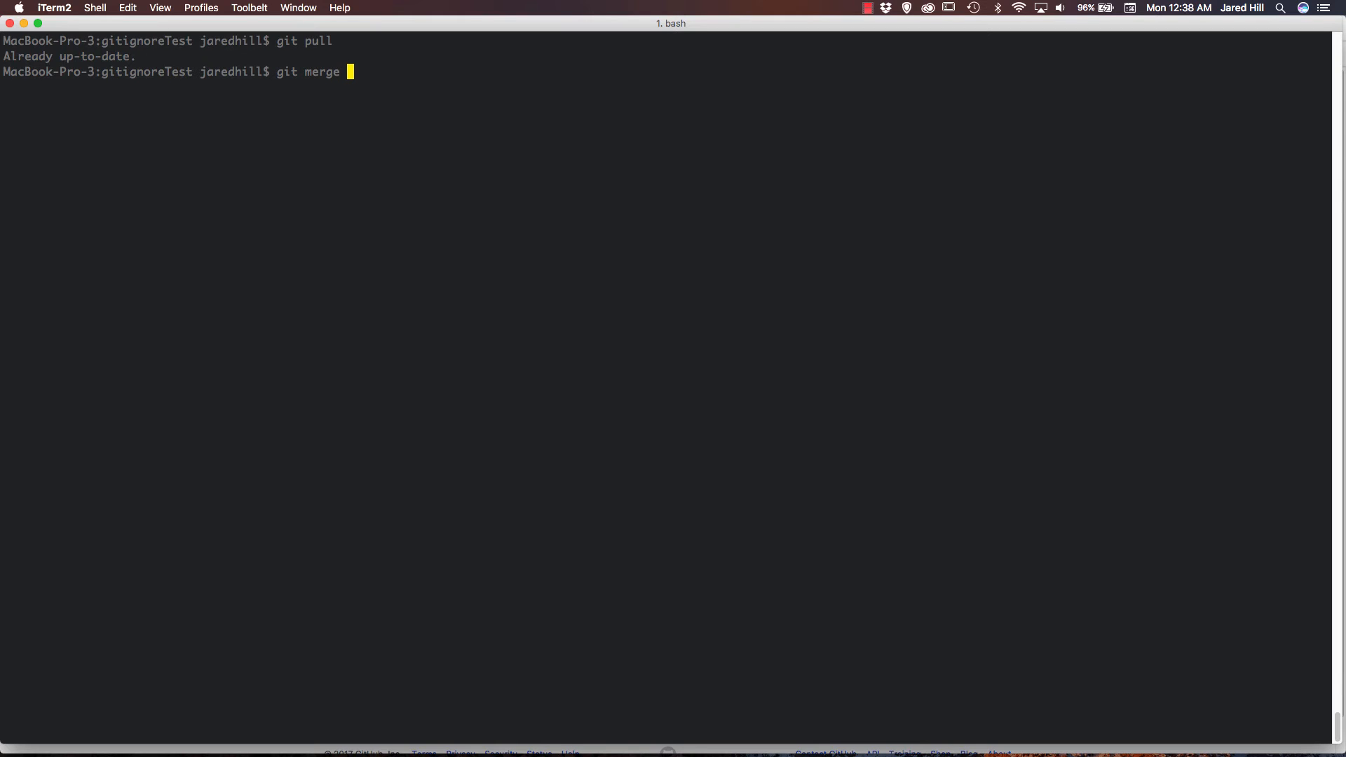
pyautogui.write('branched')
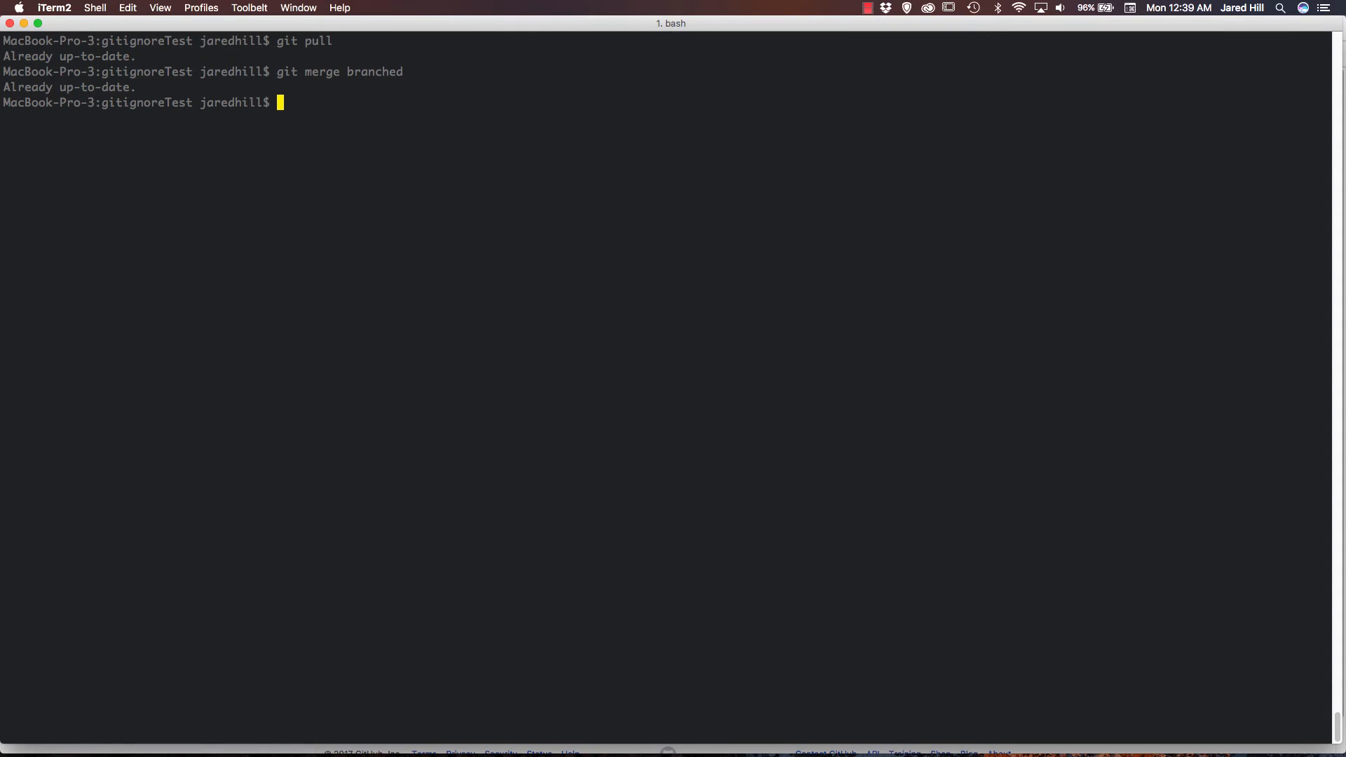
# Check out the branched branch again.
pyautogui.write('git')
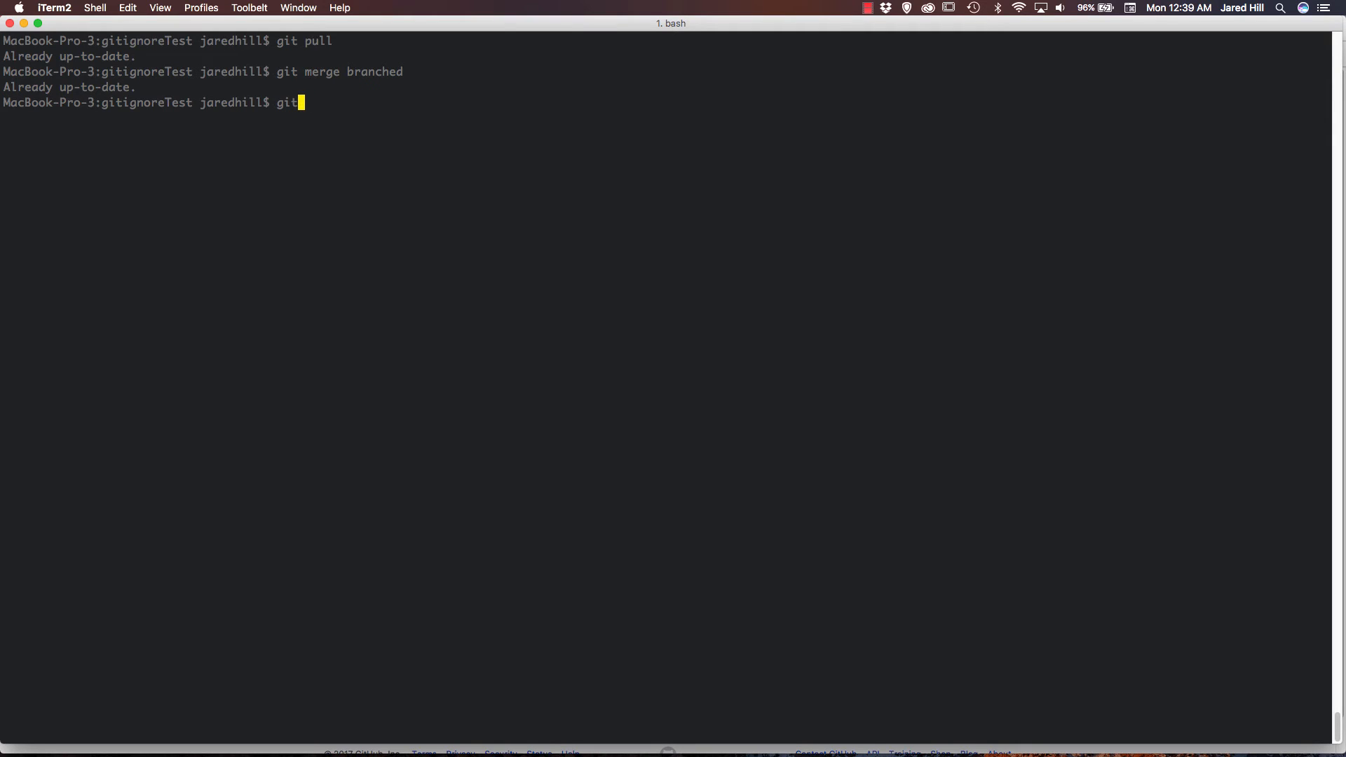
pyautogui.write('check')
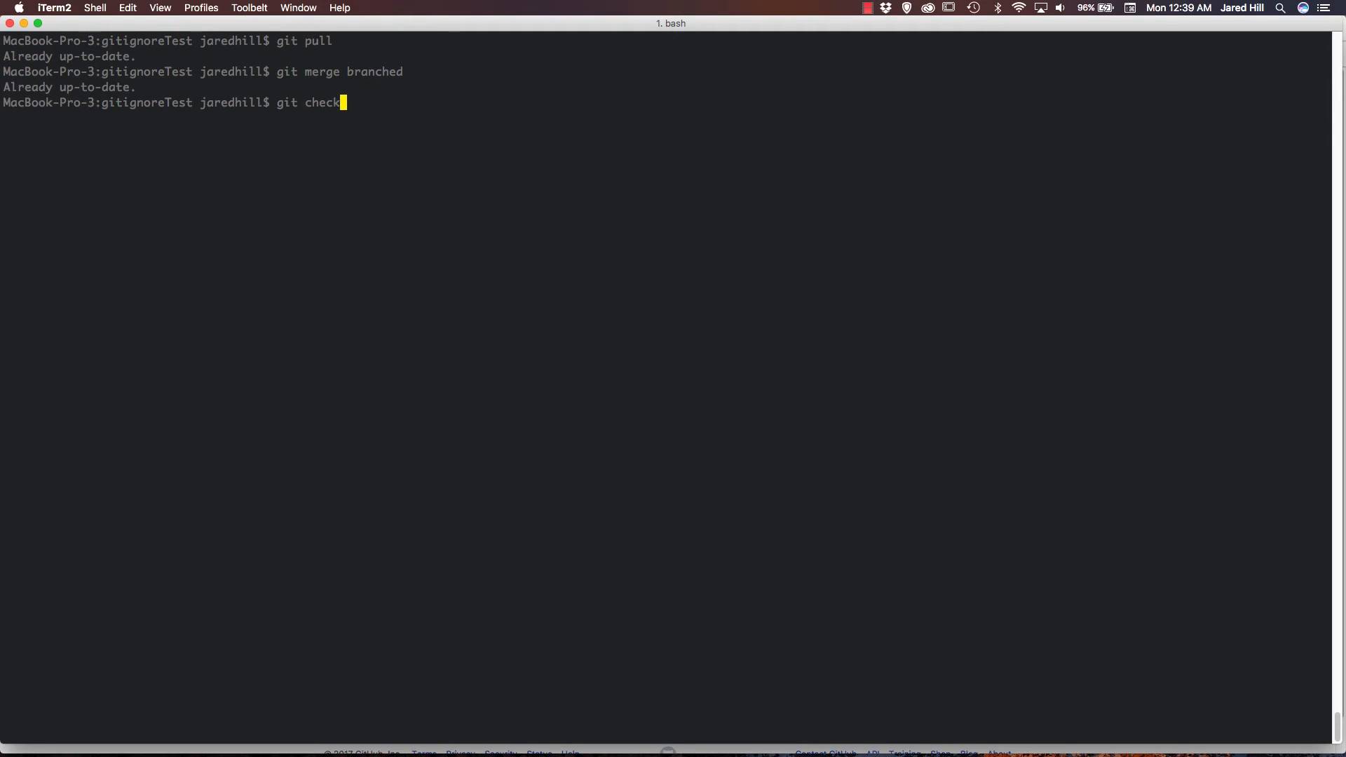
pyautogui.write('out branched')
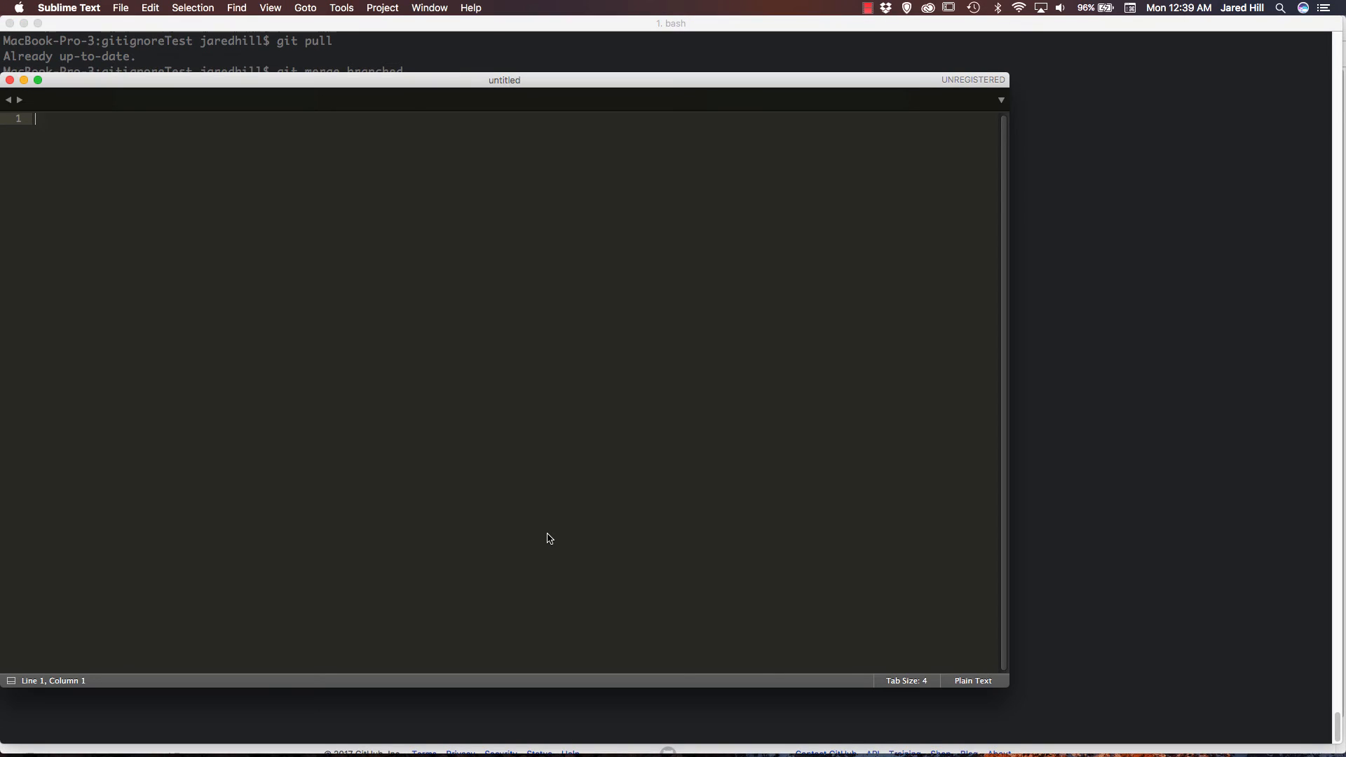
# Type 'new file' into a new Sublime Text document and save it.
pyautogui.write('new fiel')
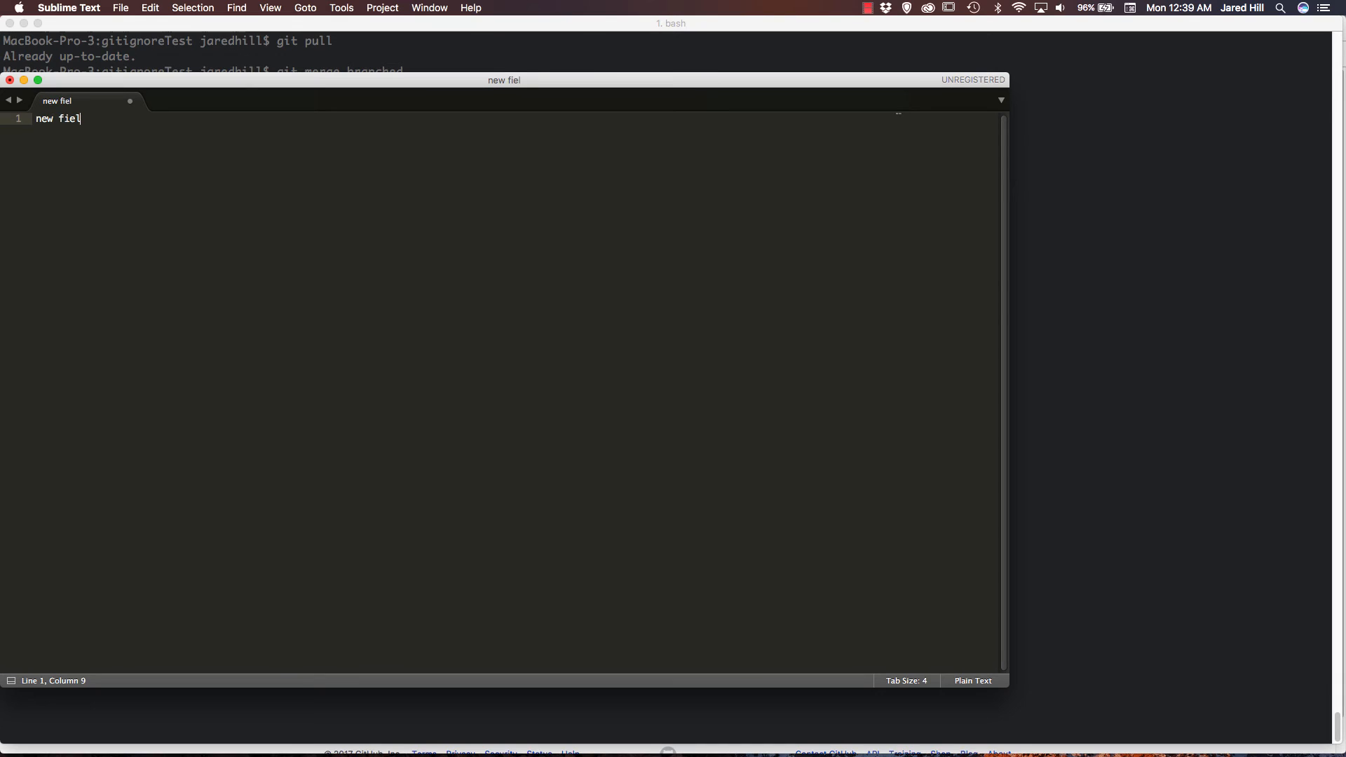
pyautogui.press('backspace')
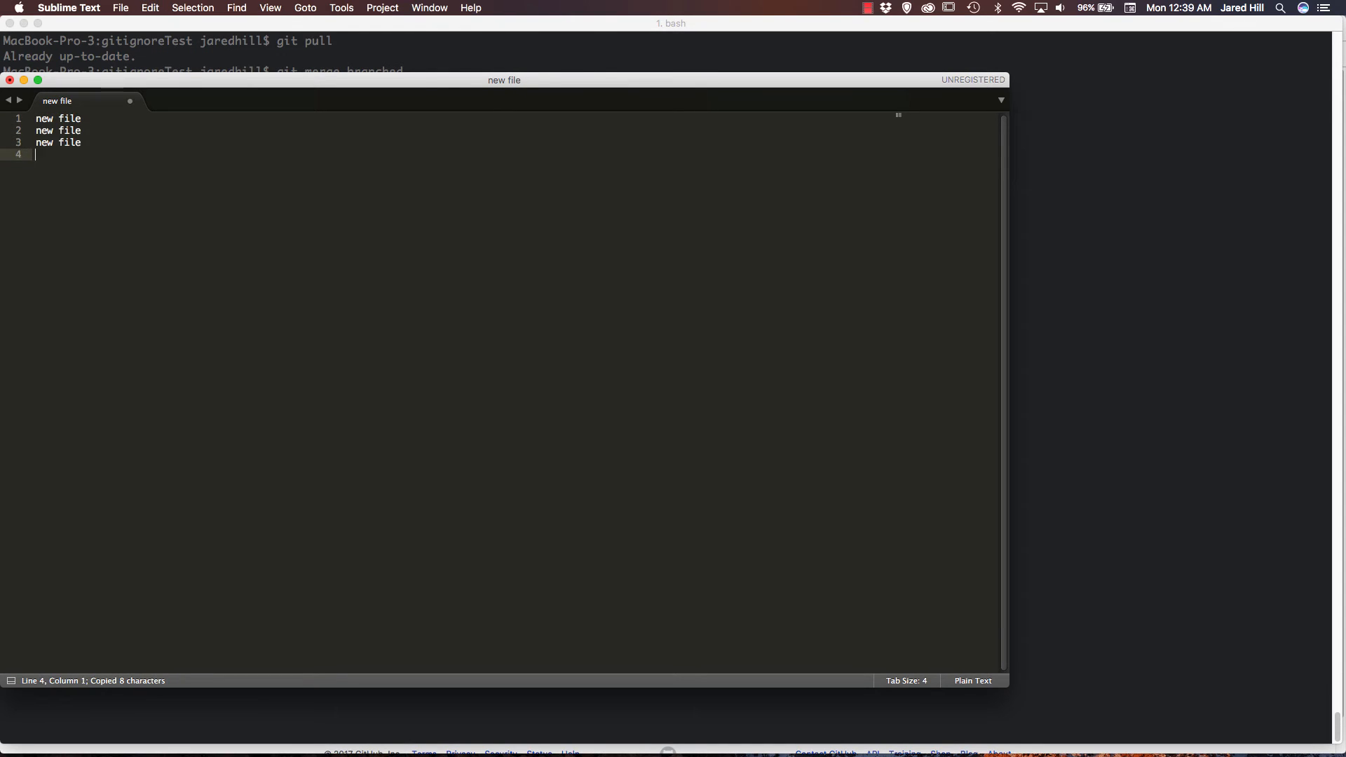
pyautogui.press('cmd+s')
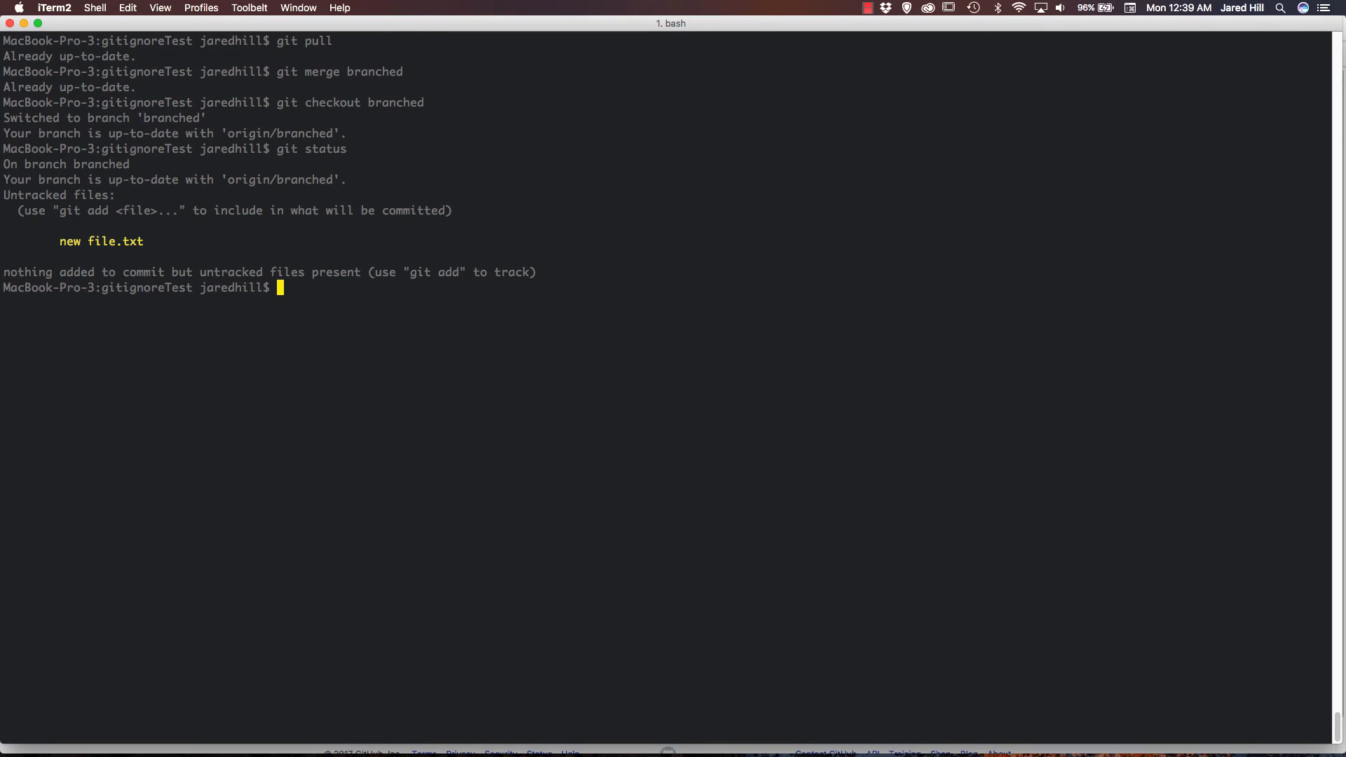
pyautogui.moveTo(118, 232)
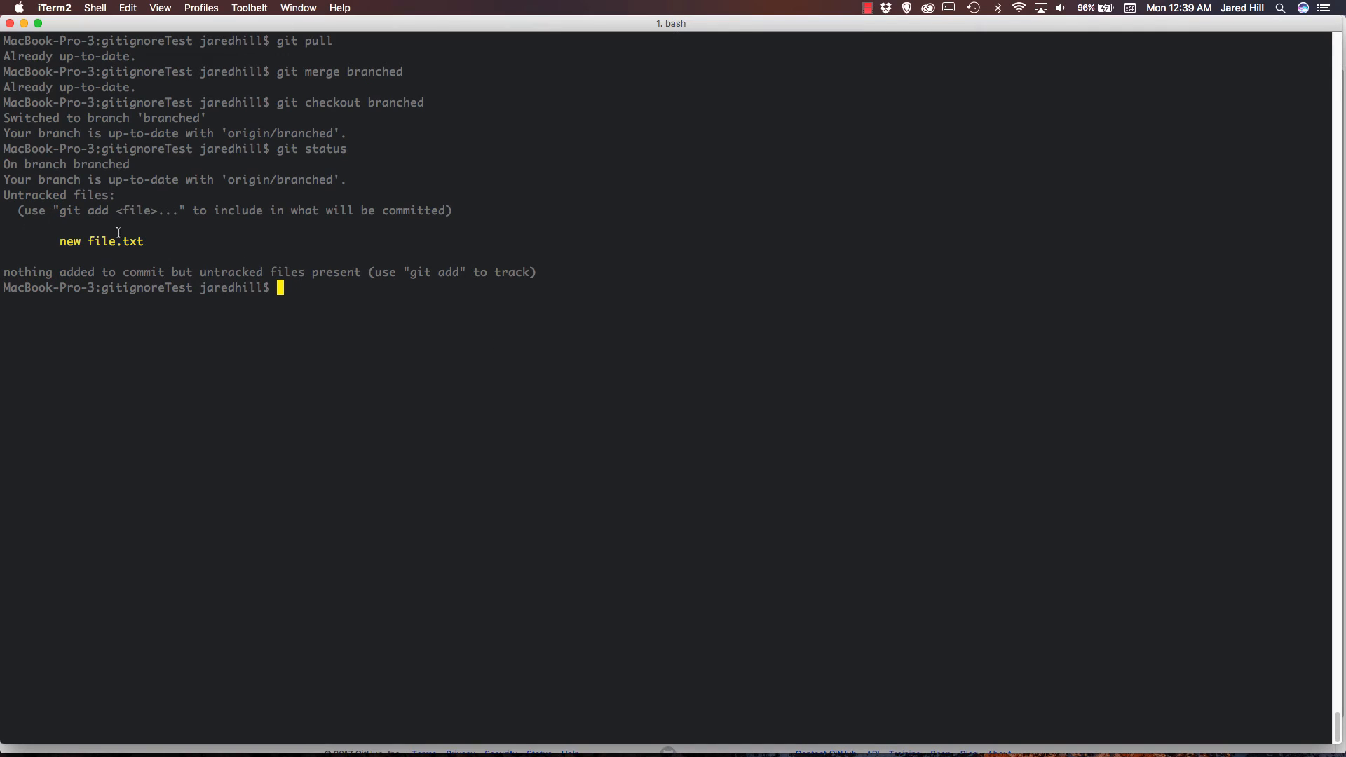
pyautogui.moveTo(376, 304)
pyautogui.write('git add .')
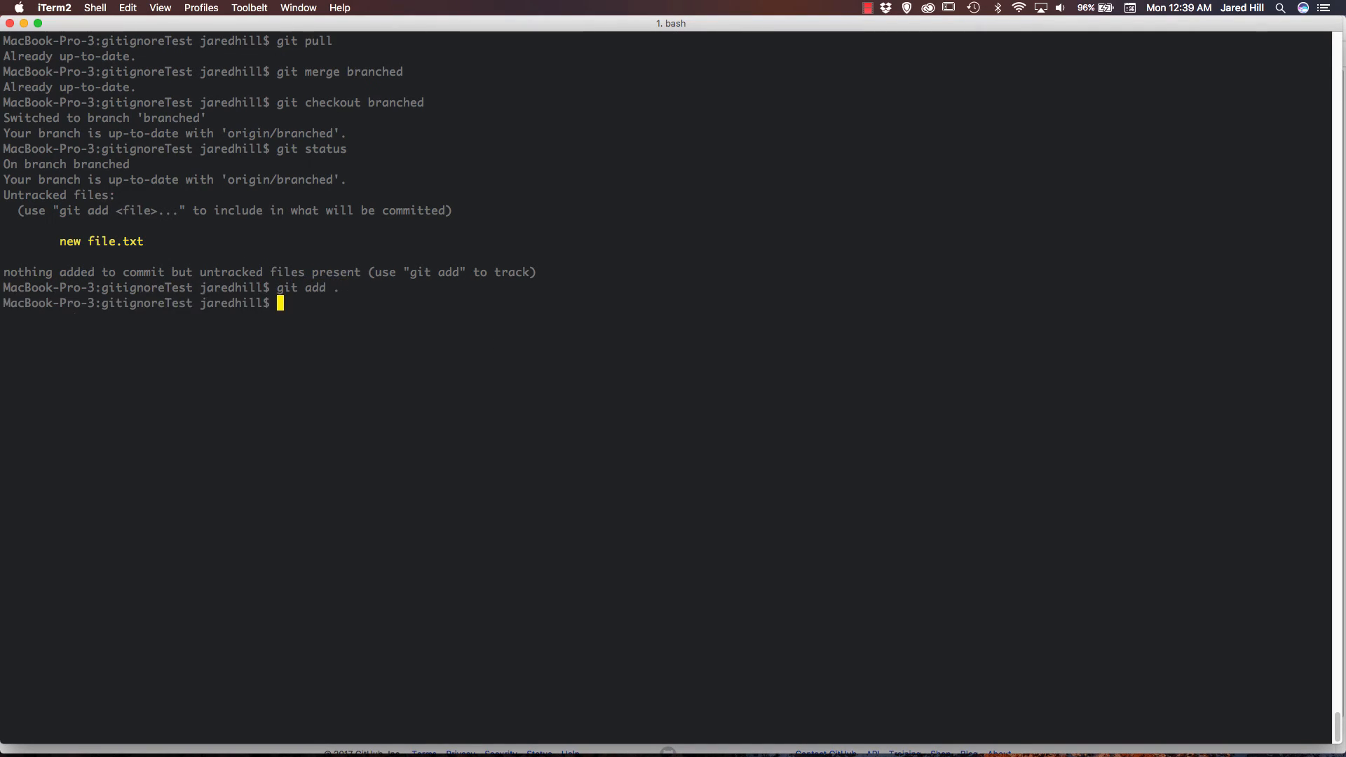
# Commit with message "new file" and push the commit to the remote branched branch.
pyautogui.write('git commit -m')
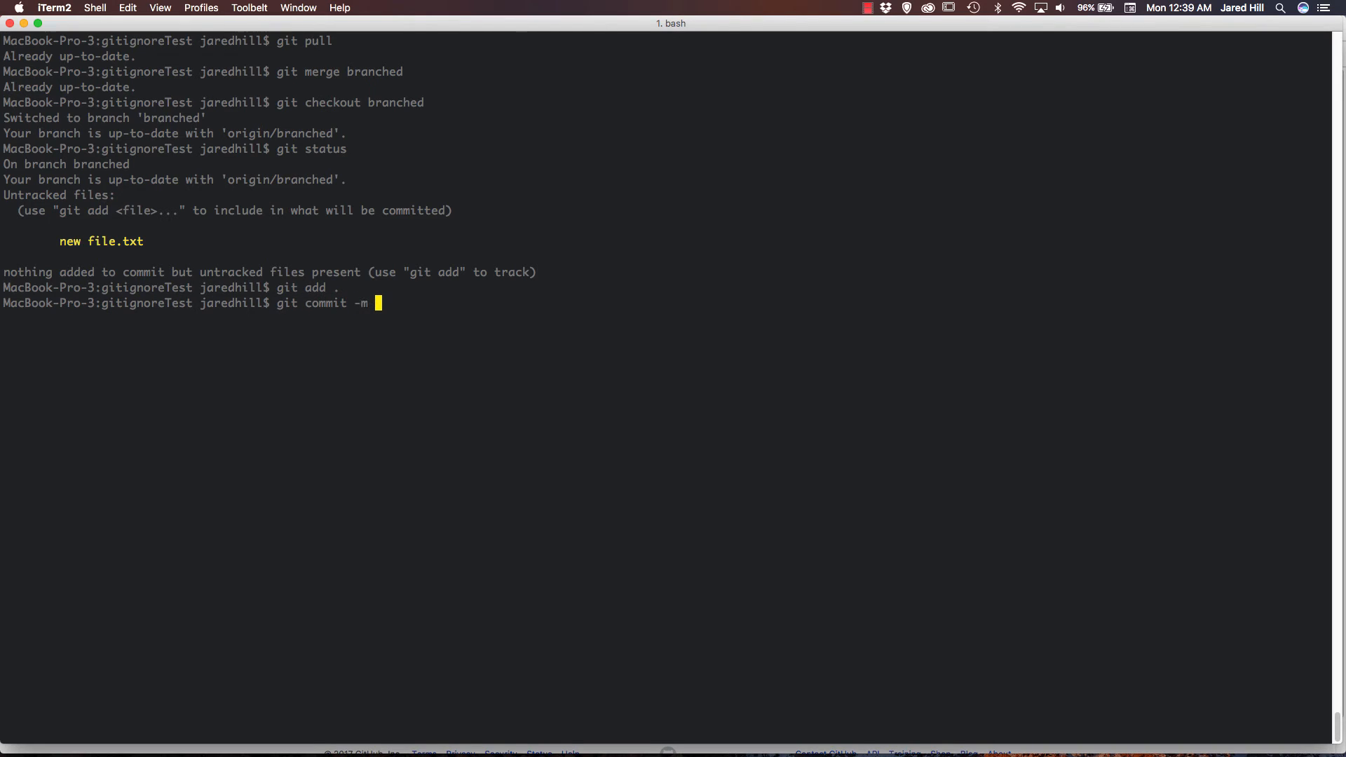
pyautogui.write('"new file"')
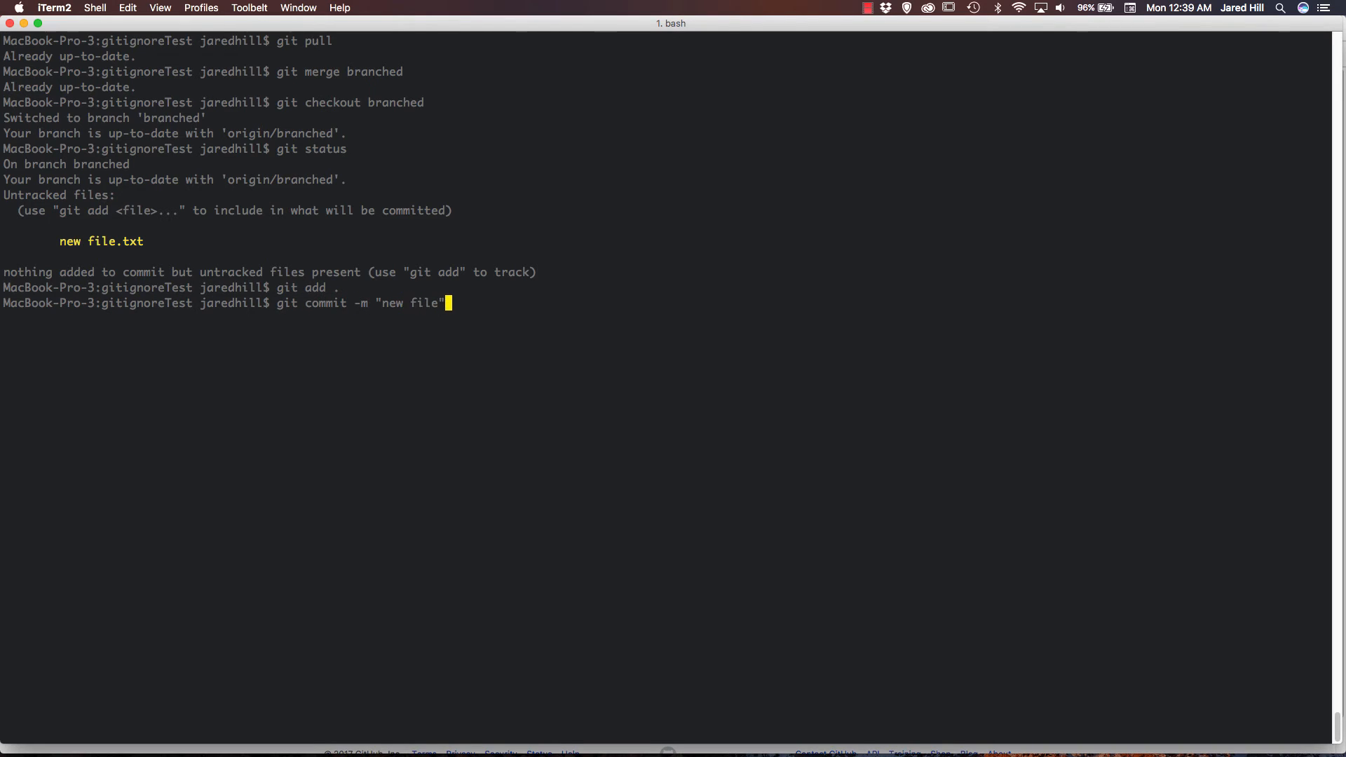
pyautogui.write('git push')
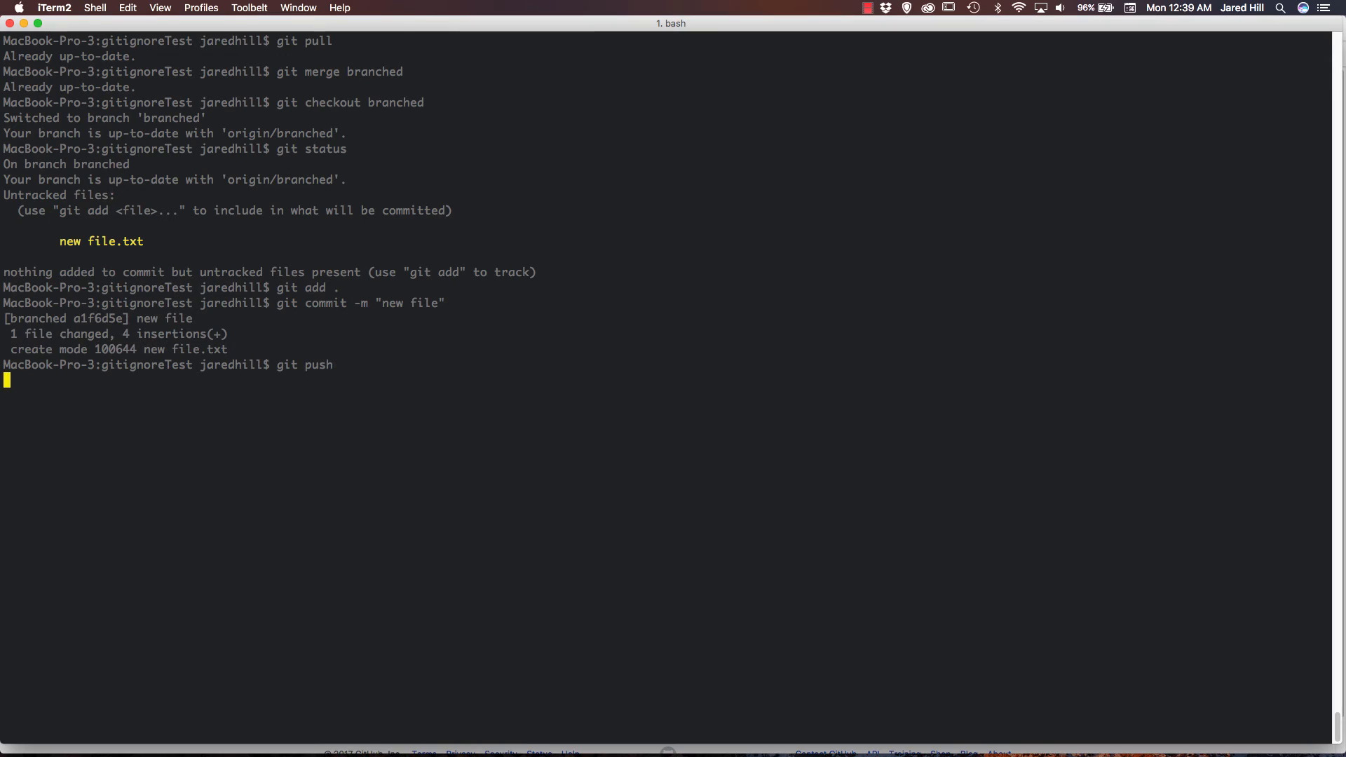
pyautogui.press('Return')
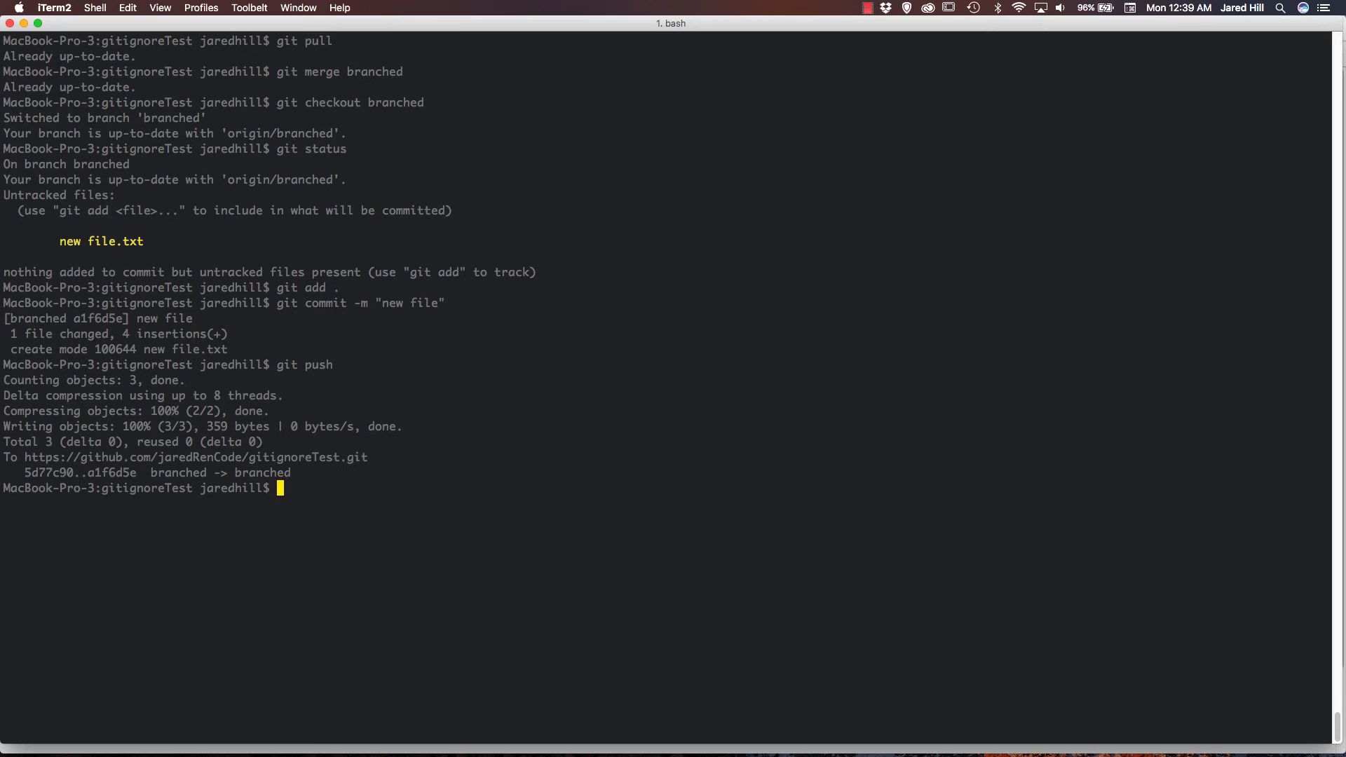
# Check out the master branch.
pyautogui.write('git')
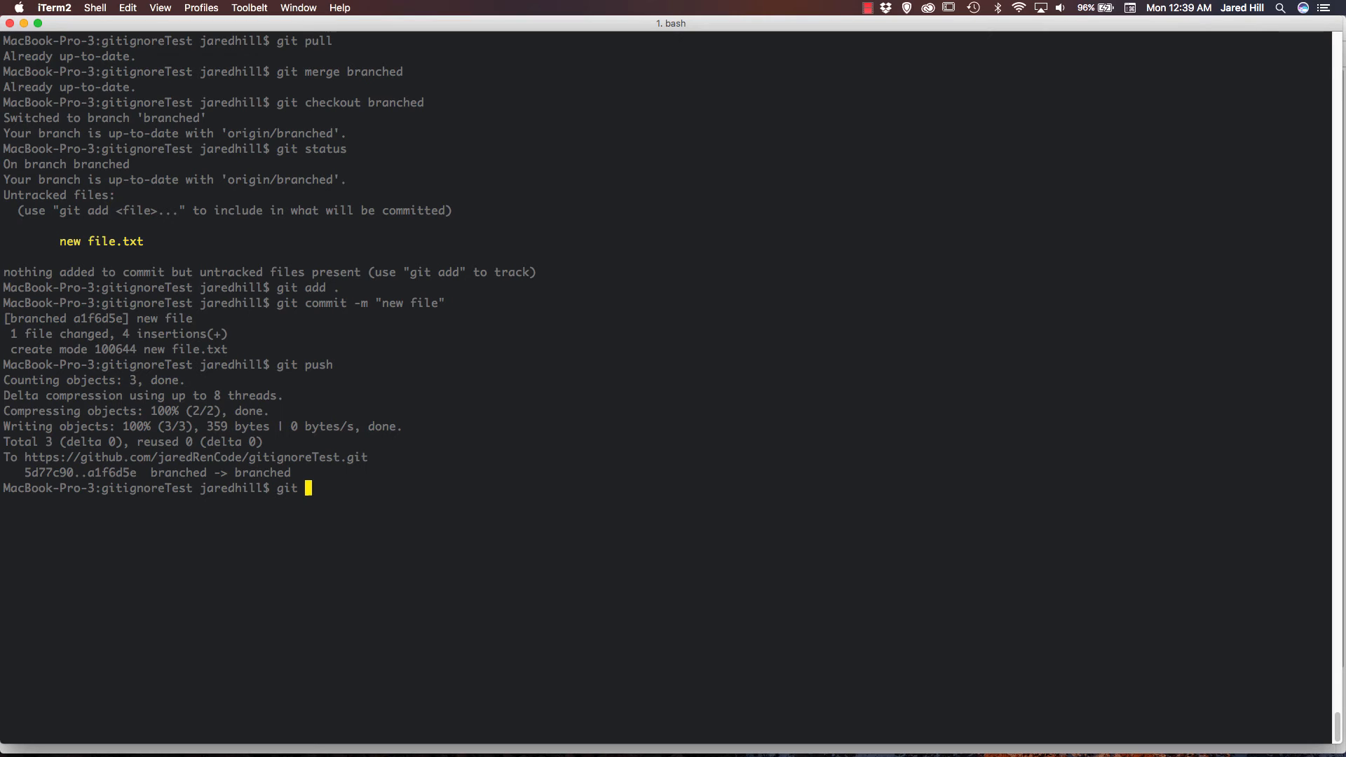
pyautogui.write('checkout master')
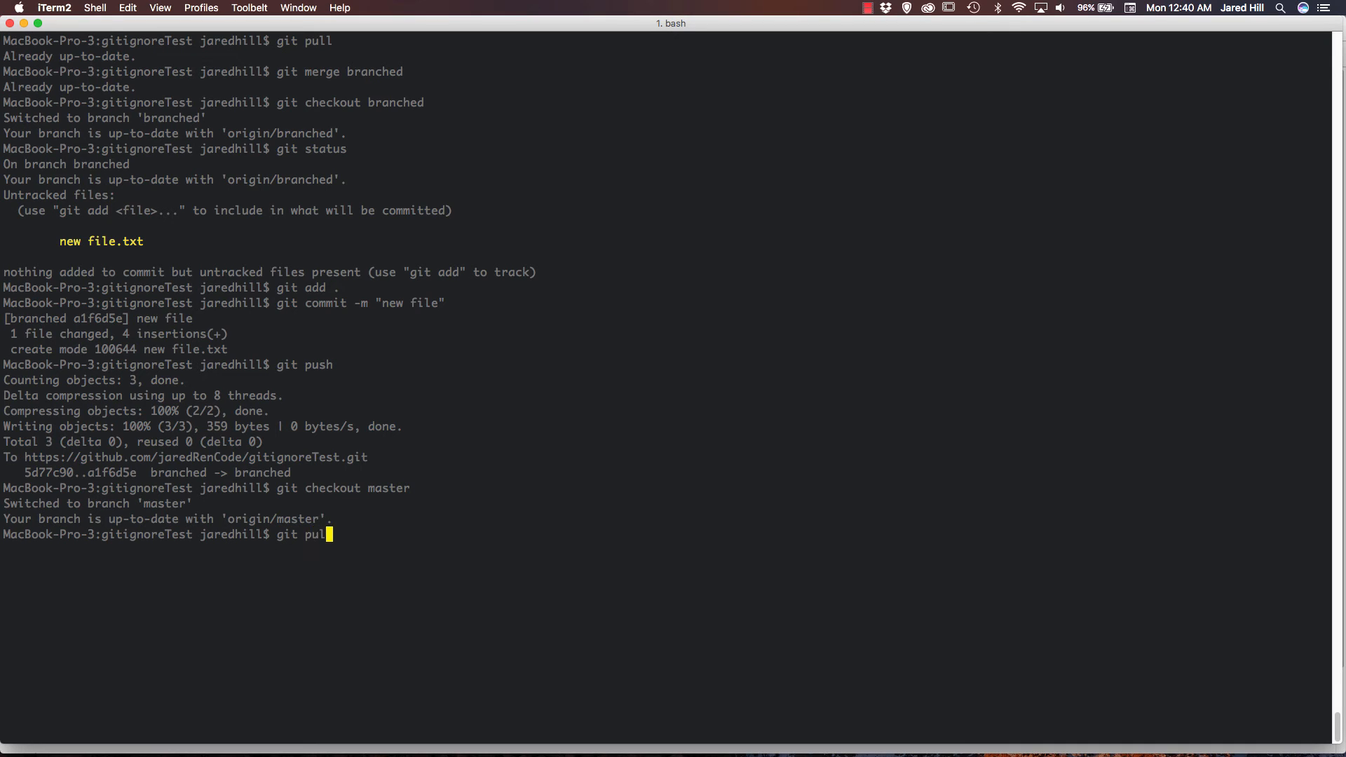
pyautogui.write('c')
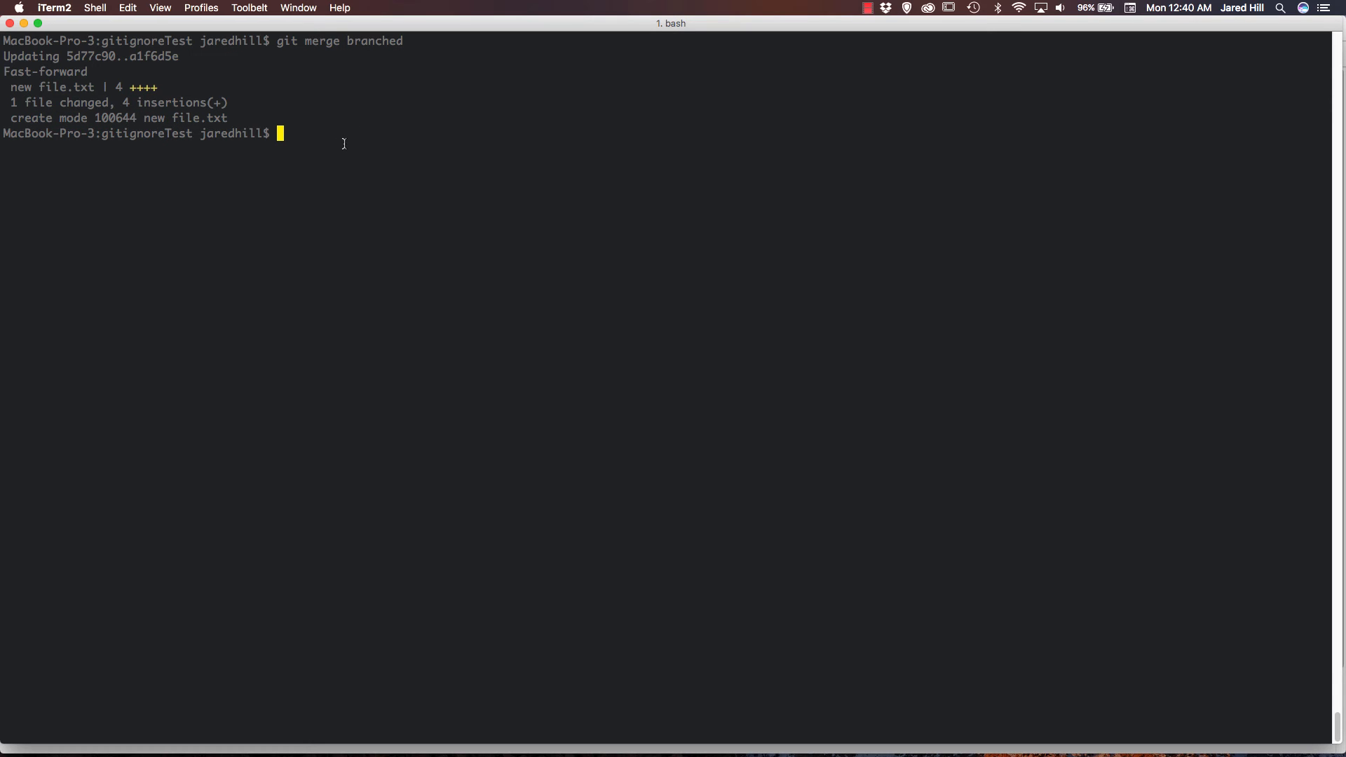
# Delete the local branched branch with git branch -d branched.
pyautogui.write('git')
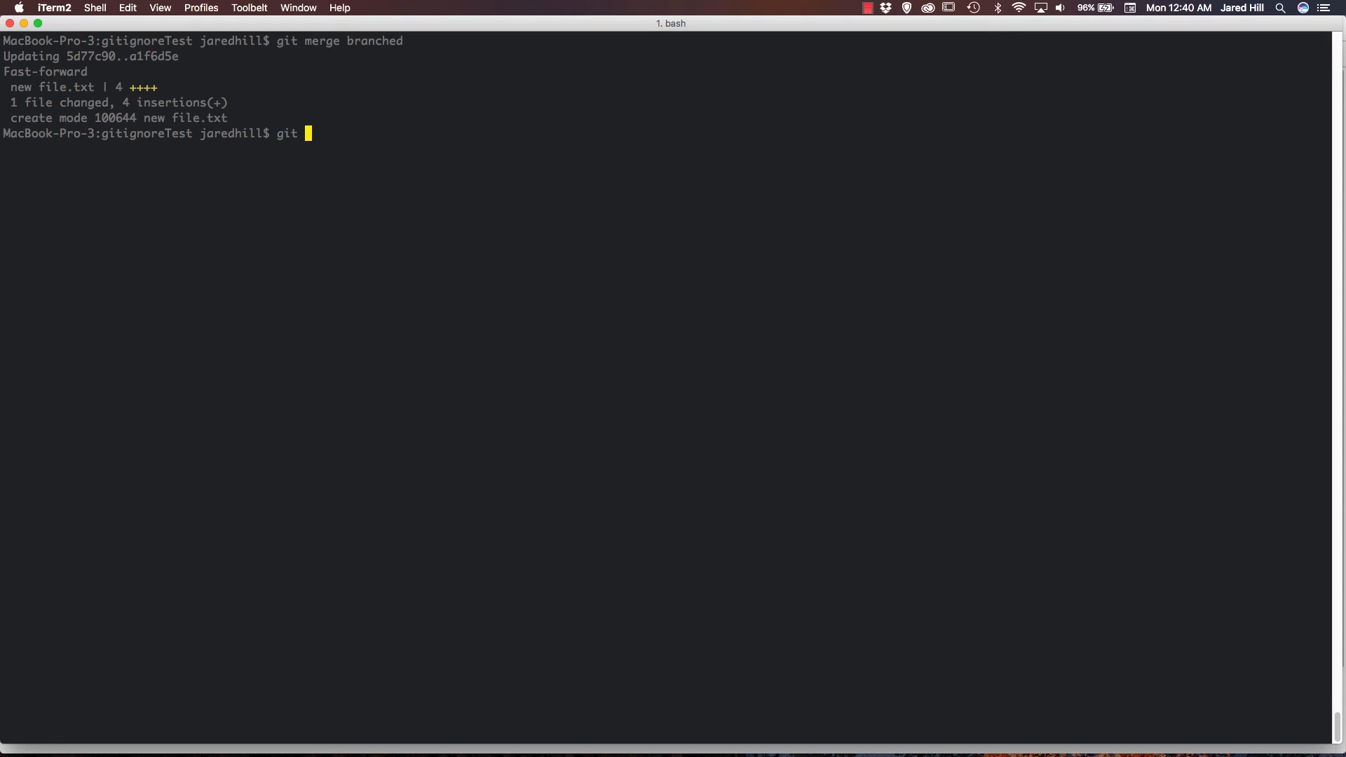
pyautogui.write('branc -')
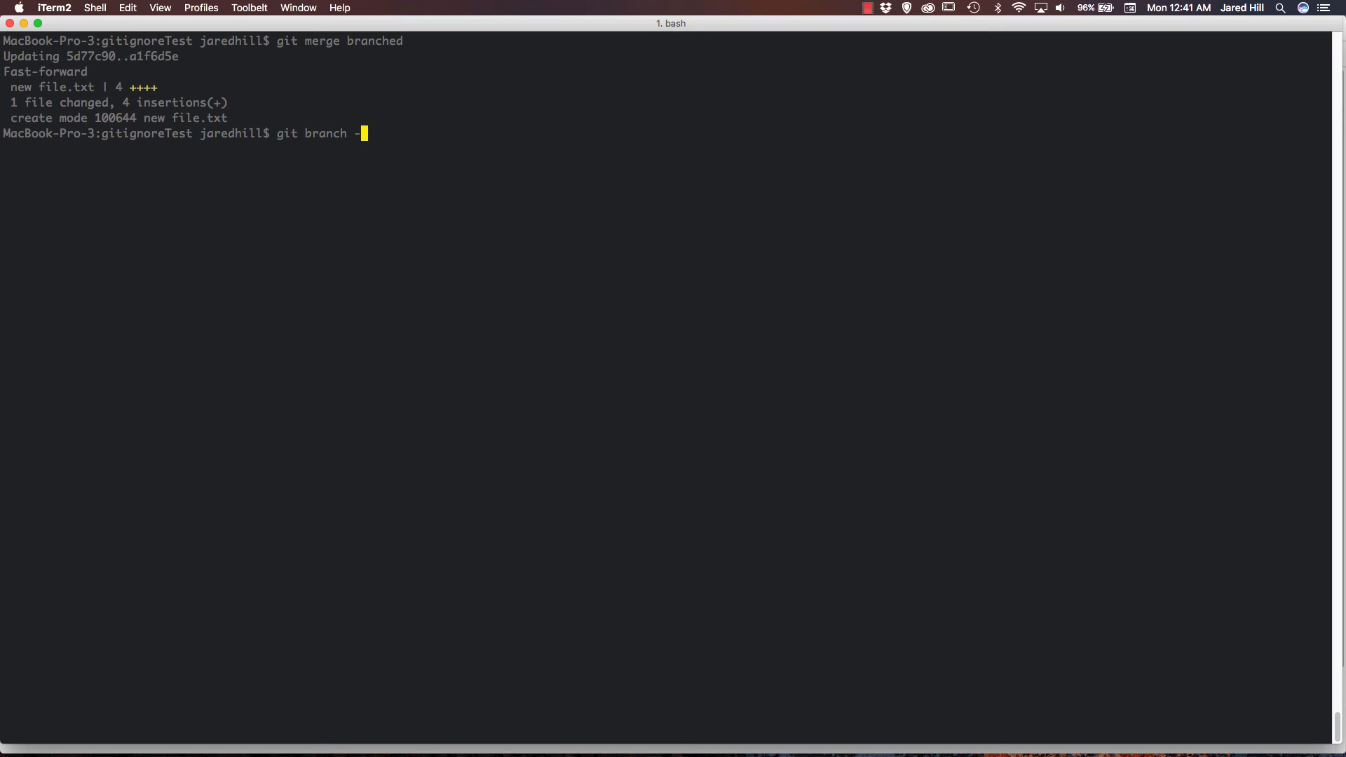
pyautogui.write('d')
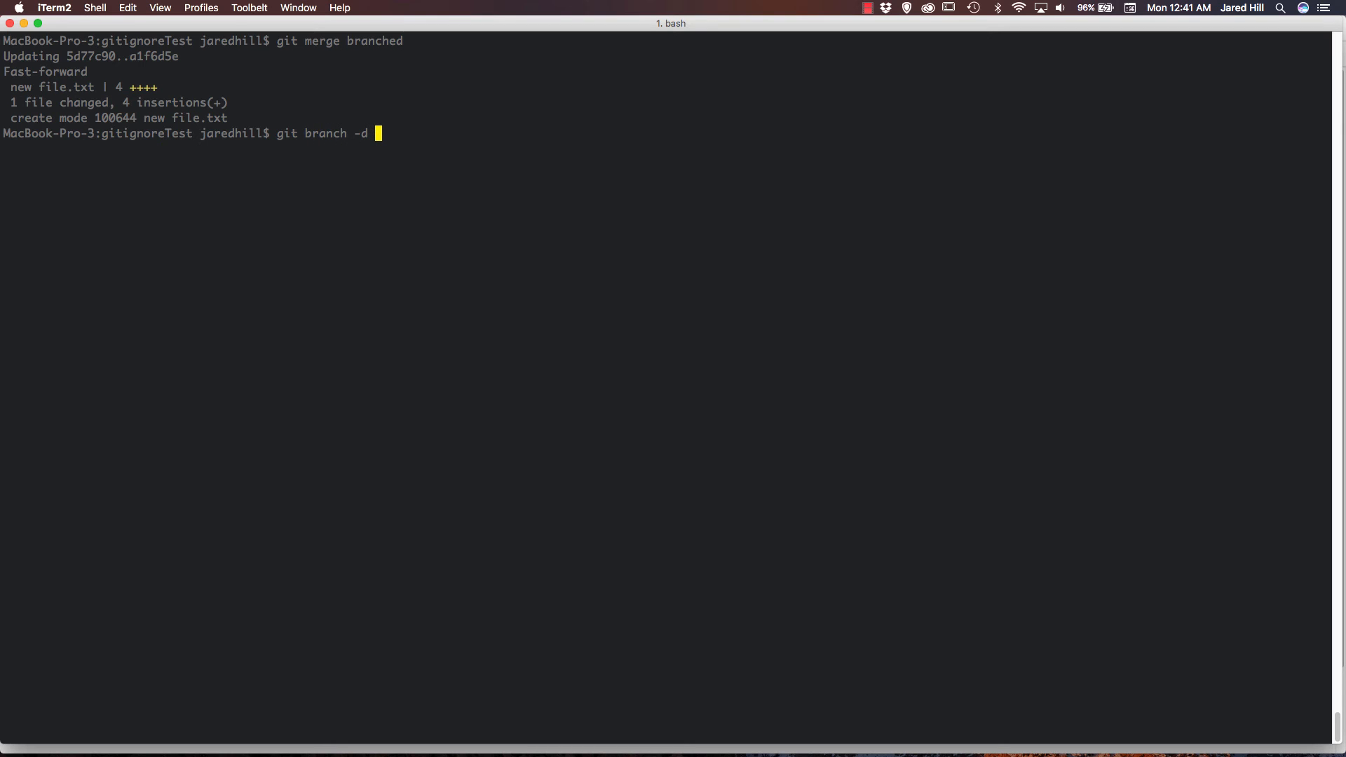
pyautogui.write('br')
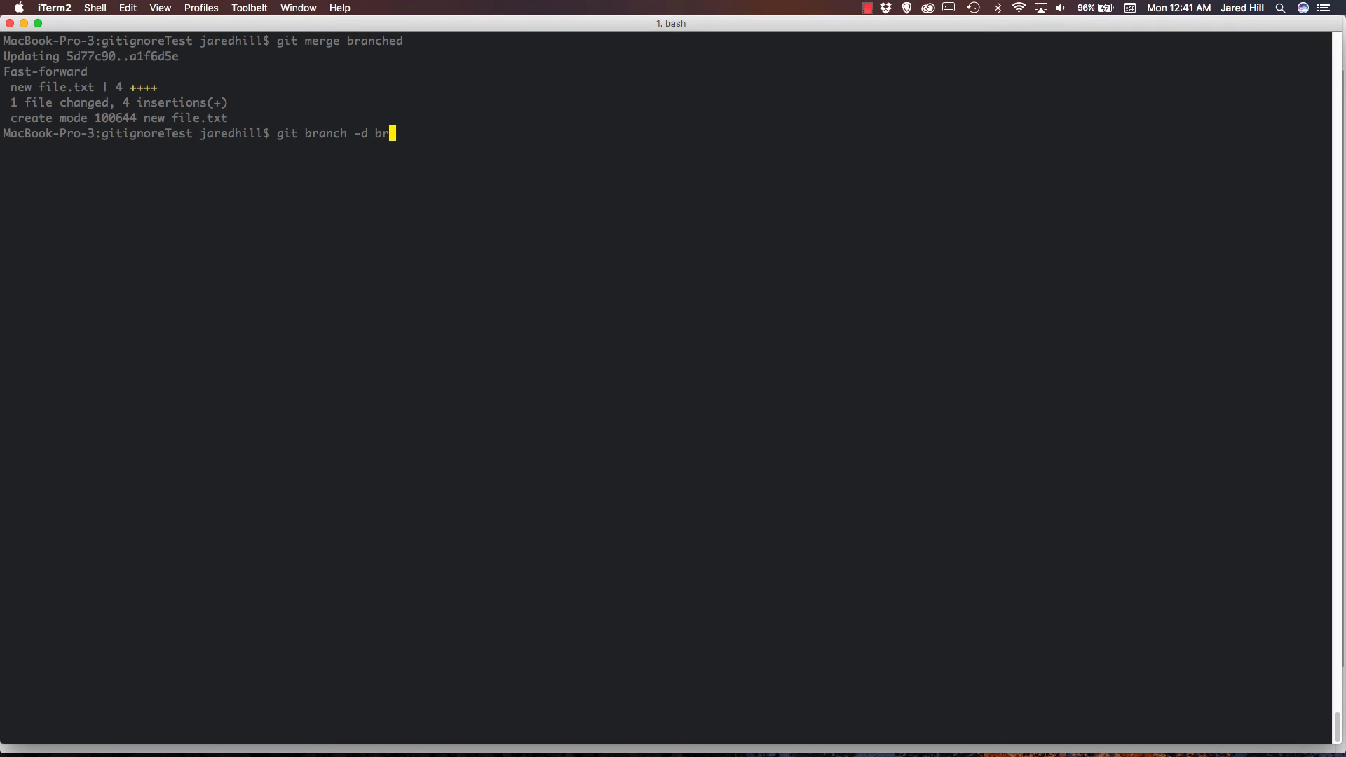
pyautogui.write('anched')
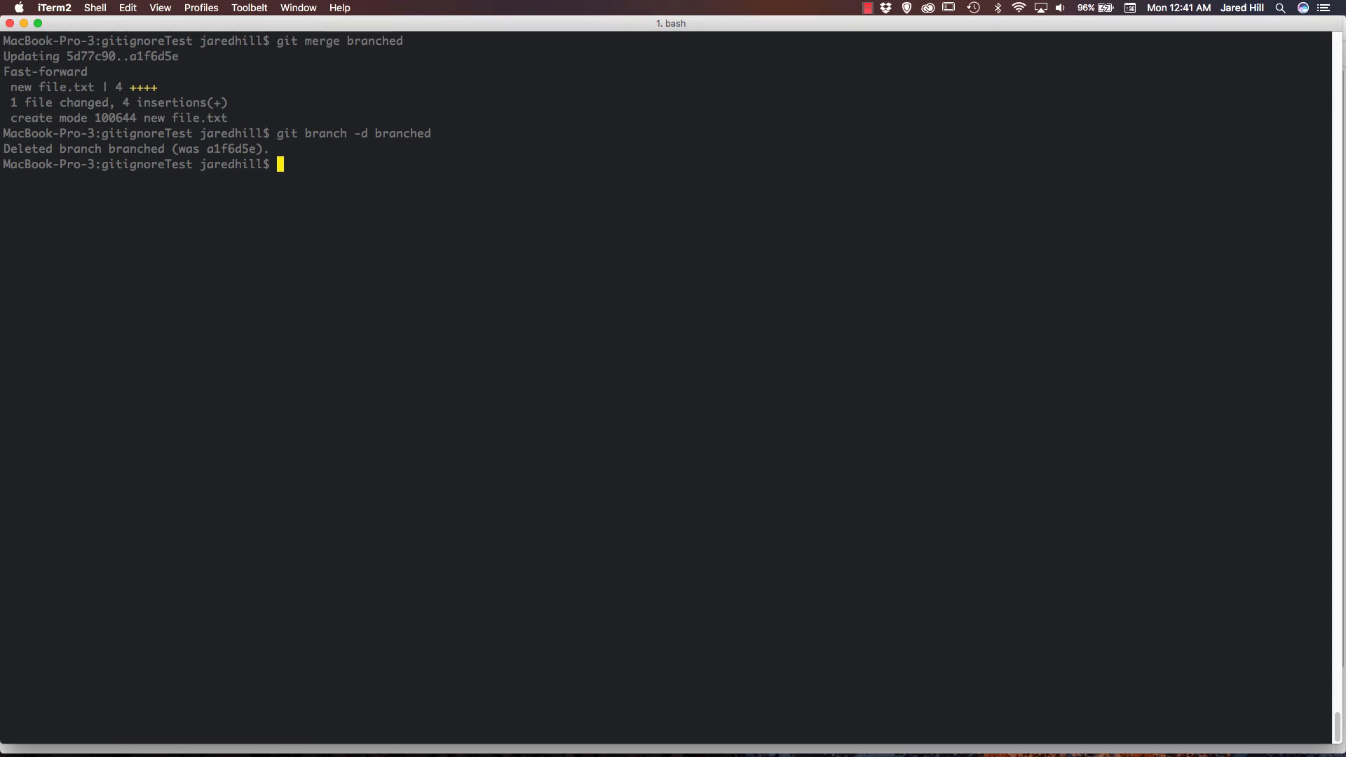
pyautogui.moveTo(349, 47)
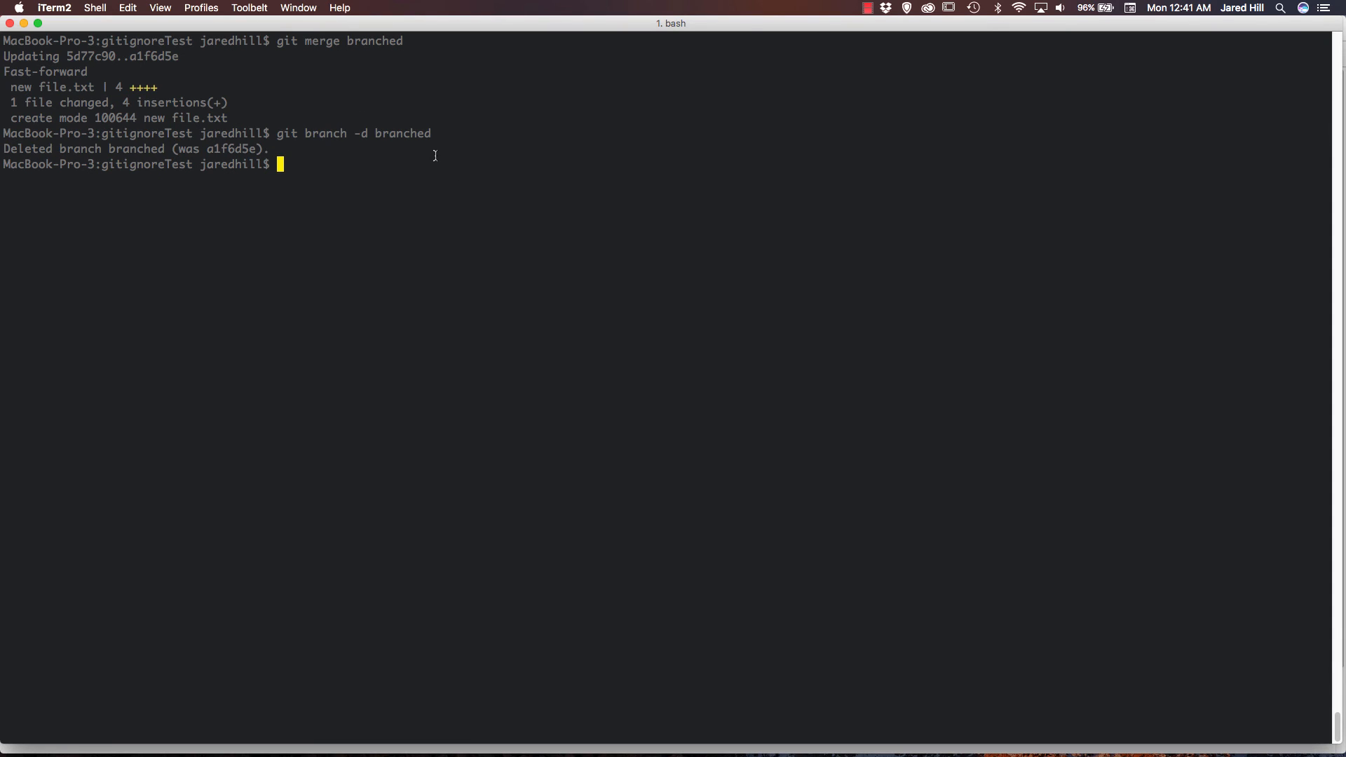
# Check git status, then push master's merged commit to GitHub.
pyautogui.write('git status')
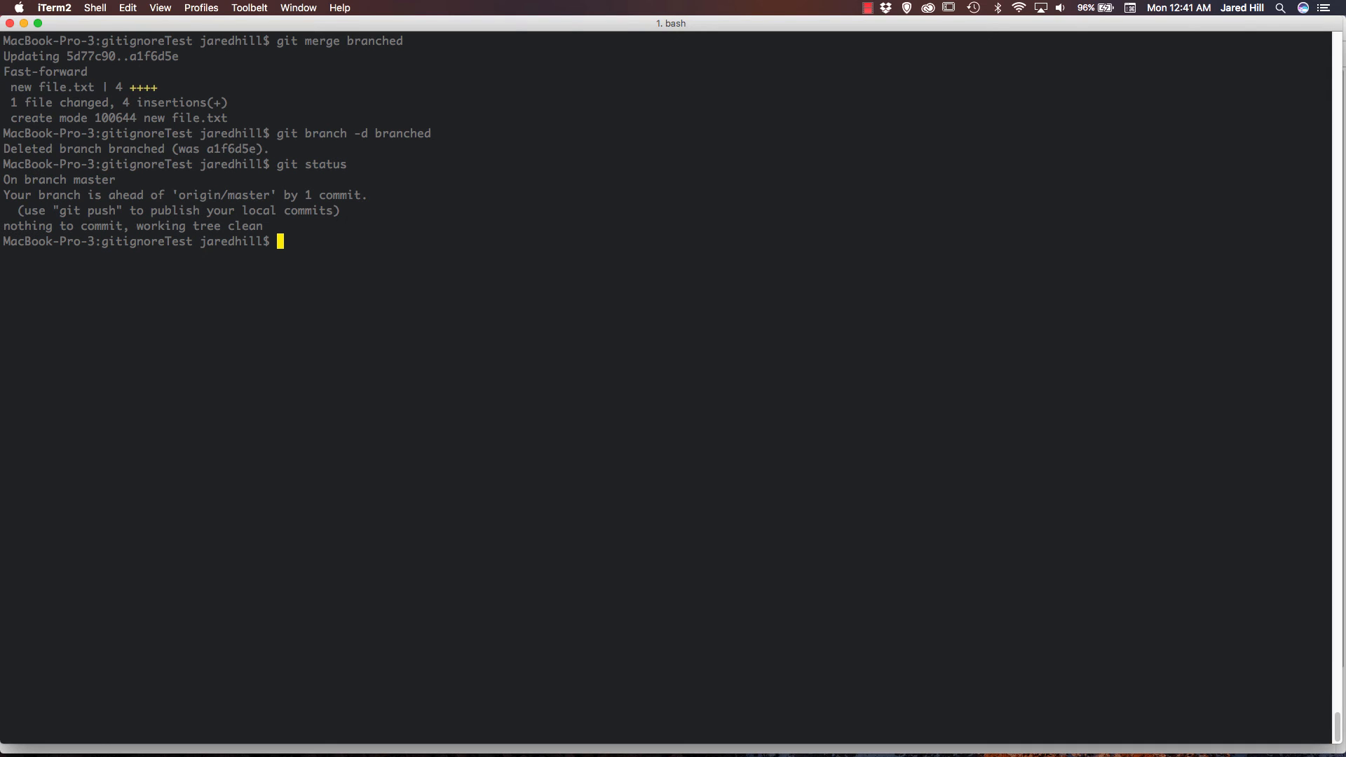
pyautogui.moveTo(439, 195)
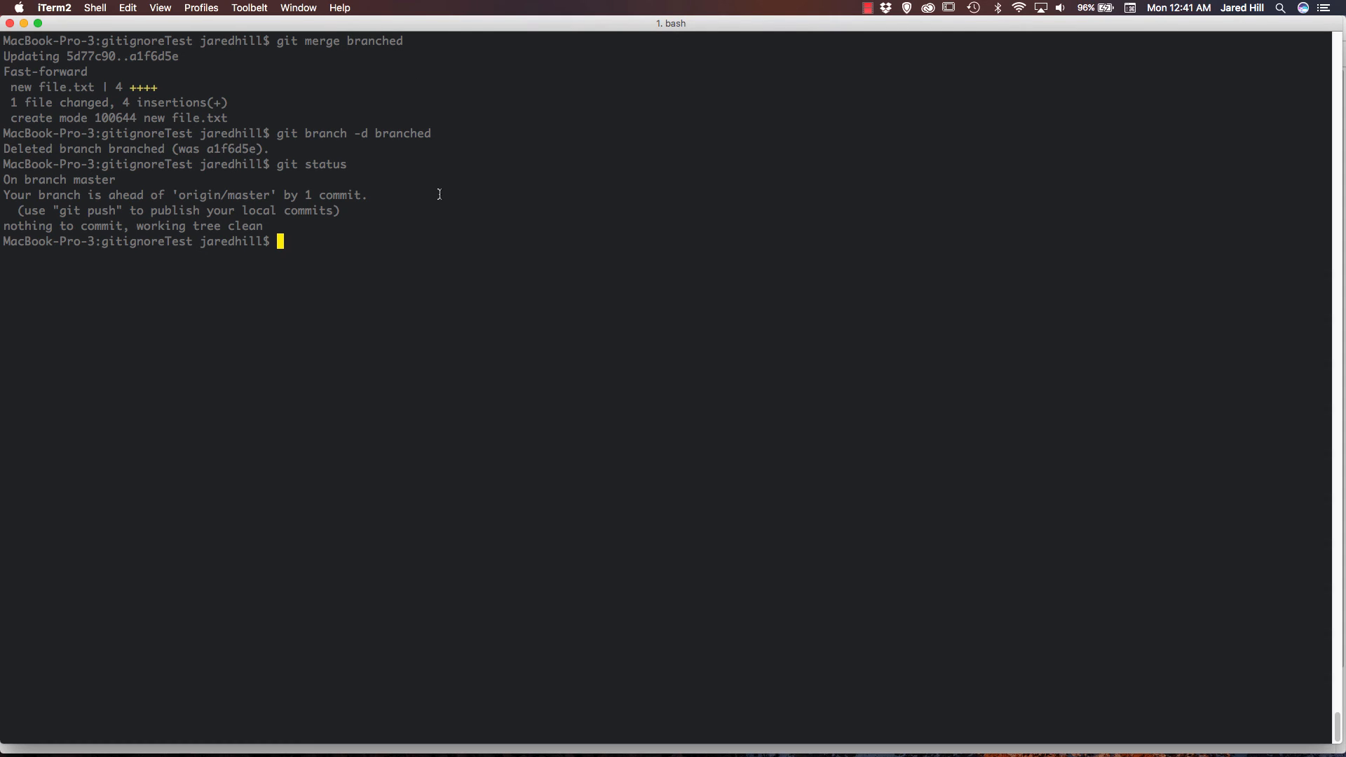
pyautogui.write('git push')
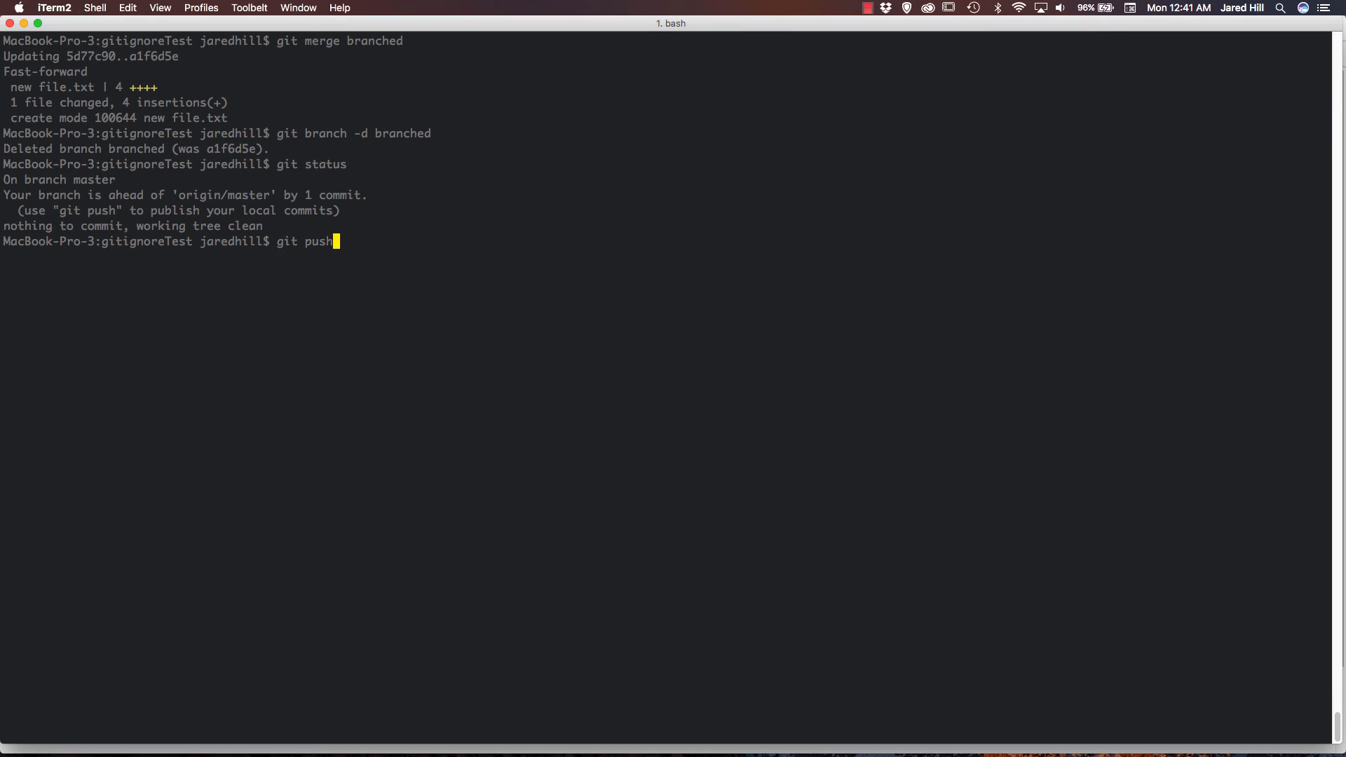
pyautogui.press('enter')
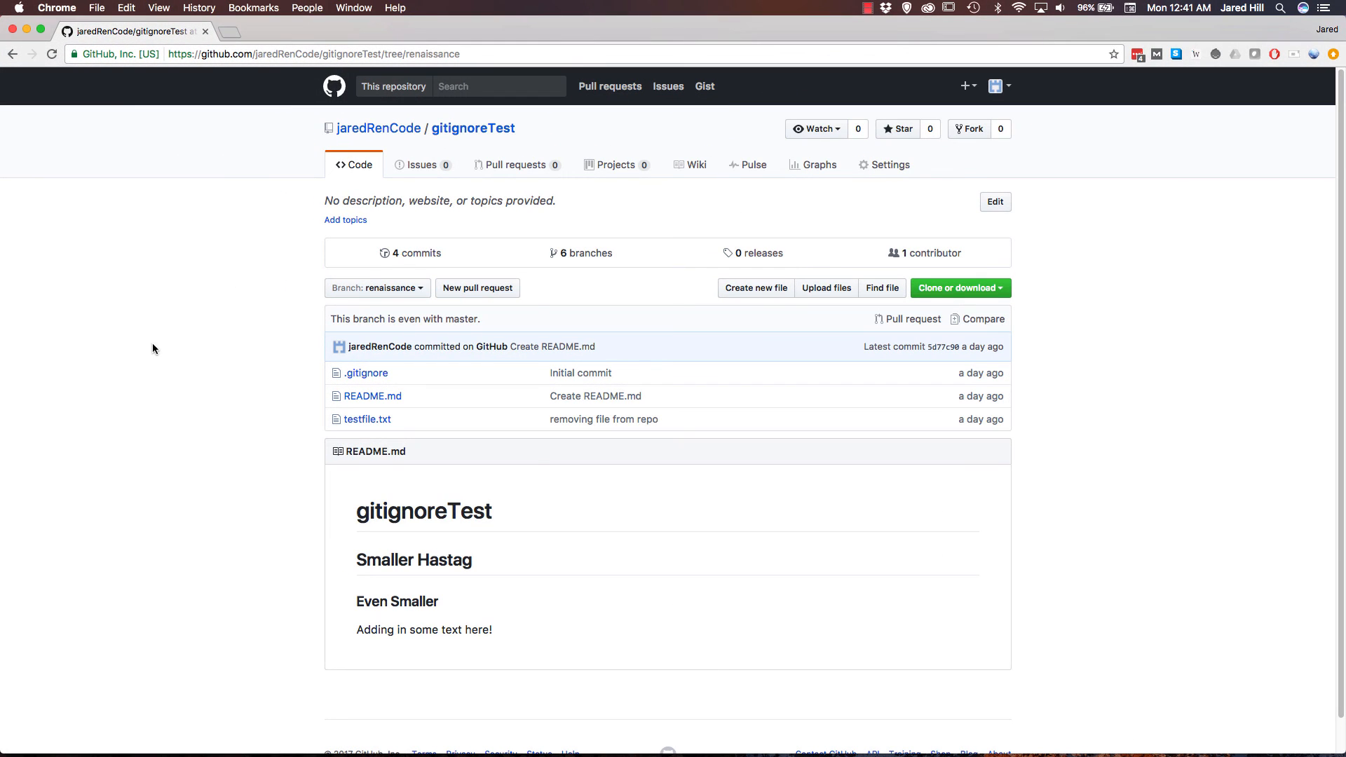
# Switch GitHub's branch view to master, then reopen the branch list to review existing branches.
pyautogui.click(376, 287)
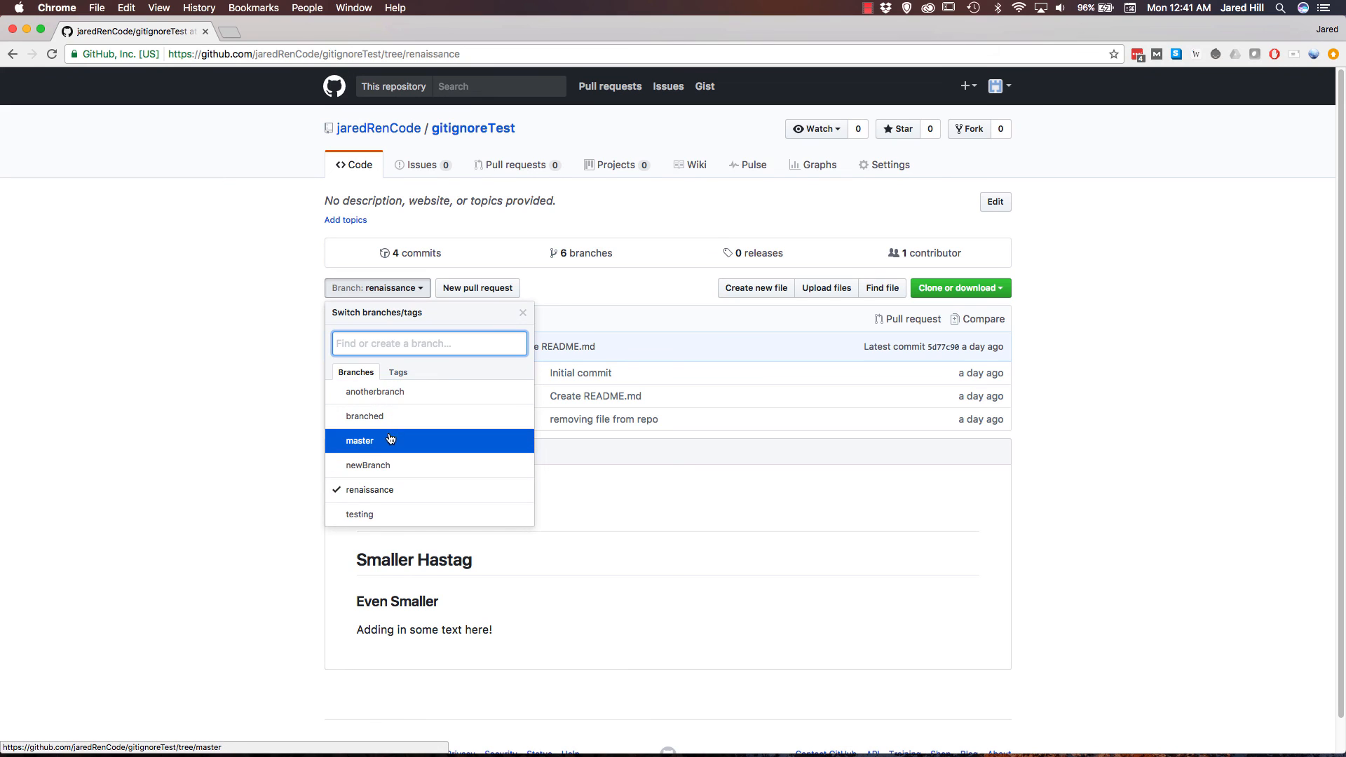
pyautogui.click(360, 440)
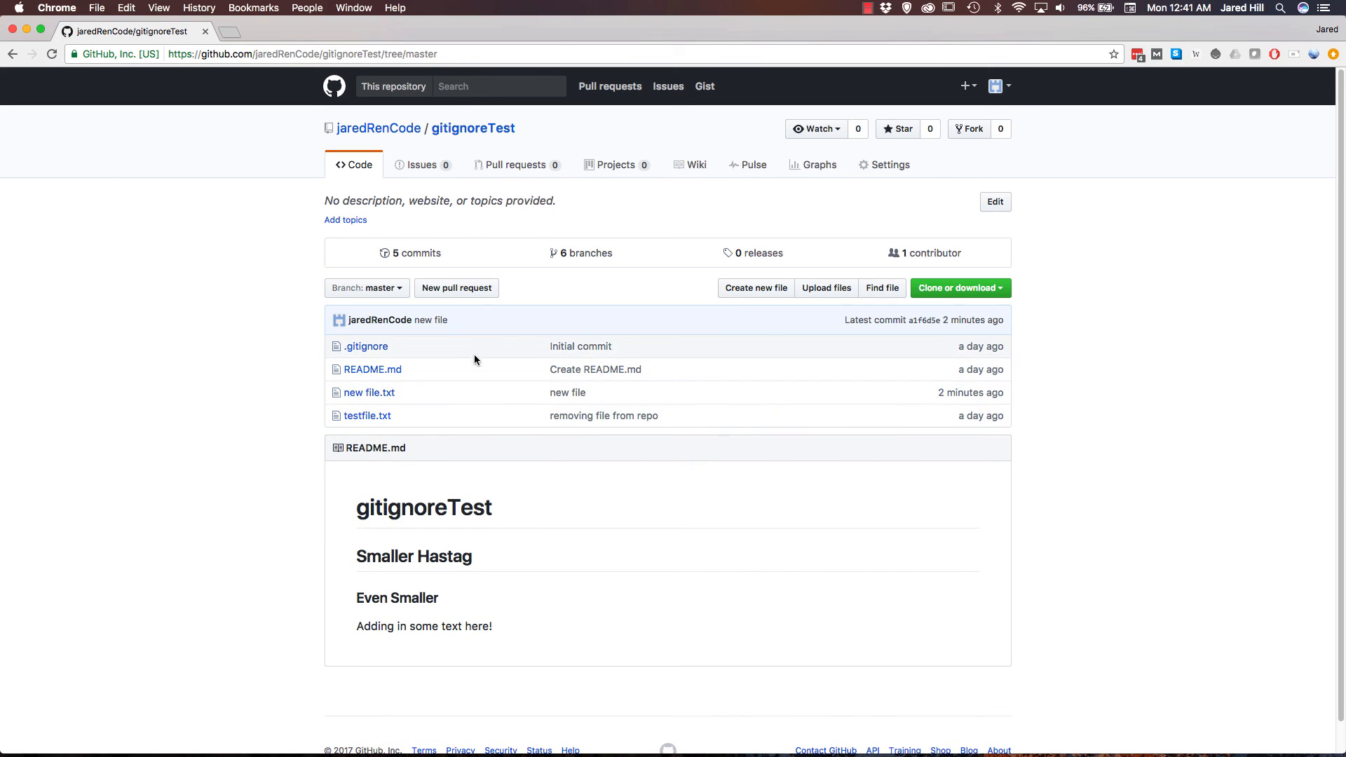
pyautogui.click(366, 288)
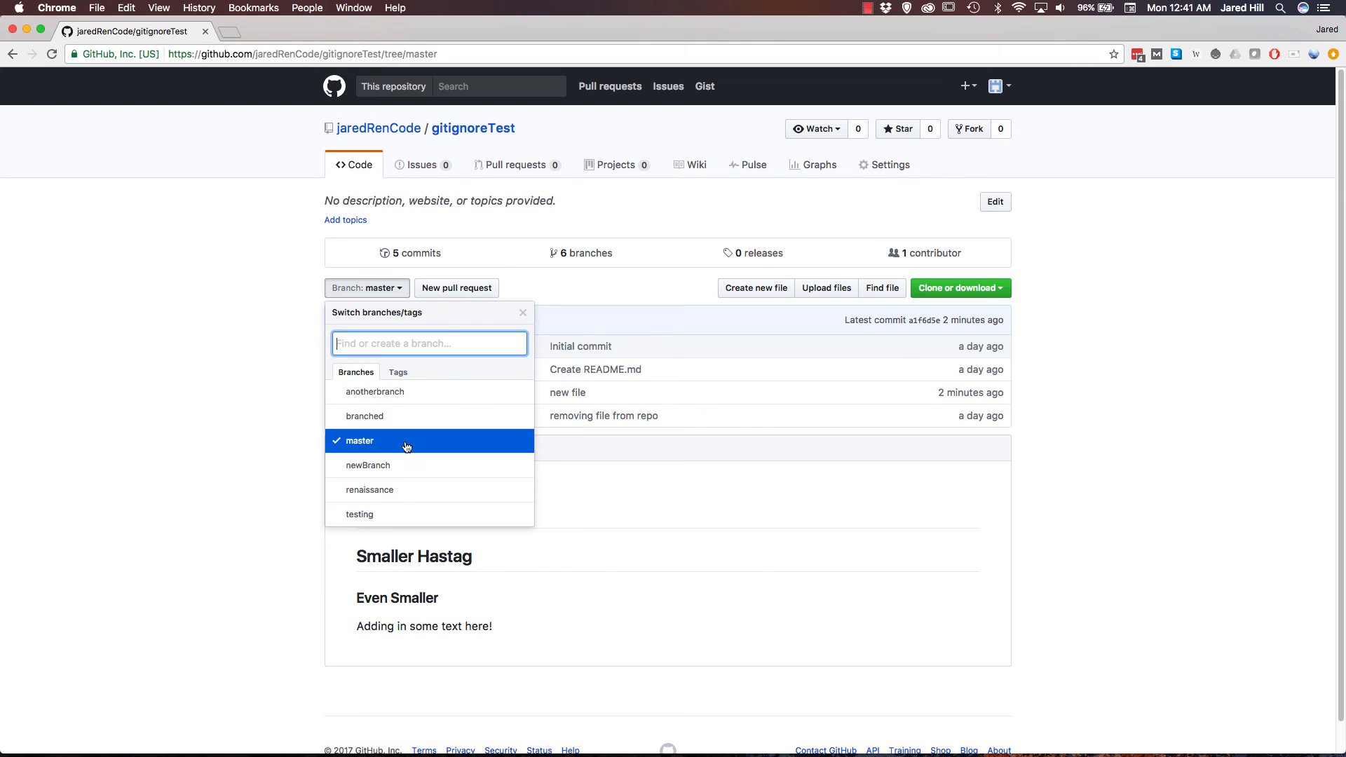
pyautogui.moveTo(364, 416)
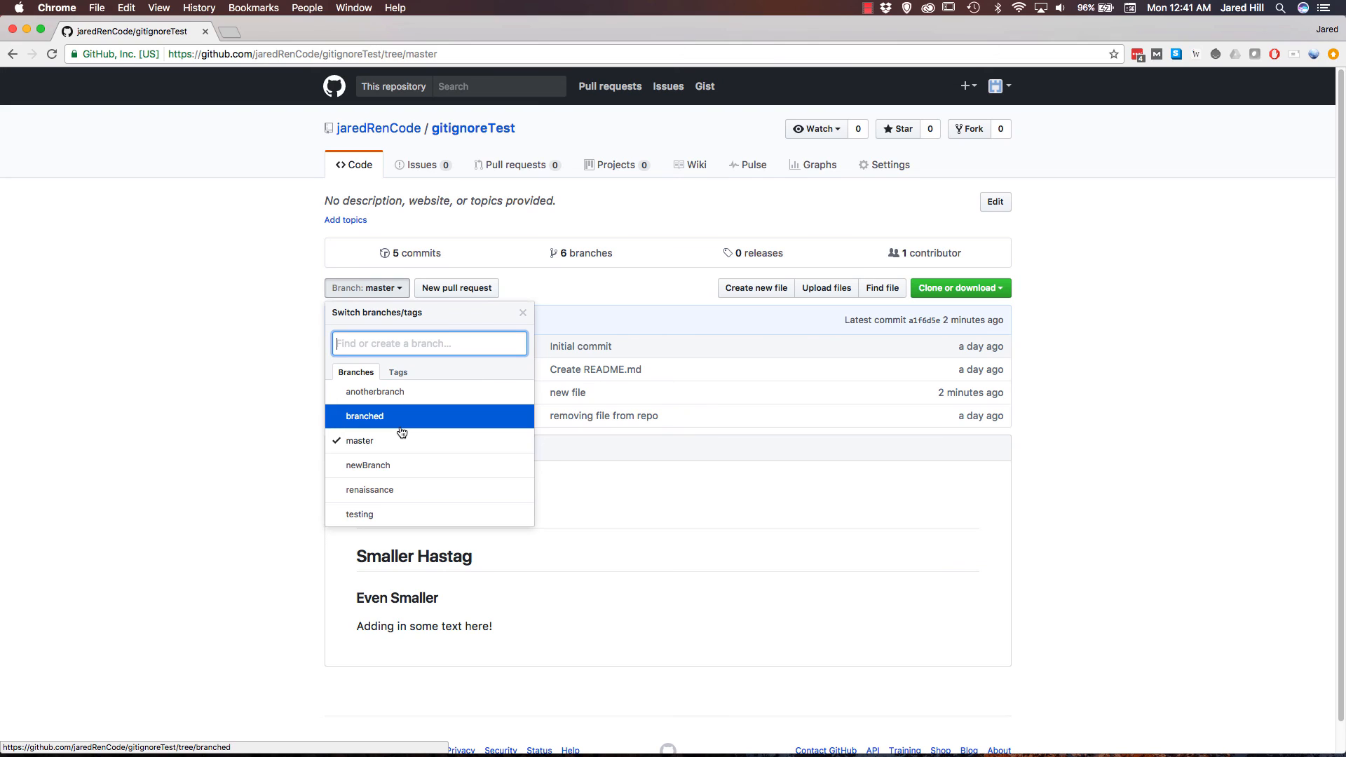
pyautogui.moveTo(371, 417)
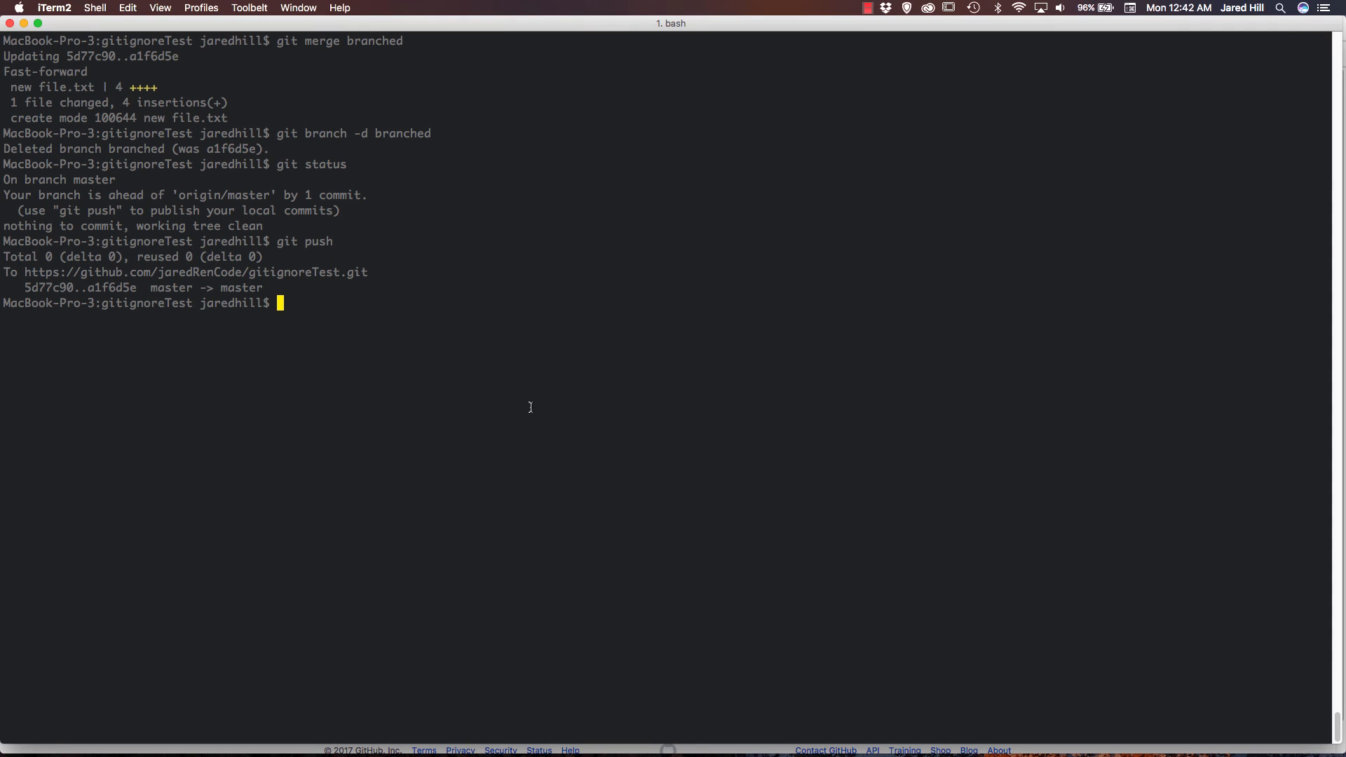
# Run git push origin --delete branched to remove the remote branch.
pyautogui.write('git push')
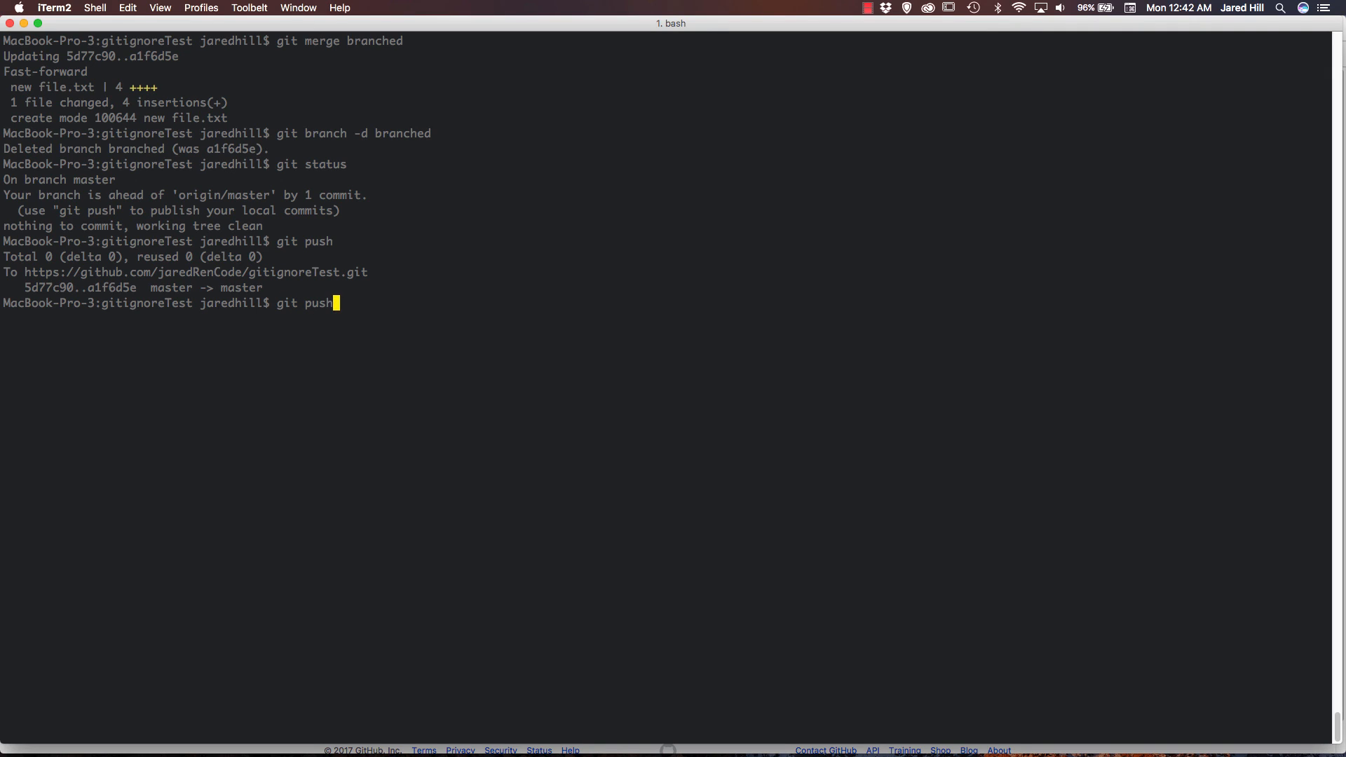
pyautogui.write('origin')
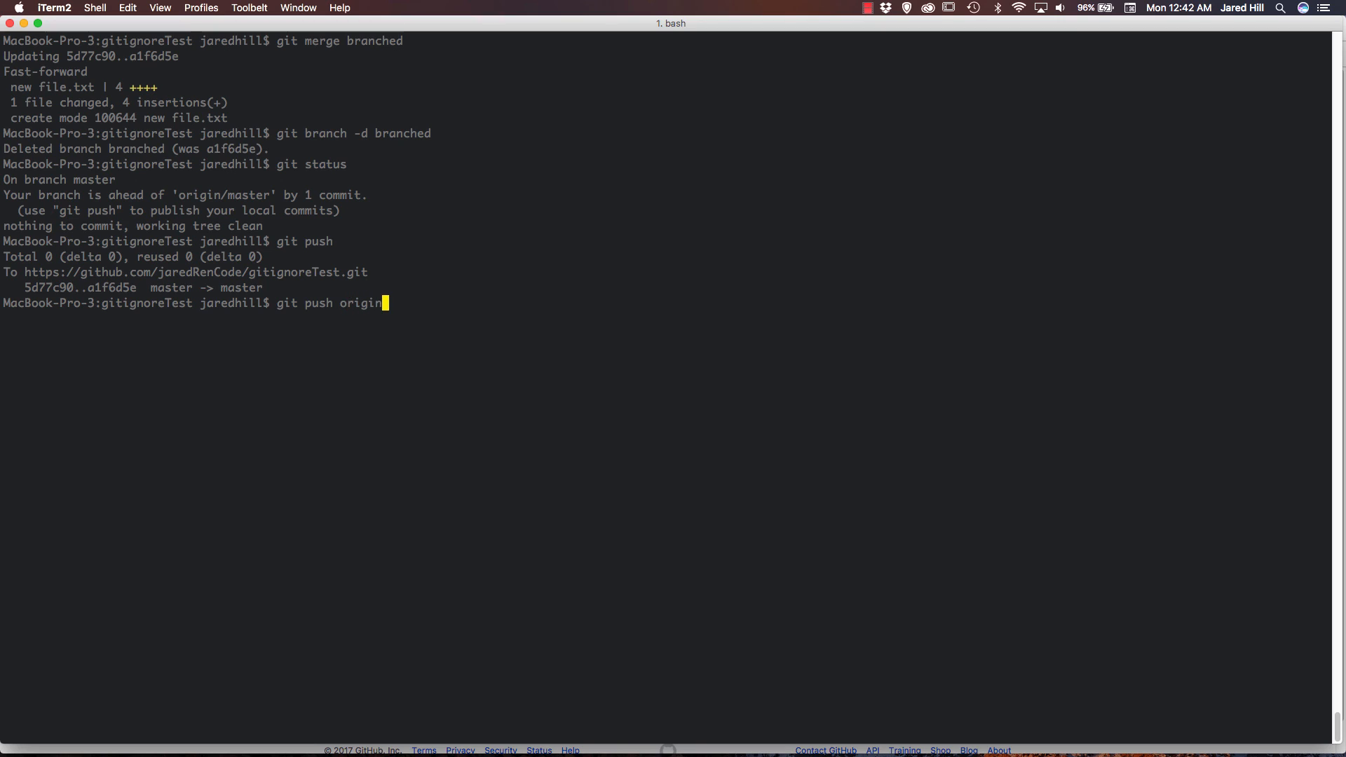
pyautogui.write('--')
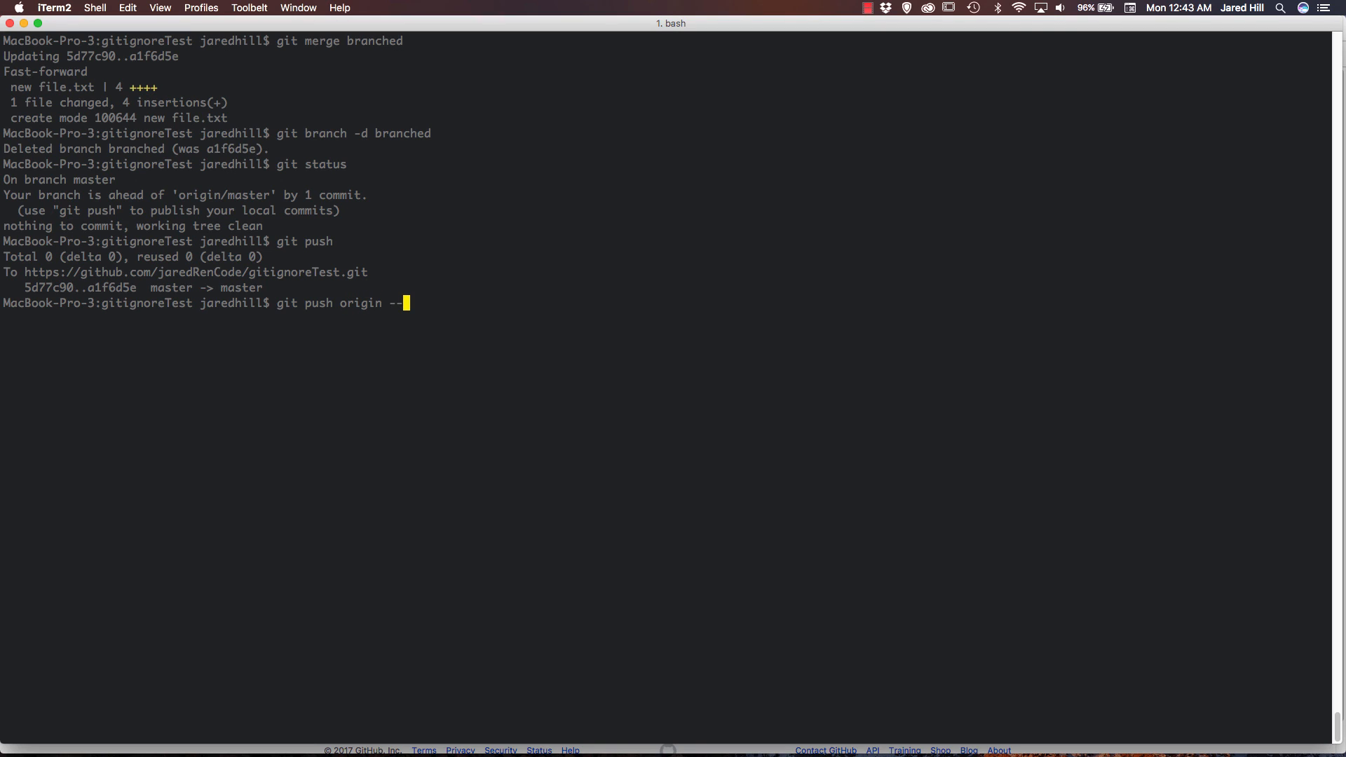
pyautogui.write('delete')
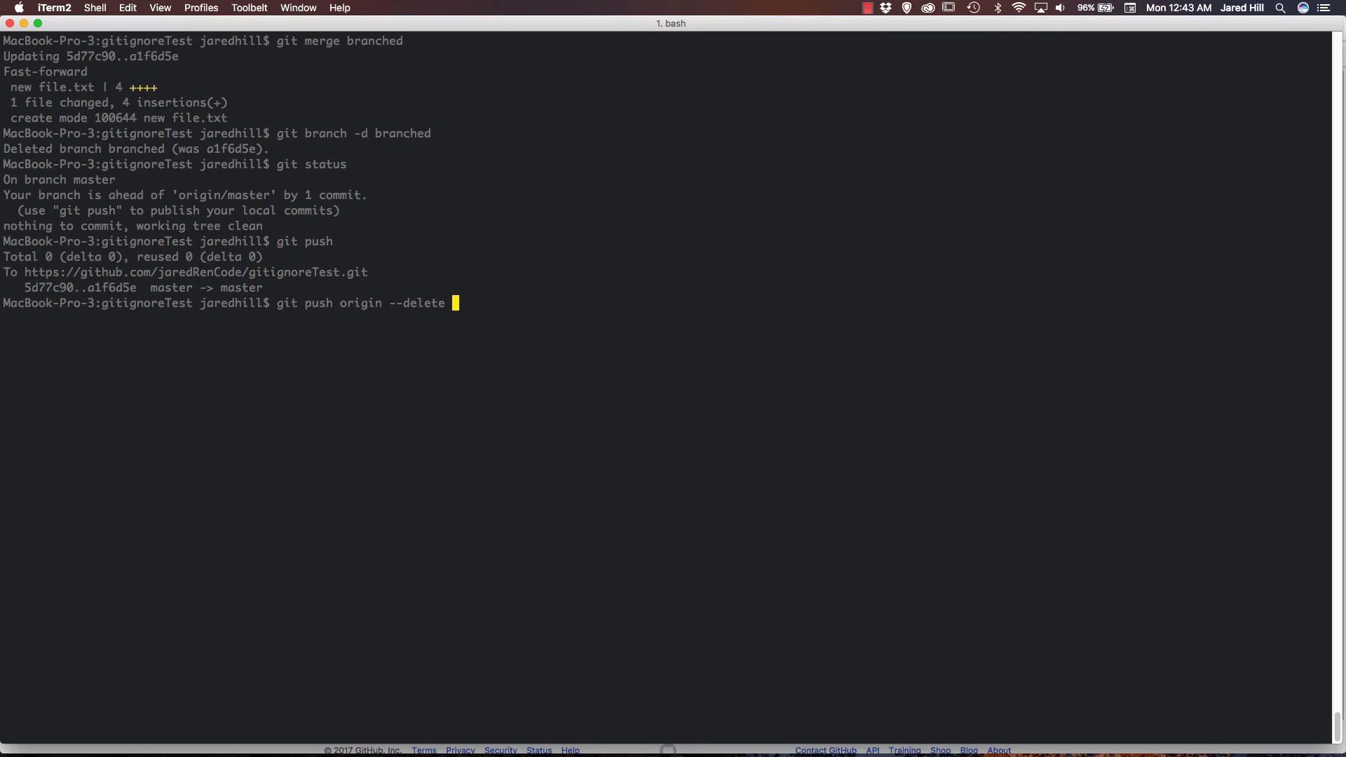
pyautogui.write('branched')
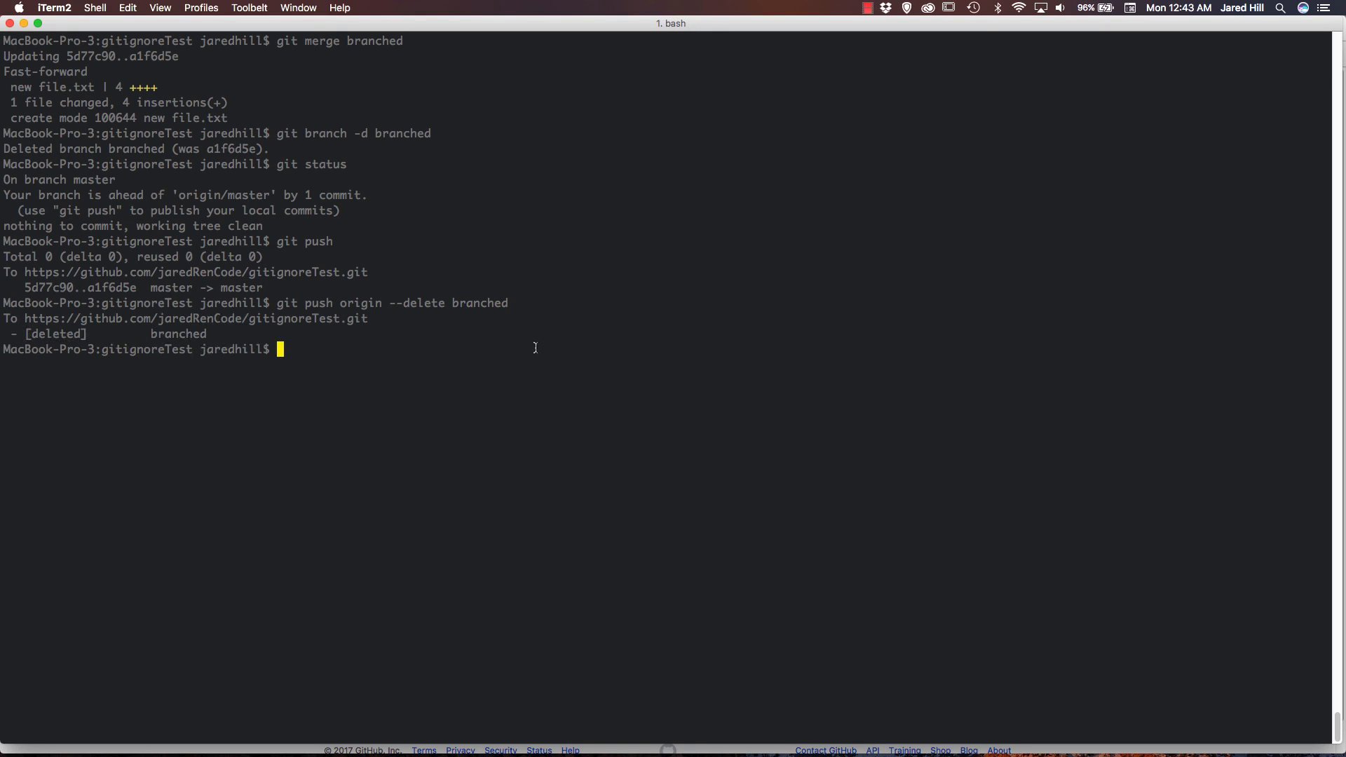
pyautogui.moveTo(140, 341)
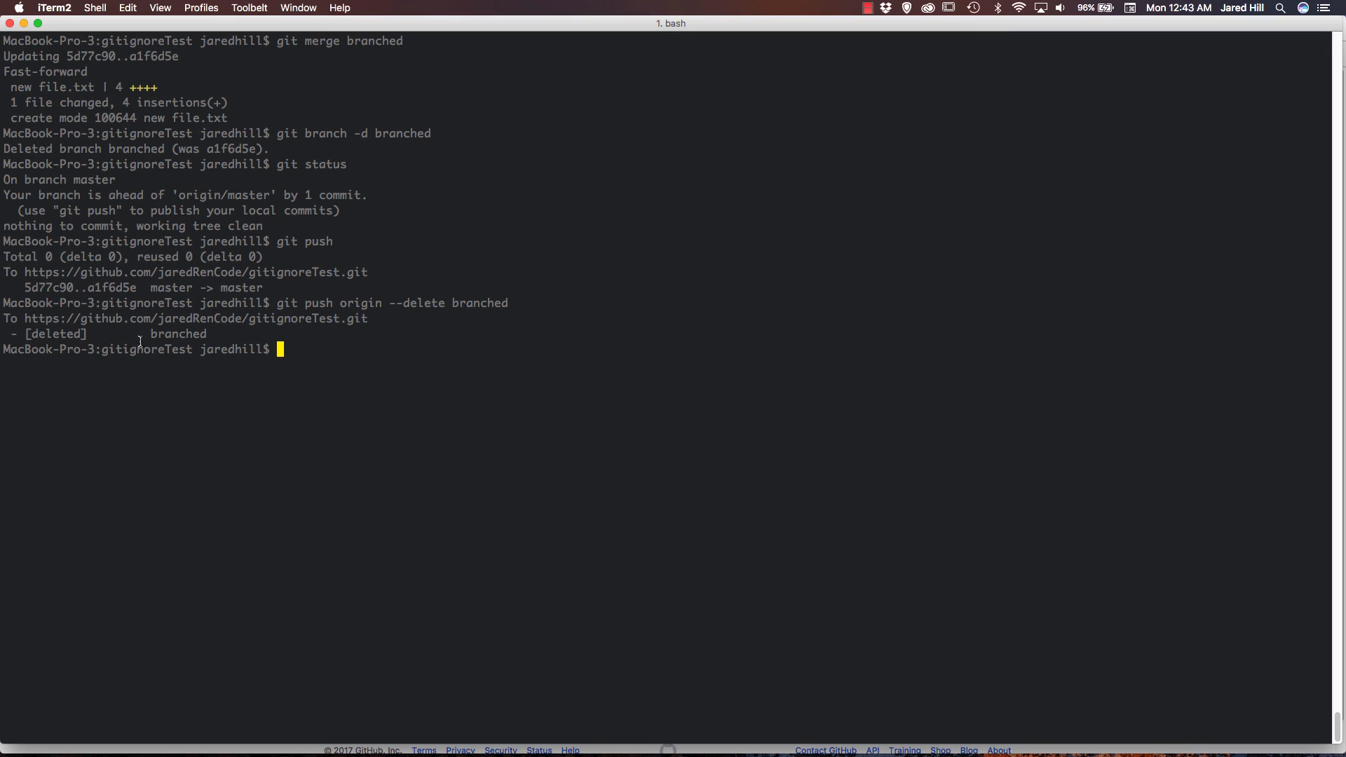
pyautogui.moveTo(424, 436)
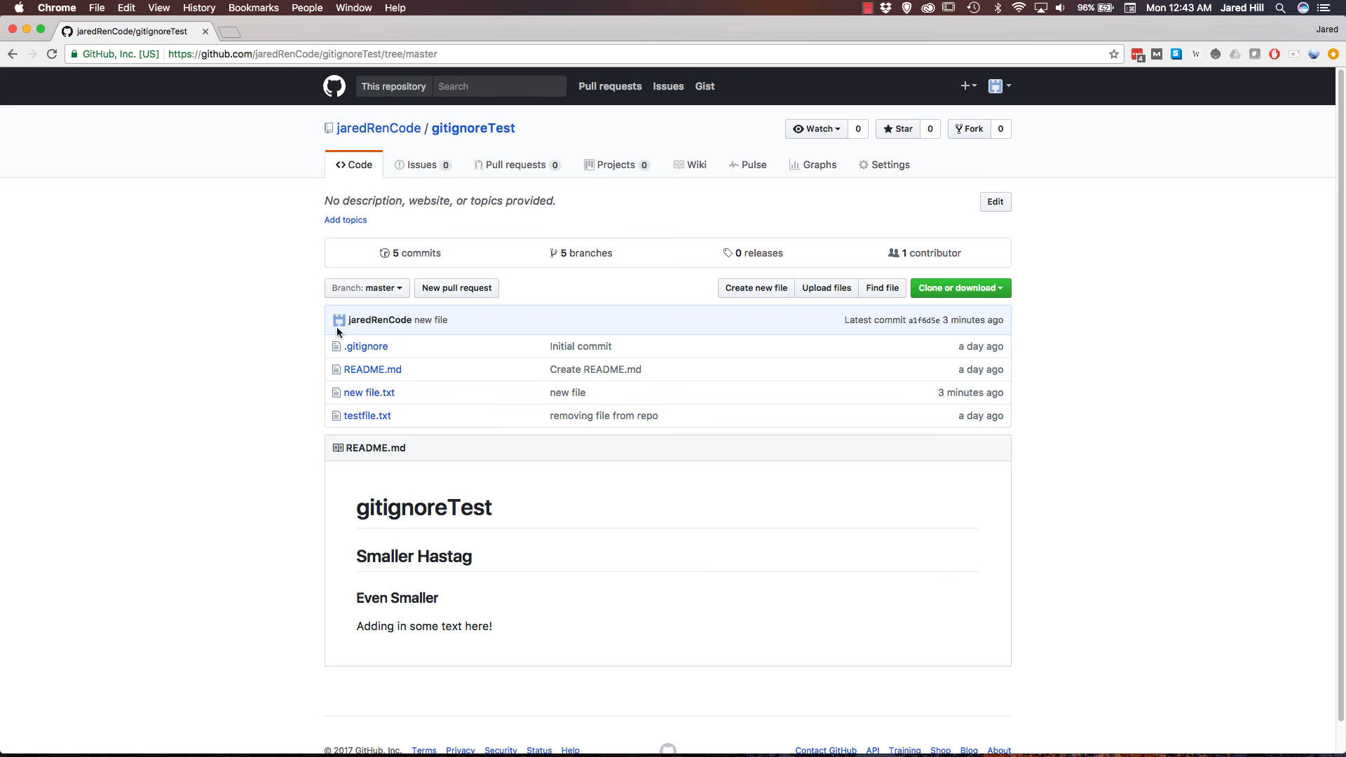
# Open GitHub's branch dropdown to confirm branched is no longer listed.
pyautogui.click(364, 287)
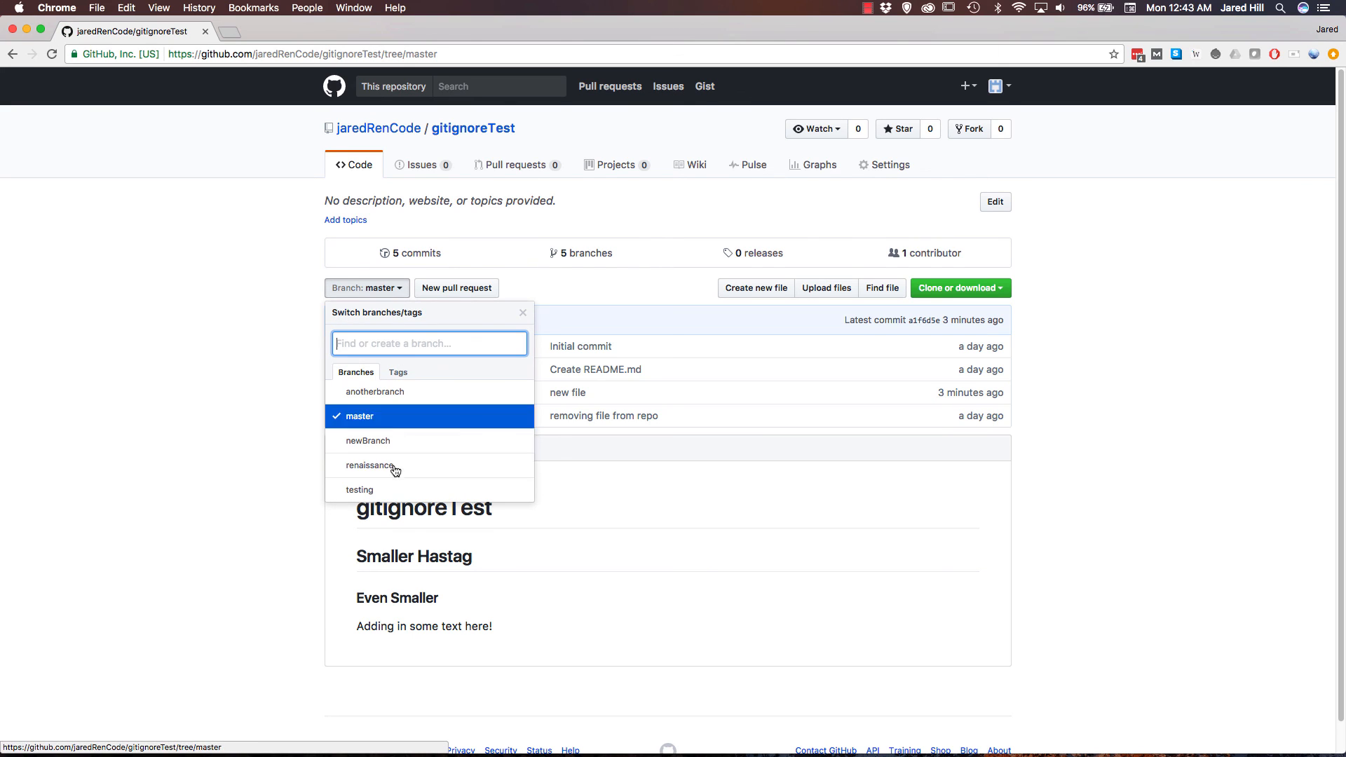